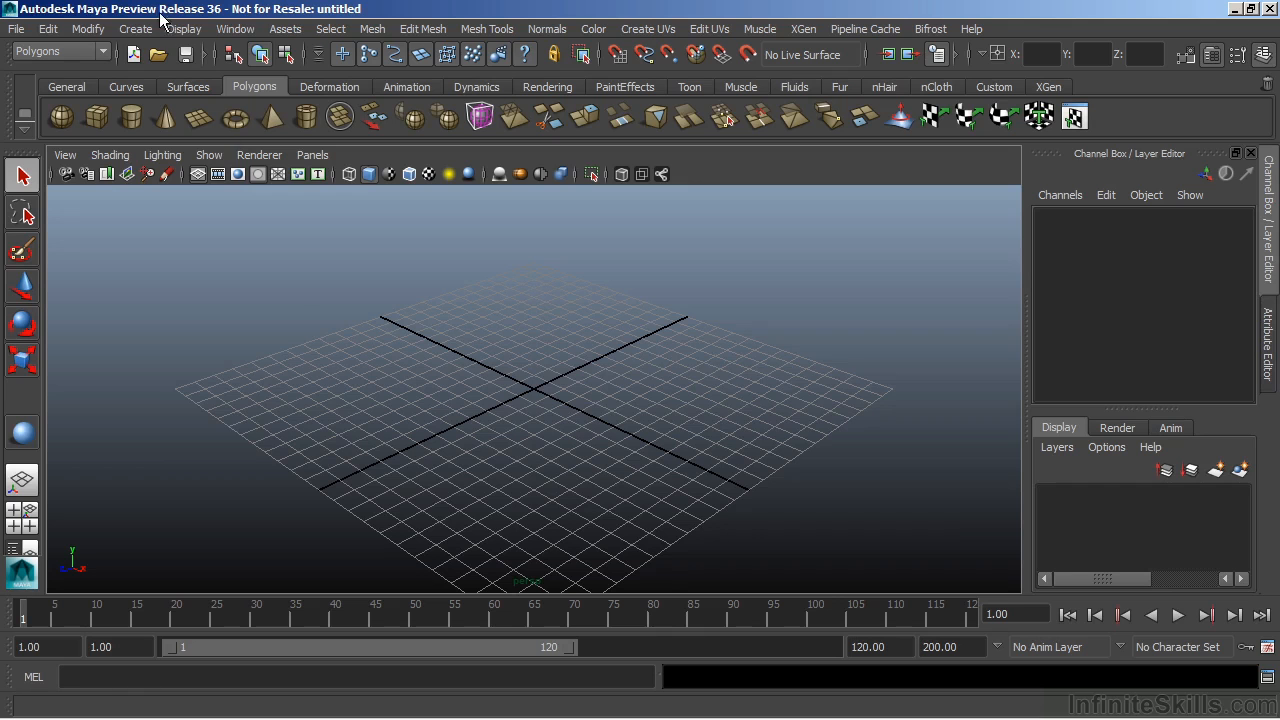
Create a polygon sphere (pSphere1) at the scene origin from Create > Polygon Primitives
{"action": "left_click", "coordinate": [135, 28]}
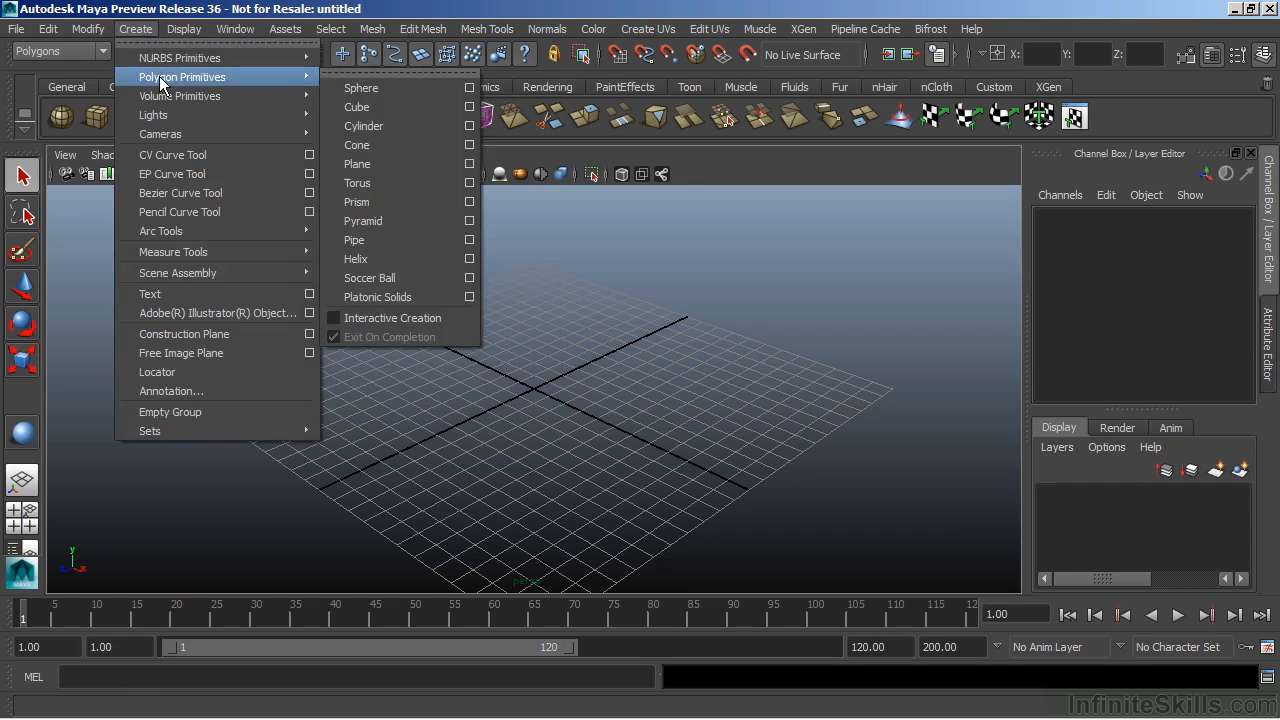
{"action": "left_click", "coordinate": [361, 88]}
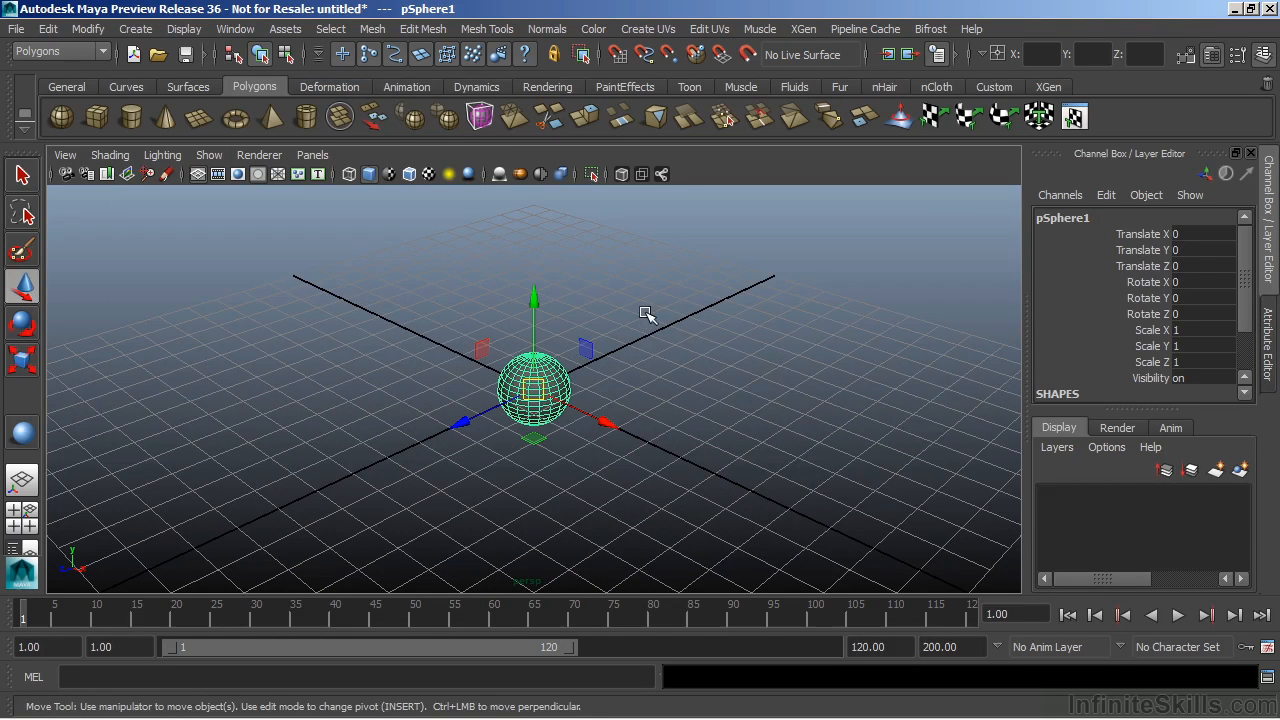
Dolly the camera in and slide the sphere along X to Translate X -0.582
{"action": "left_click_drag", "start_coordinate": [648, 315], "coordinate": [359, 376]}
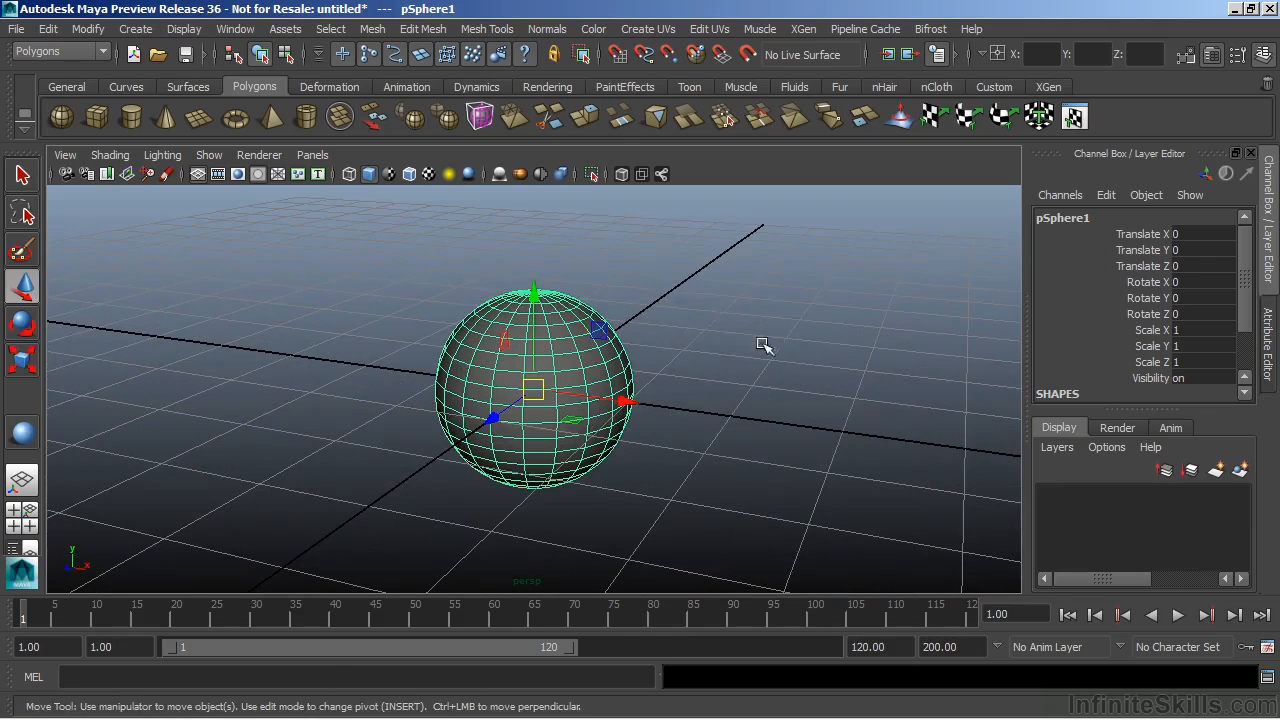
{"action": "mouse_move", "coordinate": [520, 300]}
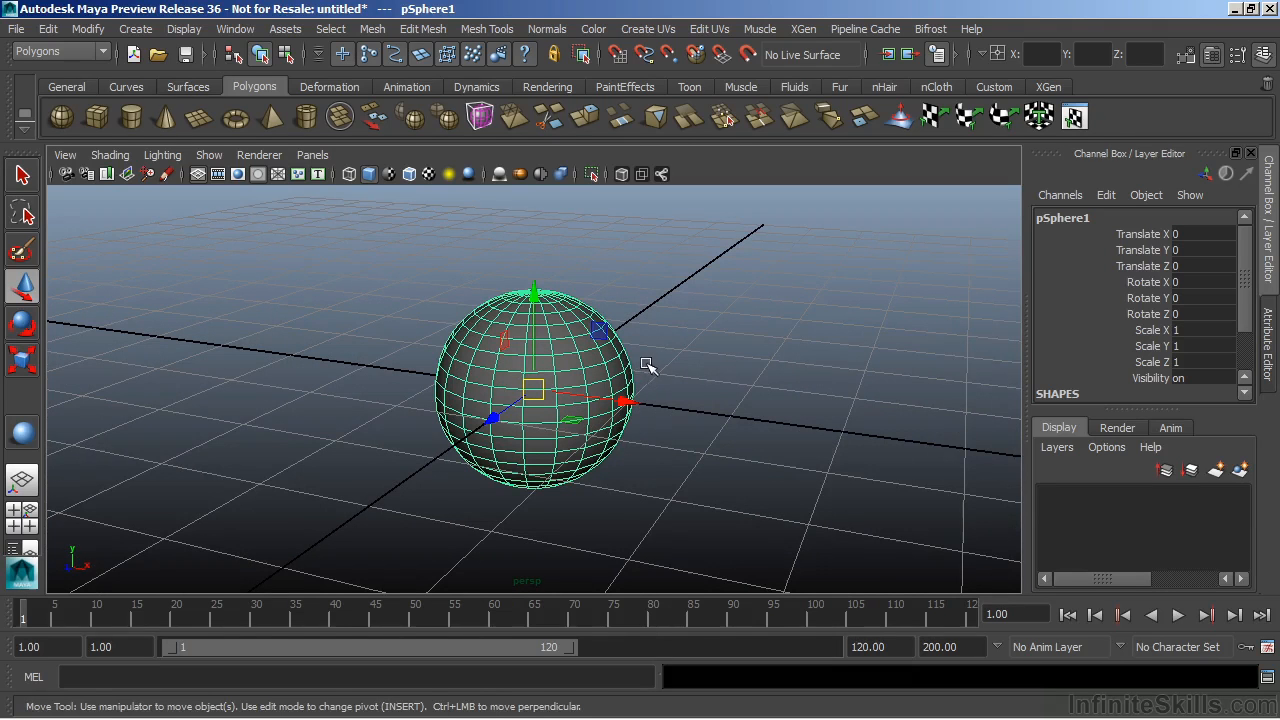
{"action": "mouse_move", "coordinate": [638, 362]}
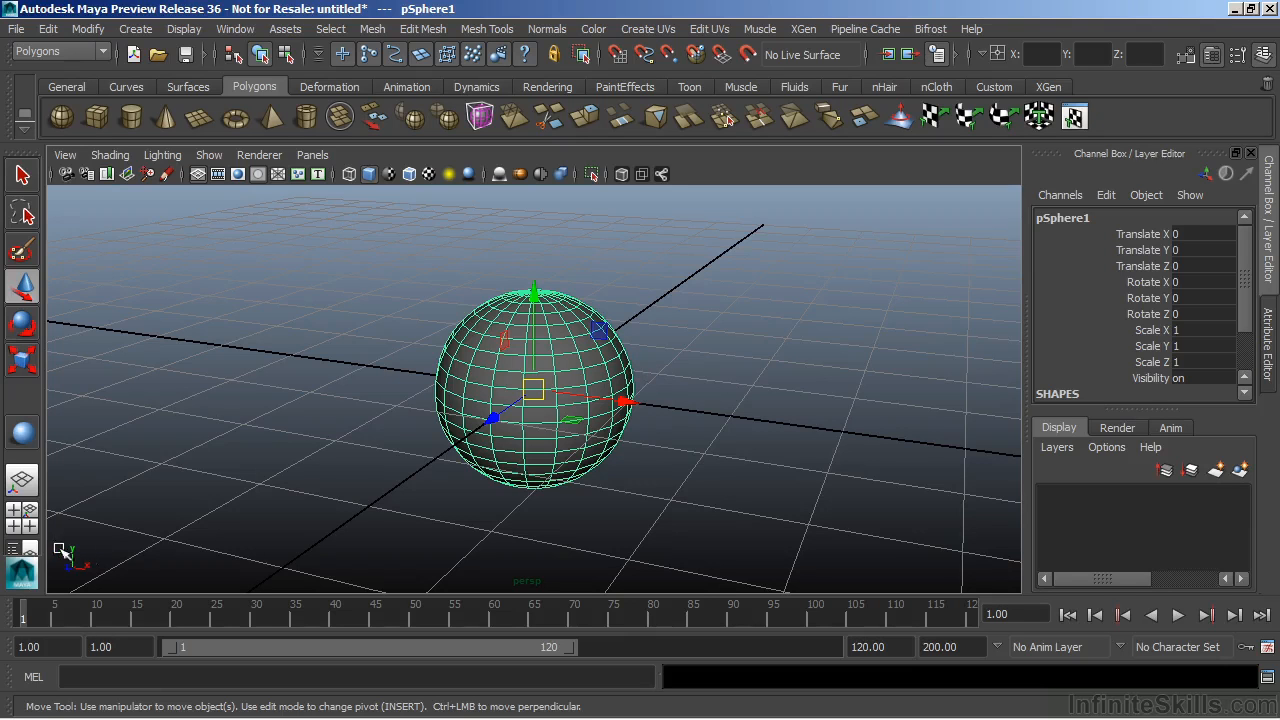
{"action": "mouse_move", "coordinate": [152, 528]}
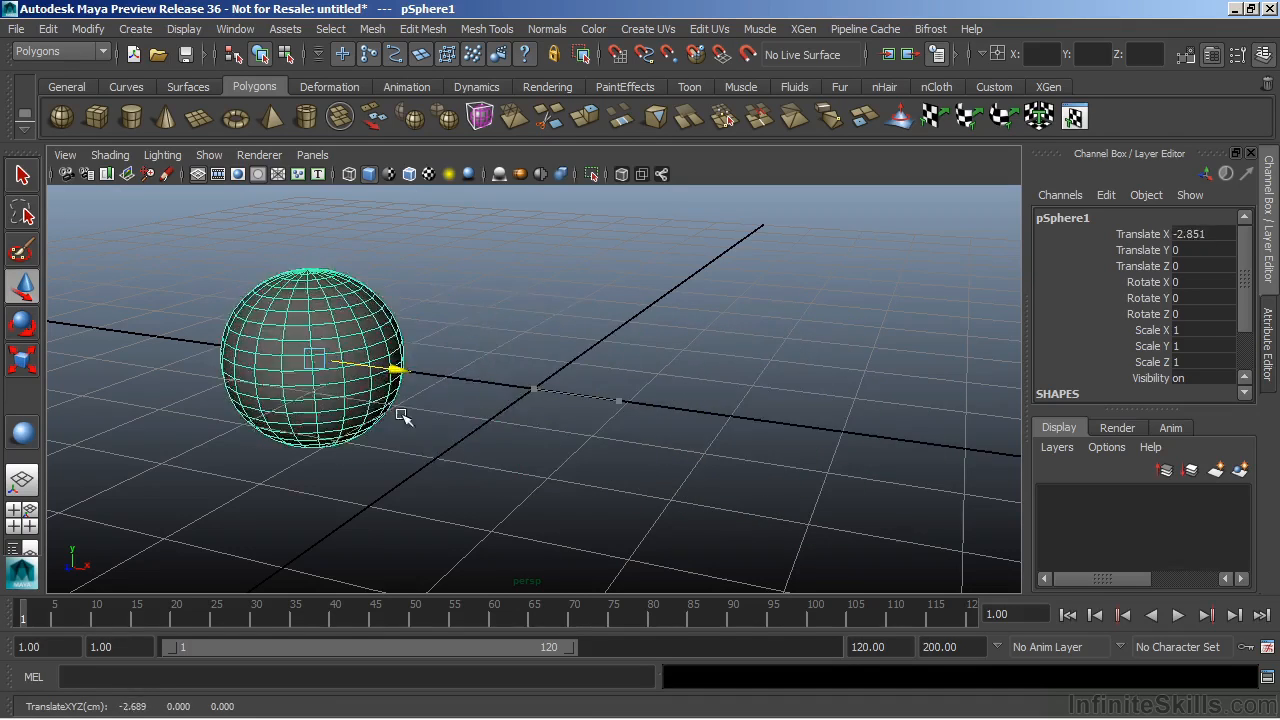
{"action": "left_click_drag", "start_coordinate": [398, 372], "coordinate": [730, 418]}
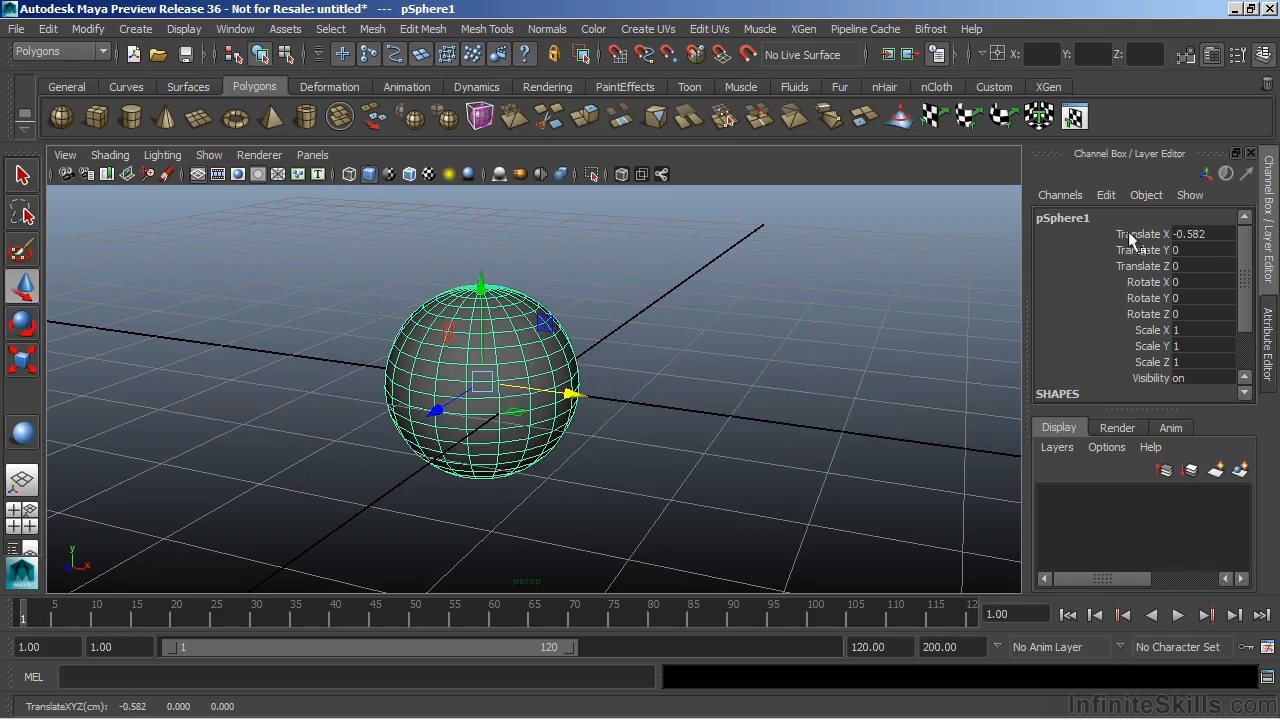
{"action": "mouse_move", "coordinate": [1162, 242]}
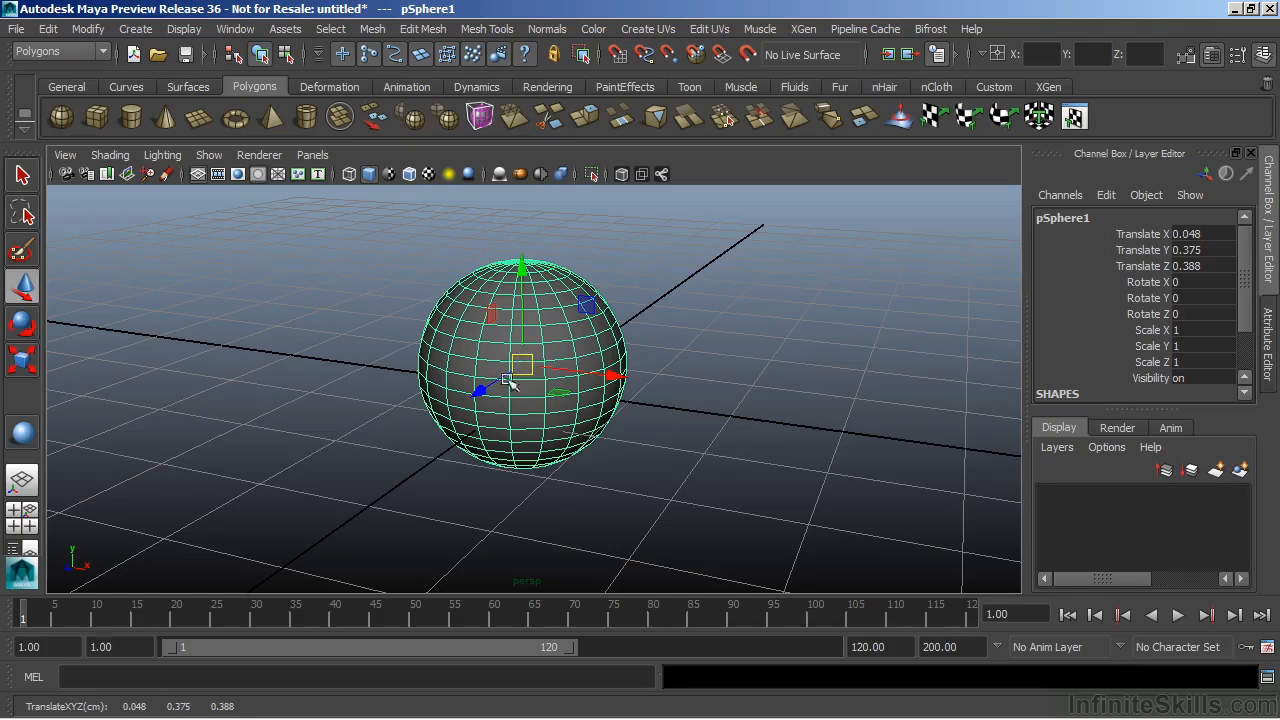
Move the sphere freely left, right and forward, ending near X -0.048, Y 0.365, Z 0.433
{"action": "left_click_drag", "start_coordinate": [520, 375], "coordinate": [380, 358]}
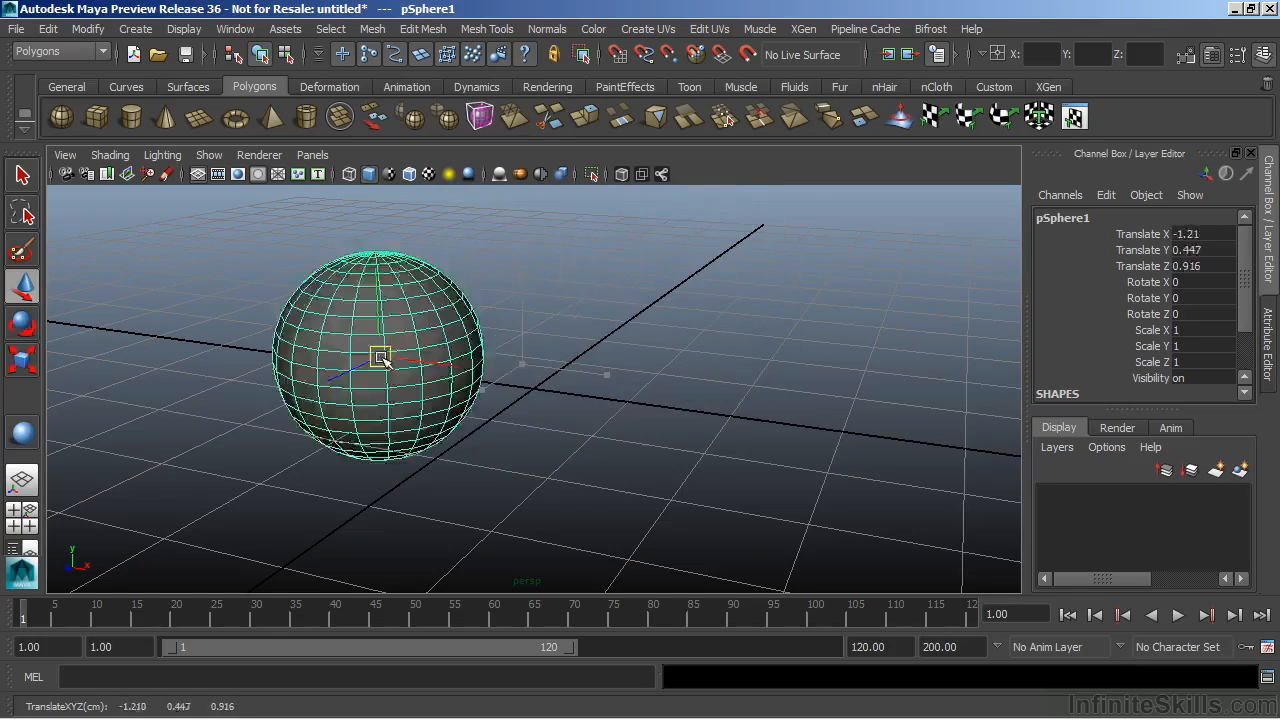
{"action": "left_click_drag", "start_coordinate": [380, 358], "coordinate": [735, 432]}
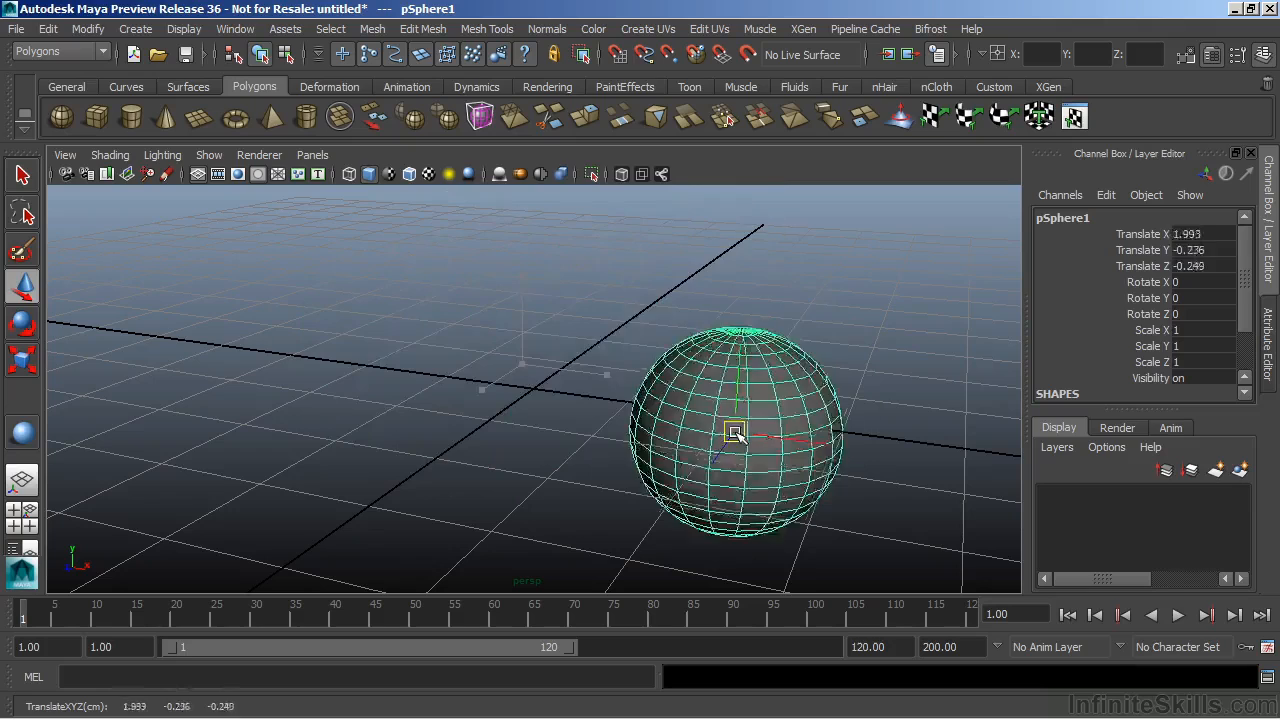
{"action": "left_click_drag", "start_coordinate": [735, 433], "coordinate": [428, 453]}
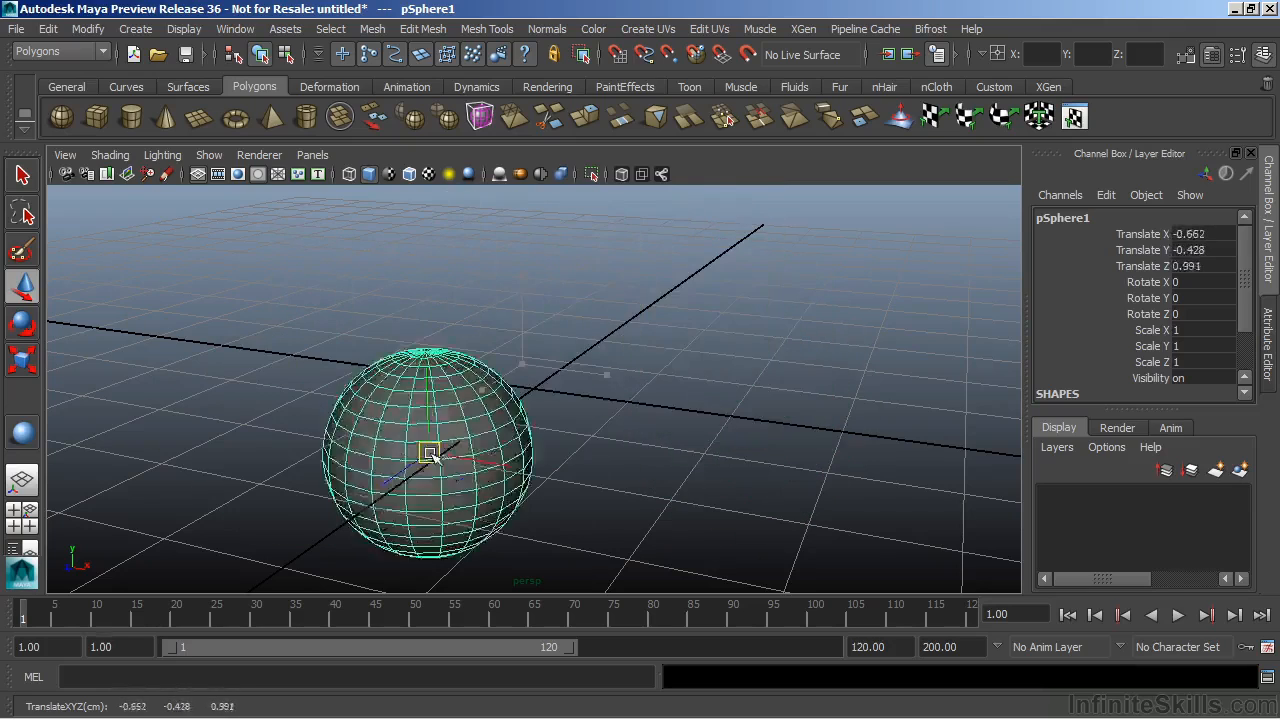
{"action": "left_click_drag", "start_coordinate": [430, 452], "coordinate": [562, 387]}
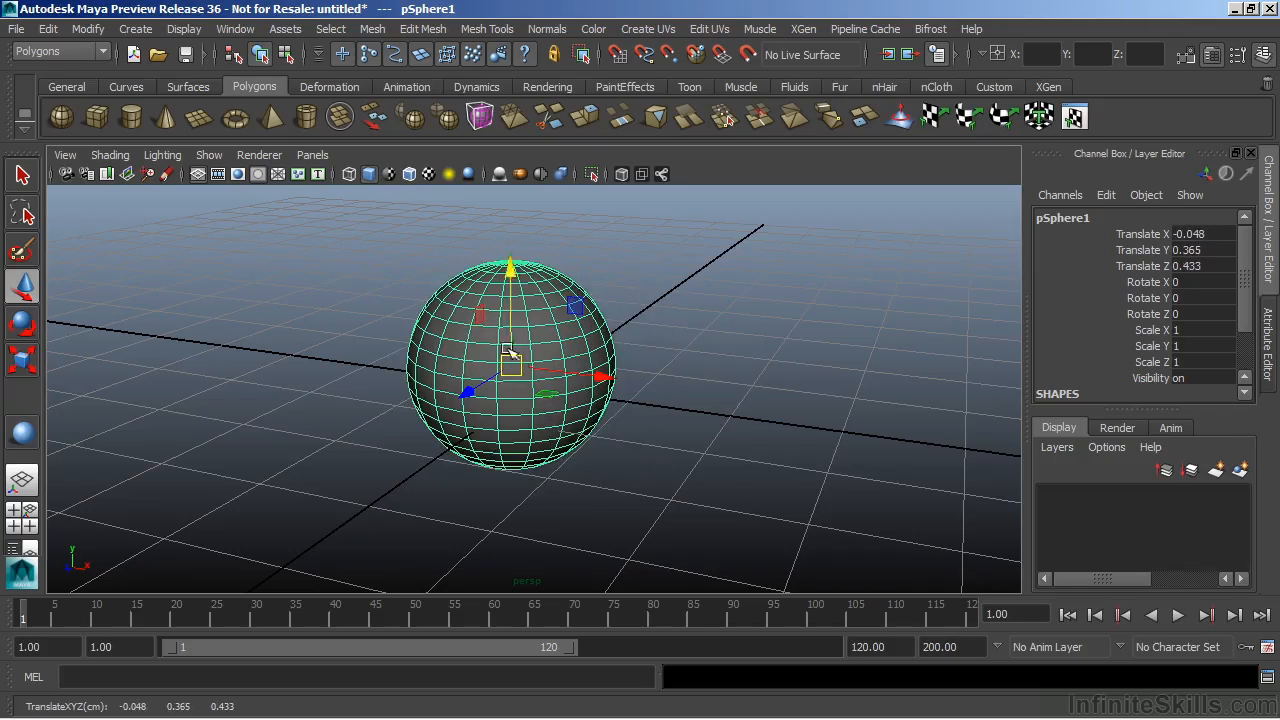
{"action": "mouse_move", "coordinate": [659, 446]}
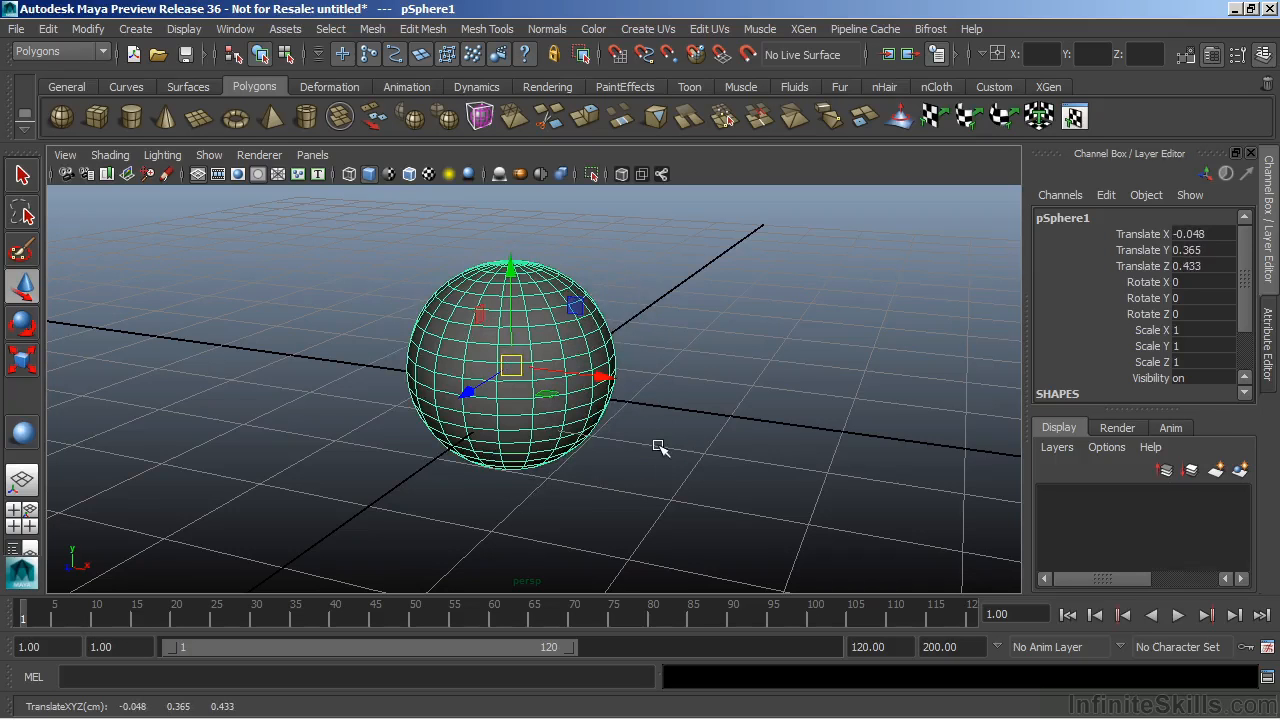
{"action": "mouse_move", "coordinate": [577, 457]}
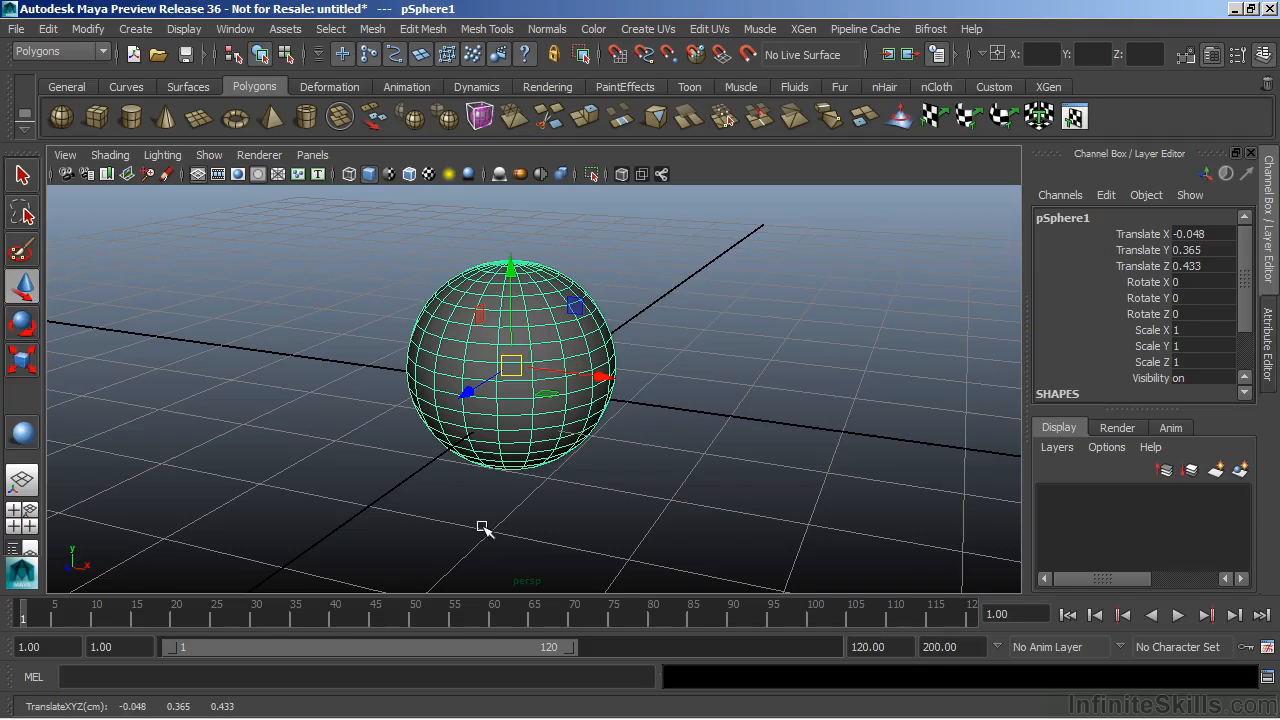
{"action": "mouse_move", "coordinate": [710, 302]}
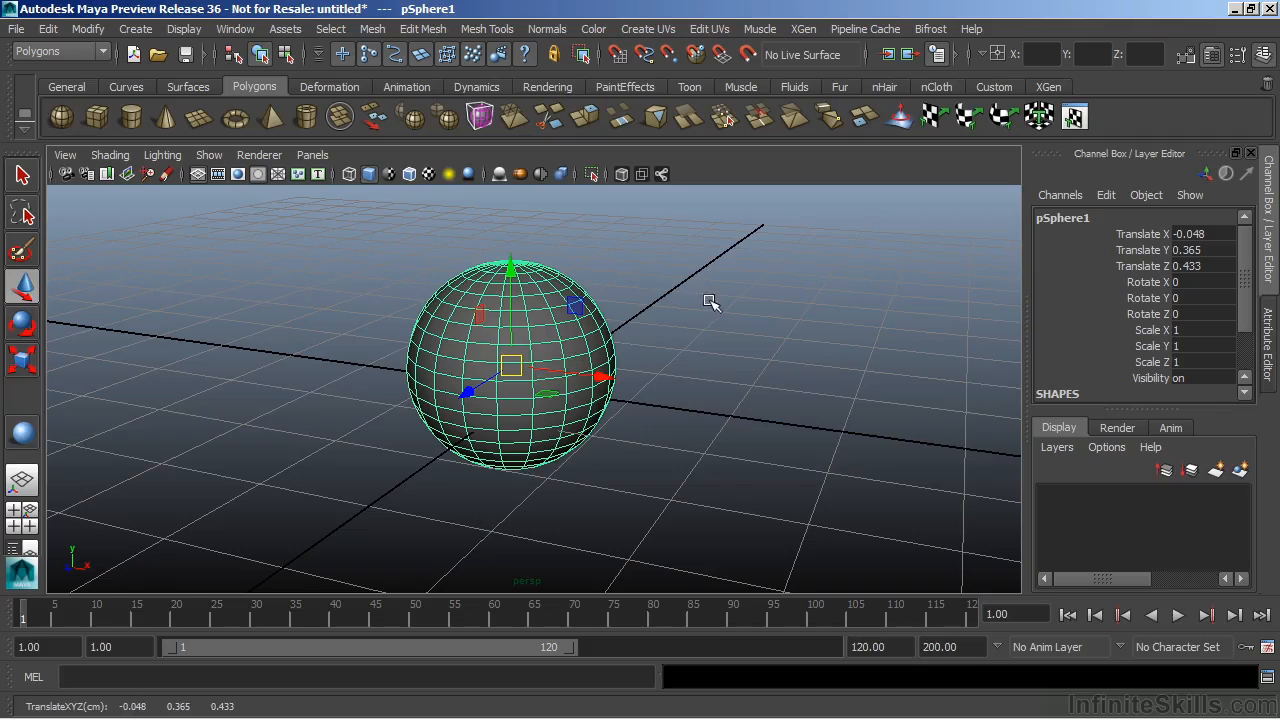
Slide the sphere right and left in the XY plane, returning it to centre slightly raised
{"action": "left_click", "coordinate": [578, 306]}
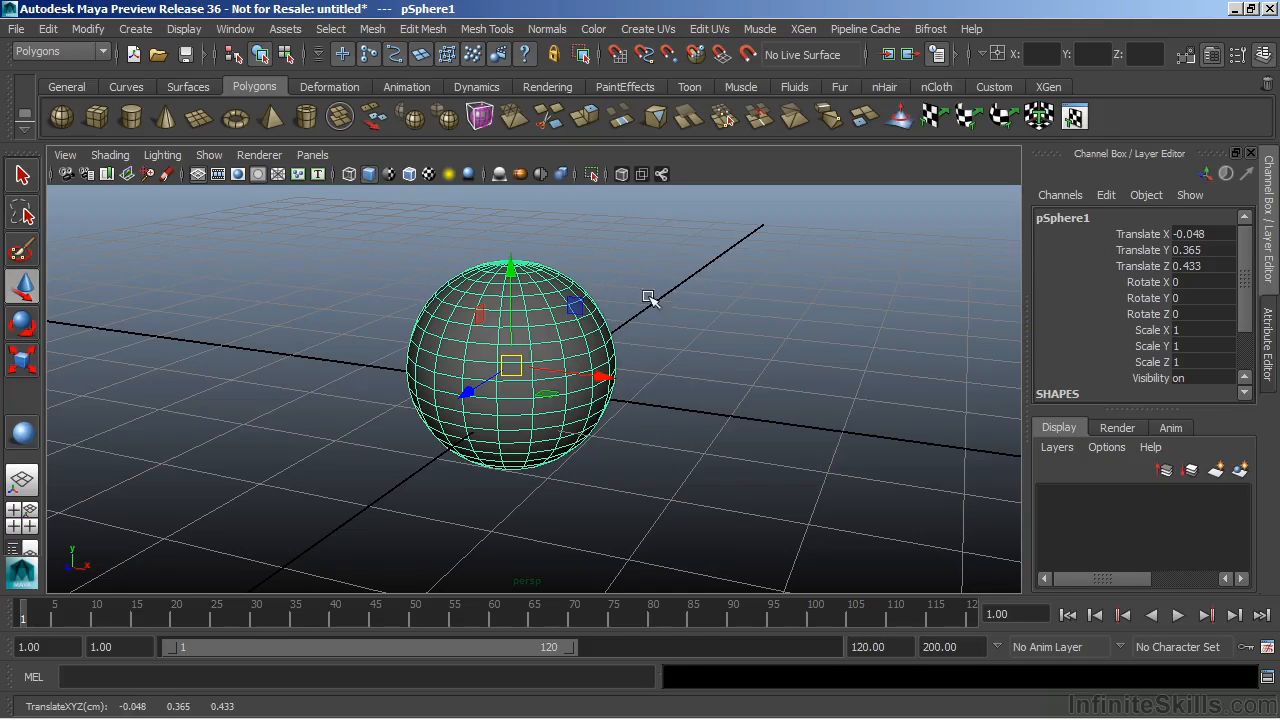
{"action": "mouse_move", "coordinate": [545, 290]}
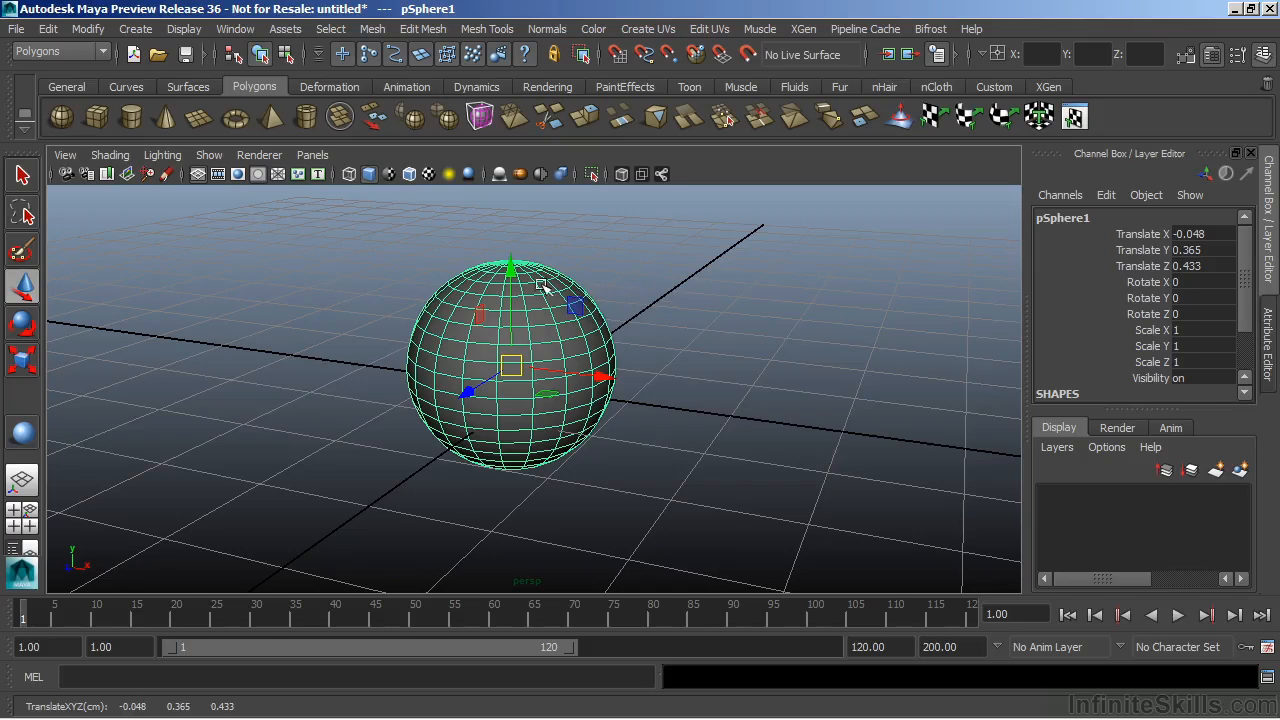
{"action": "mouse_move", "coordinate": [535, 308]}
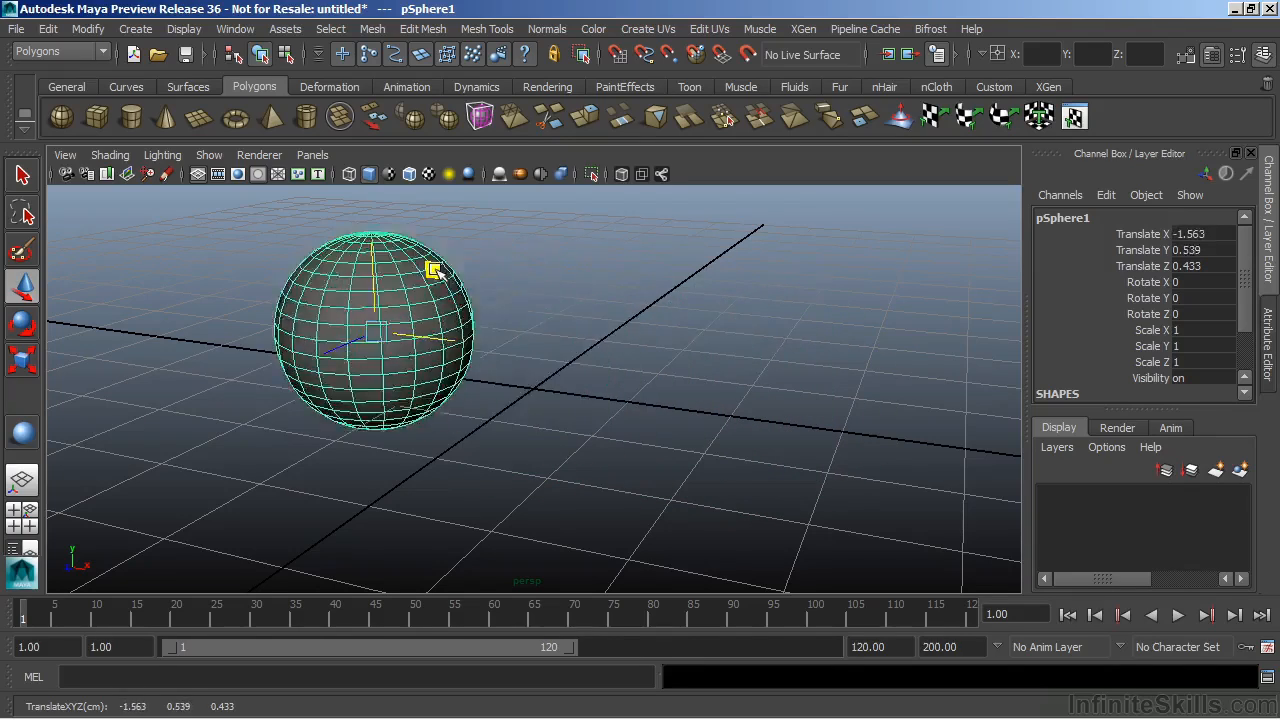
{"action": "left_click_drag", "start_coordinate": [430, 270], "coordinate": [680, 315]}
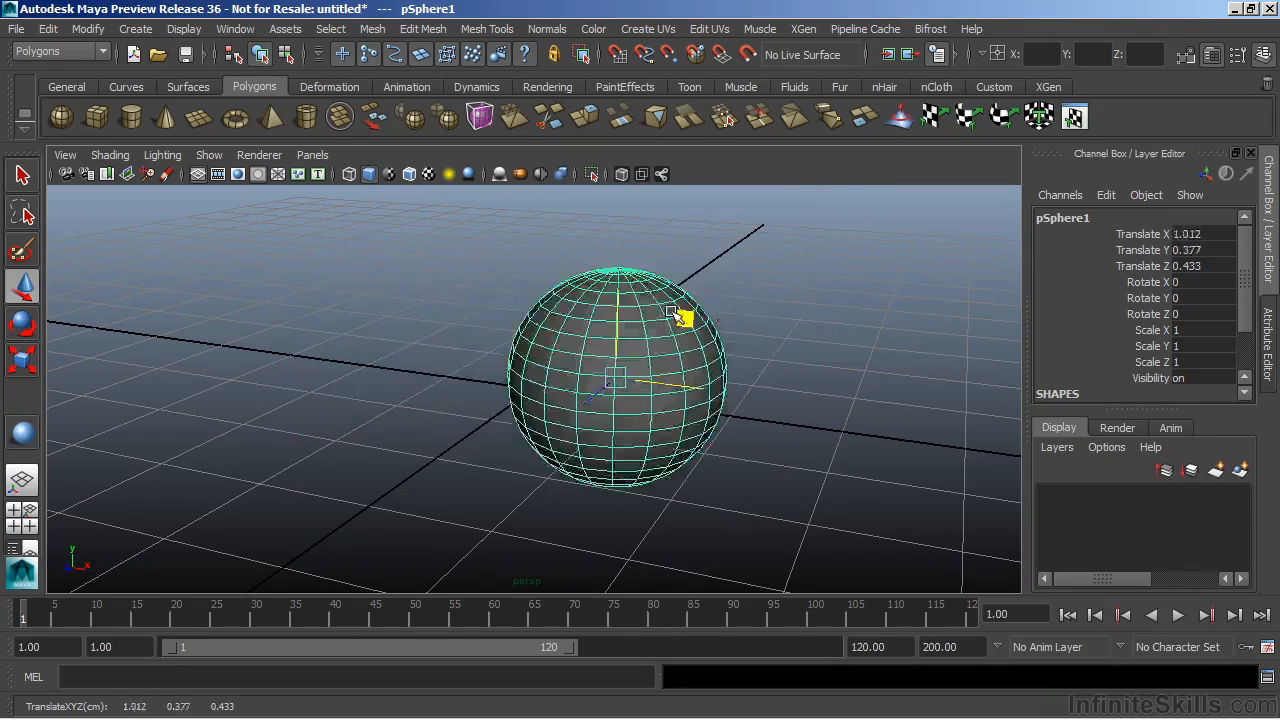
{"action": "left_click_drag", "start_coordinate": [680, 317], "coordinate": [558, 292]}
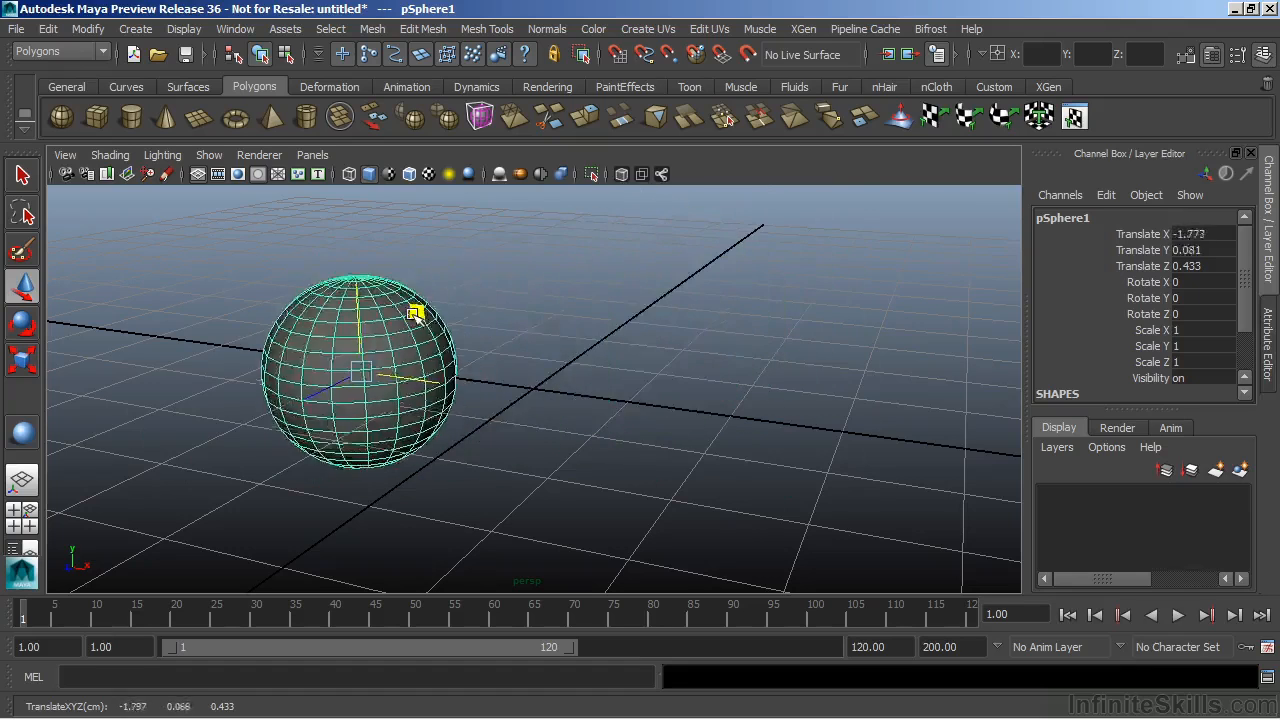
{"action": "left_click_drag", "start_coordinate": [415, 312], "coordinate": [640, 277]}
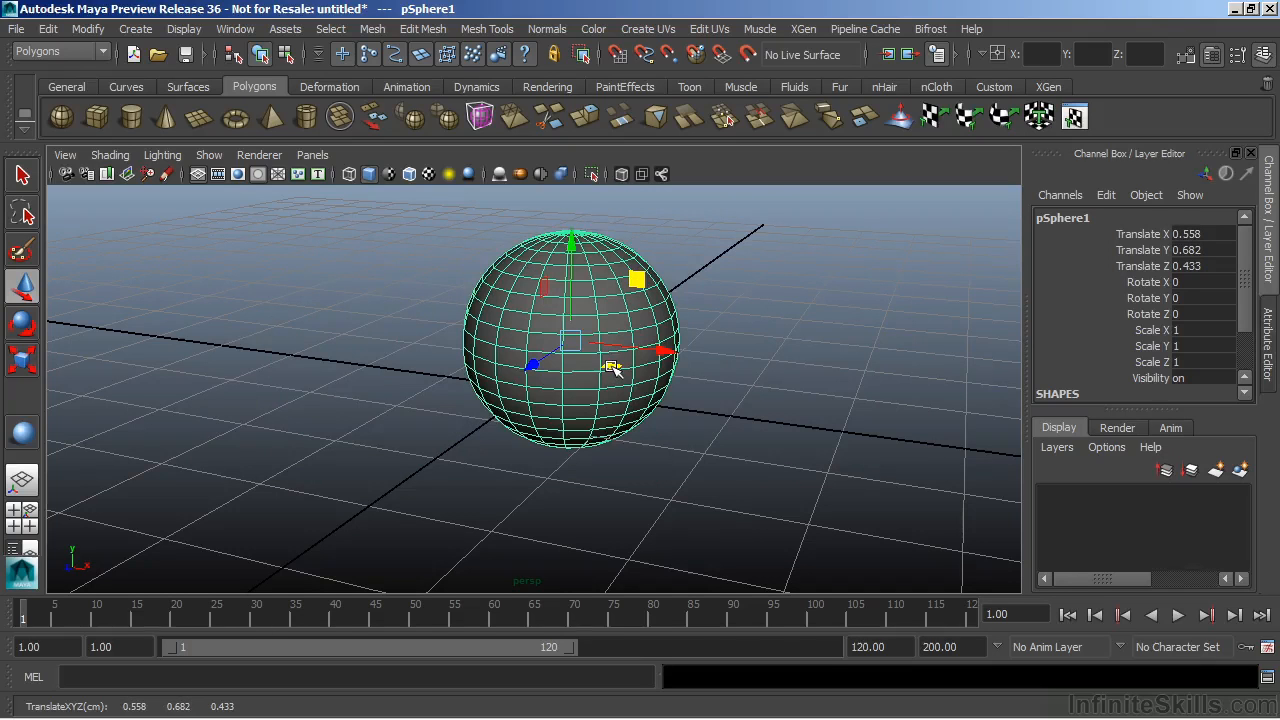
Slide the sphere across the XZ ground plane at Y 0.682, settling at X 0.494, Z 1.386
{"action": "left_click_drag", "start_coordinate": [613, 365], "coordinate": [428, 490]}
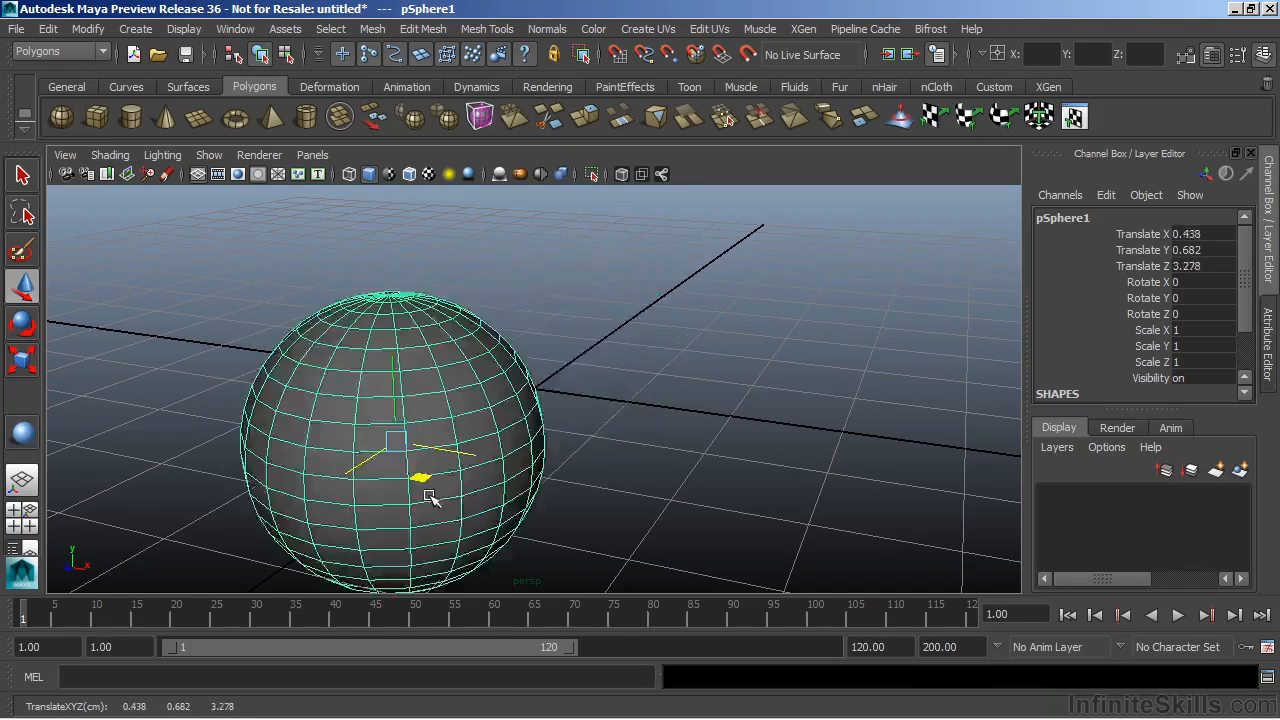
{"action": "left_click_drag", "start_coordinate": [430, 490], "coordinate": [625, 335]}
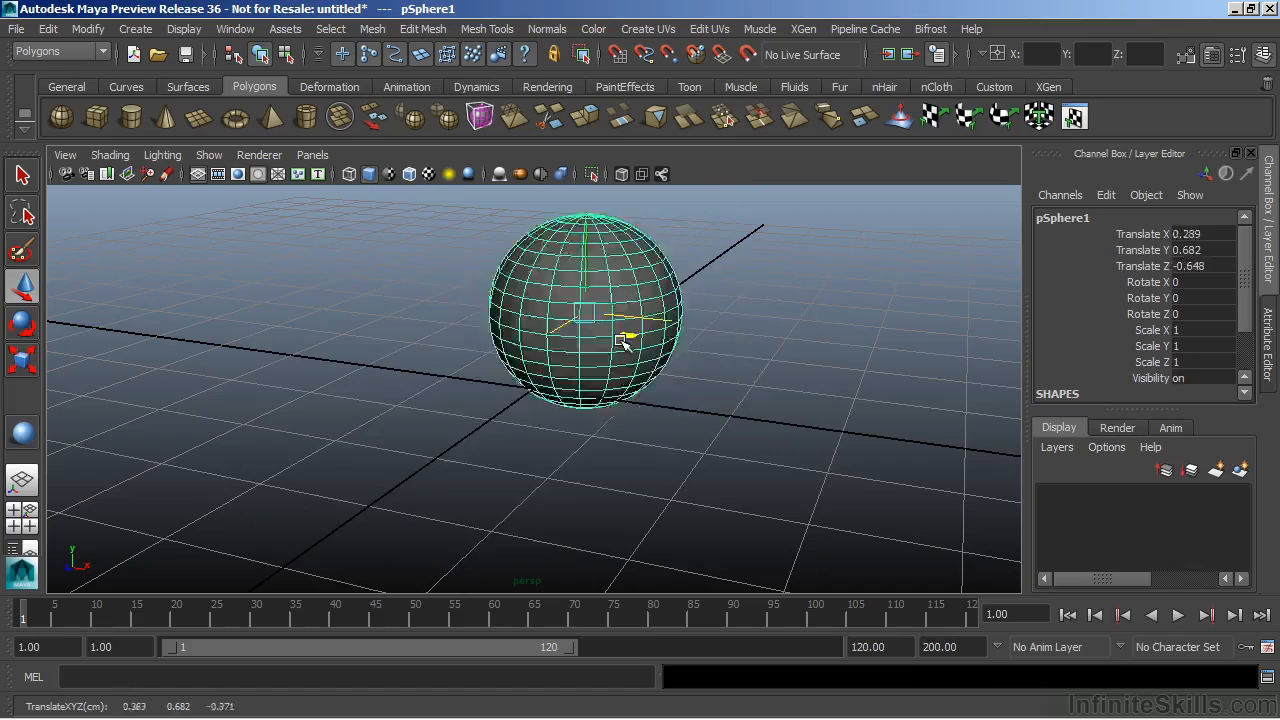
{"action": "left_click_drag", "start_coordinate": [628, 335], "coordinate": [775, 260]}
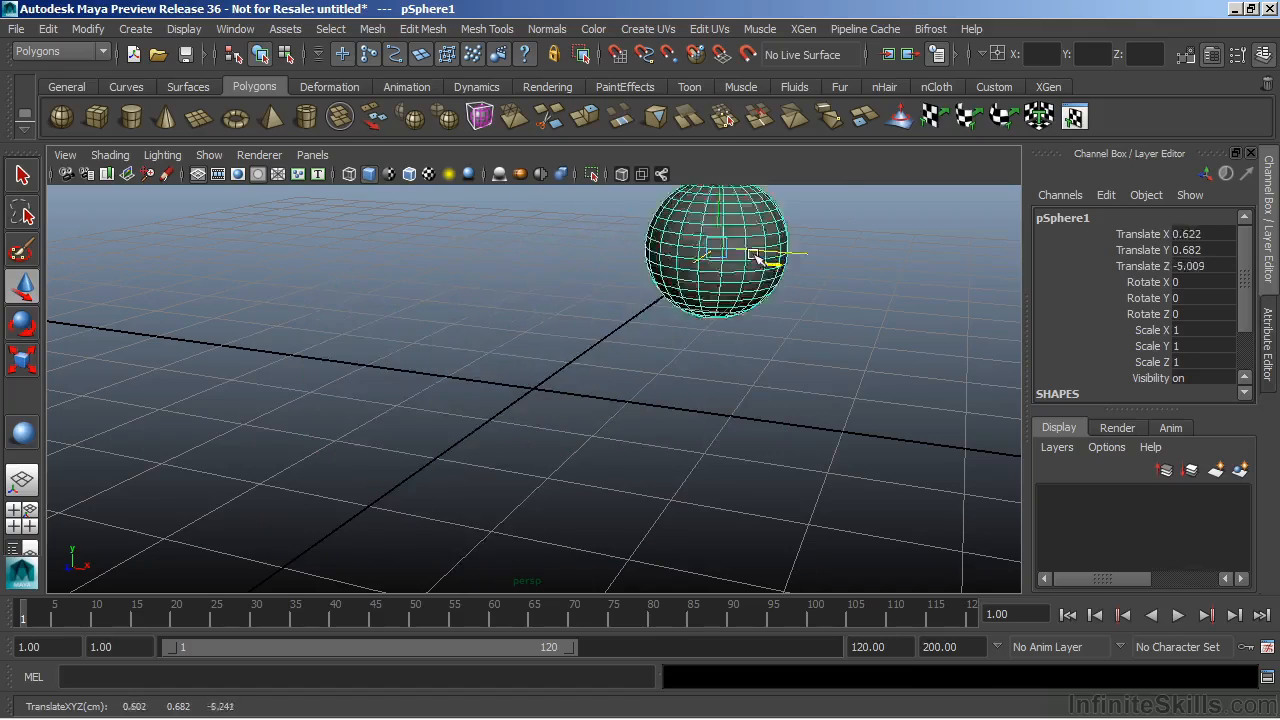
{"action": "left_click_drag", "start_coordinate": [770, 255], "coordinate": [485, 435]}
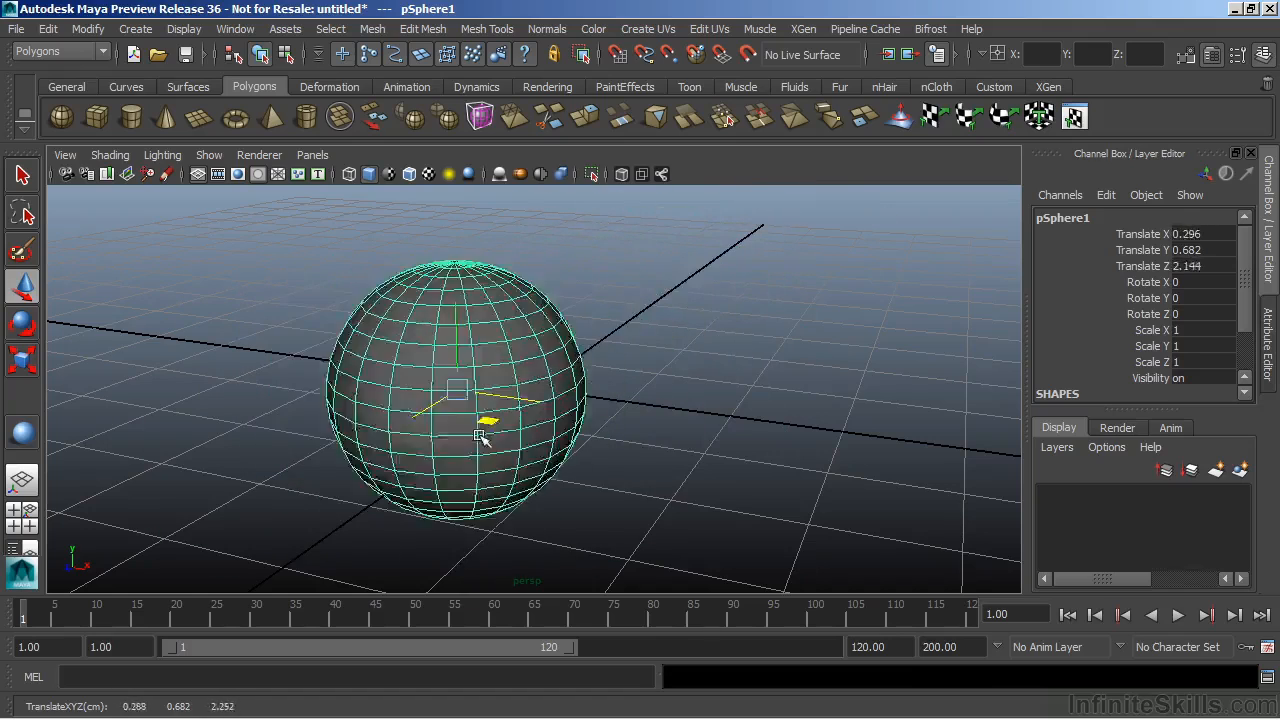
{"action": "left_click_drag", "start_coordinate": [483, 437], "coordinate": [548, 355]}
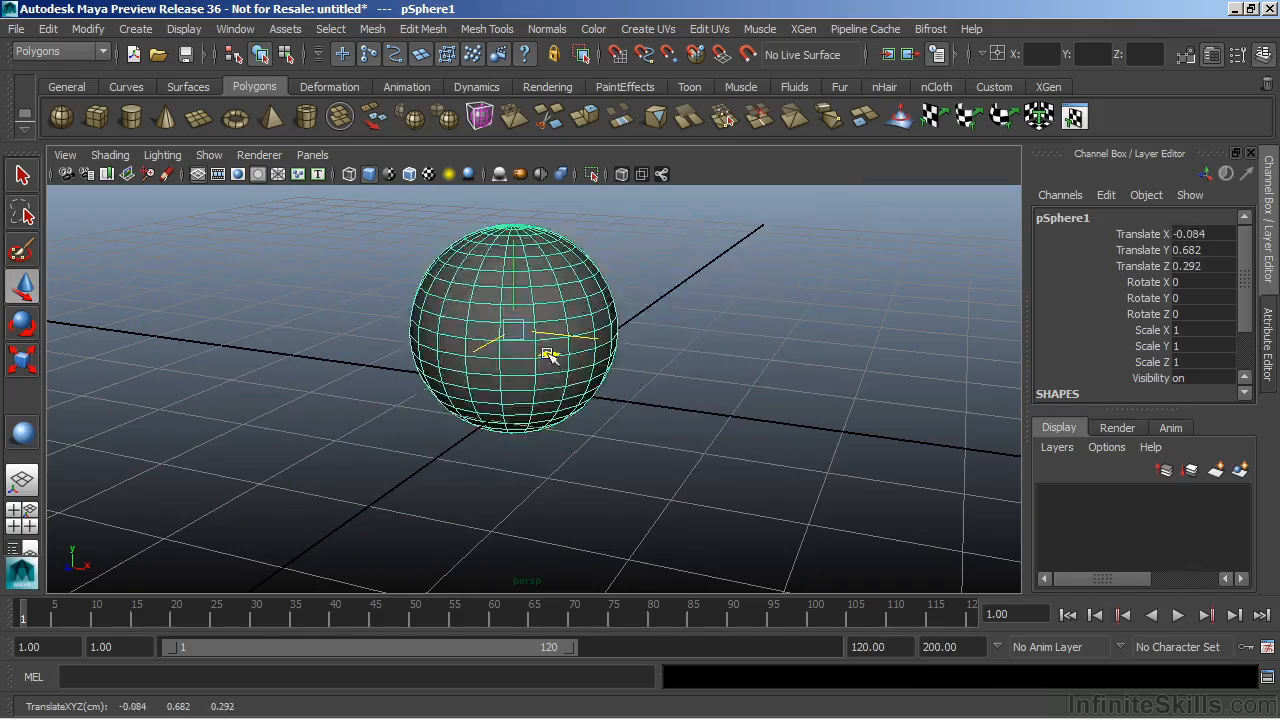
{"action": "left_click_drag", "start_coordinate": [550, 355], "coordinate": [590, 470]}
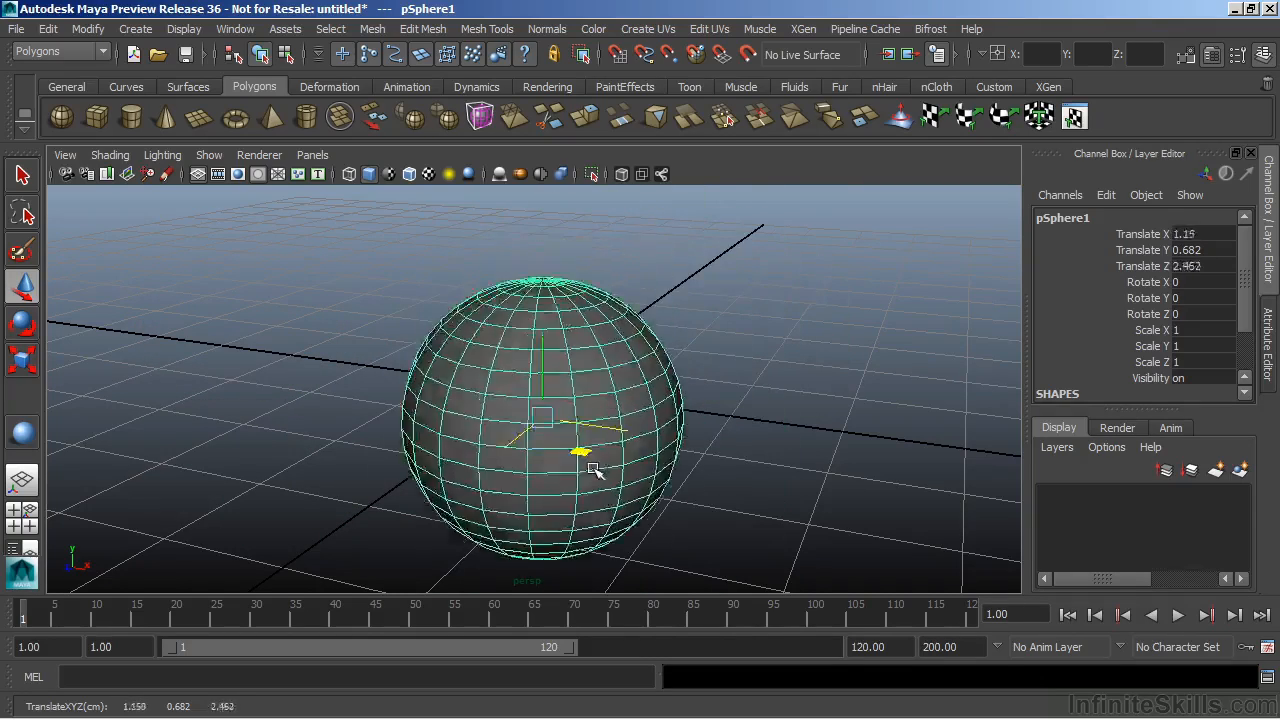
{"action": "left_click_drag", "start_coordinate": [593, 470], "coordinate": [560, 400]}
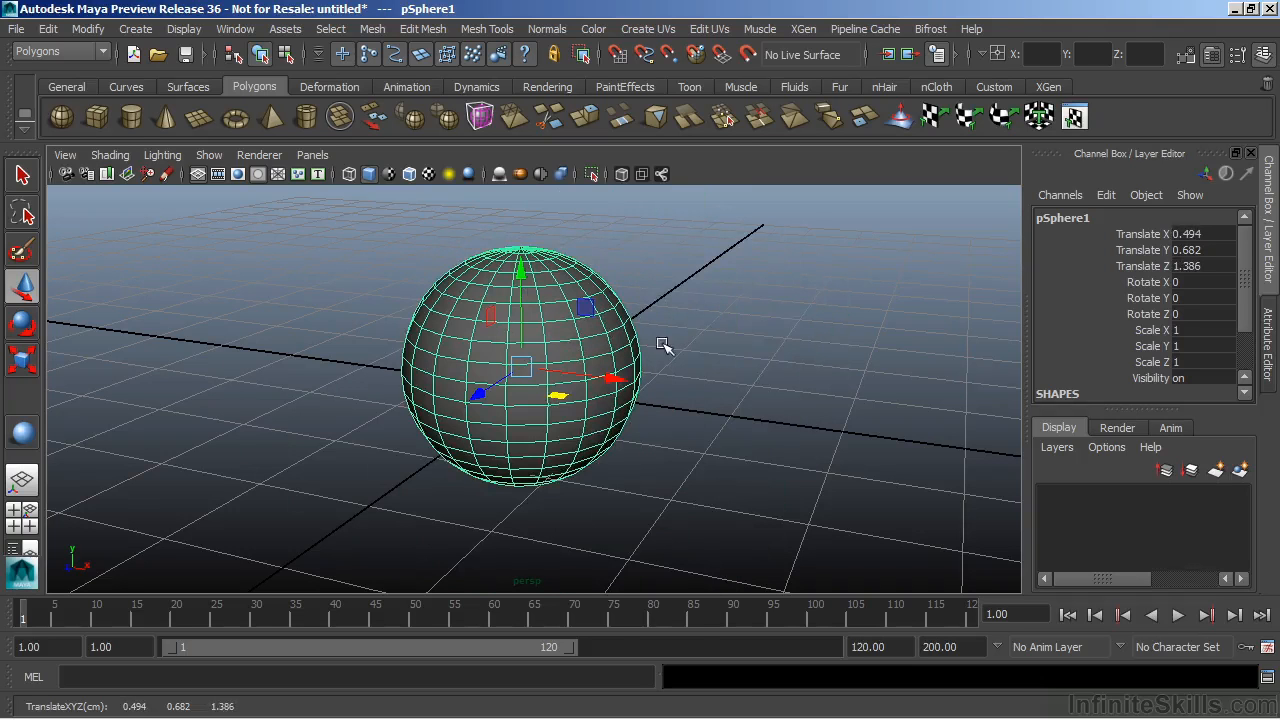
{"action": "mouse_move", "coordinate": [688, 333]}
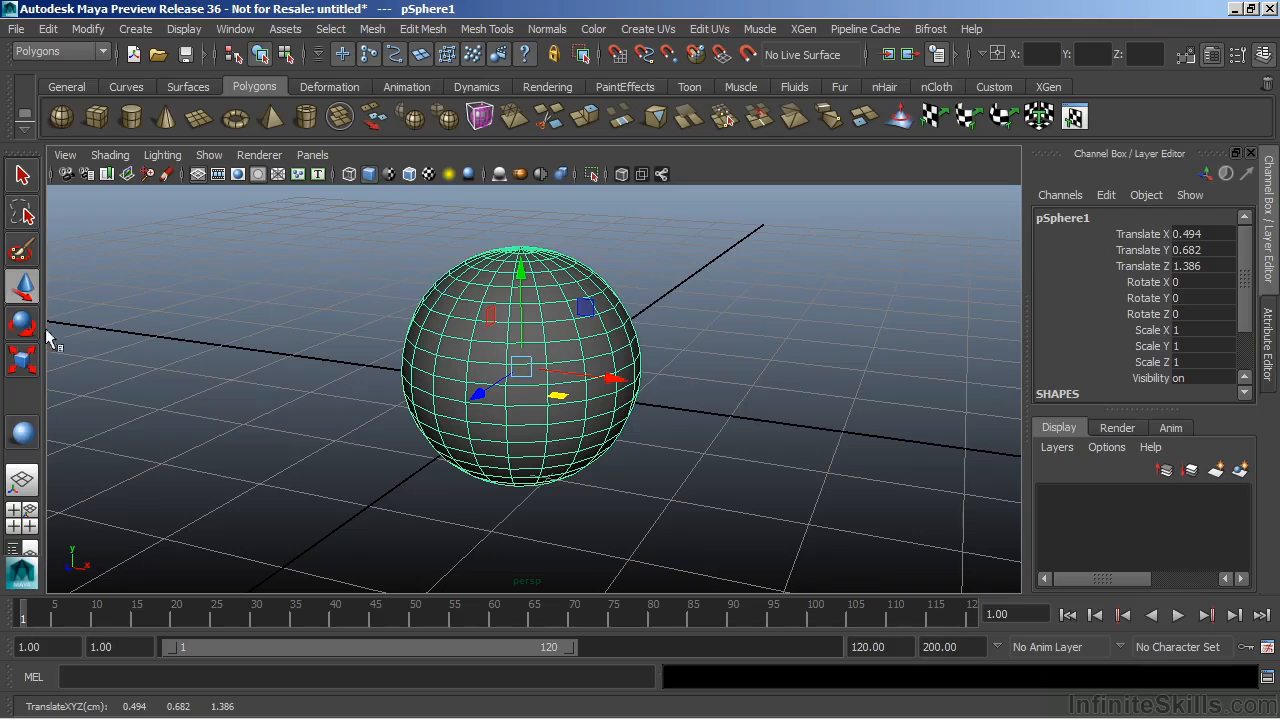
Switch to the Rotate tool, tilt the sphere slightly around Z, then undo the tilt
{"action": "left_click", "coordinate": [22, 324]}
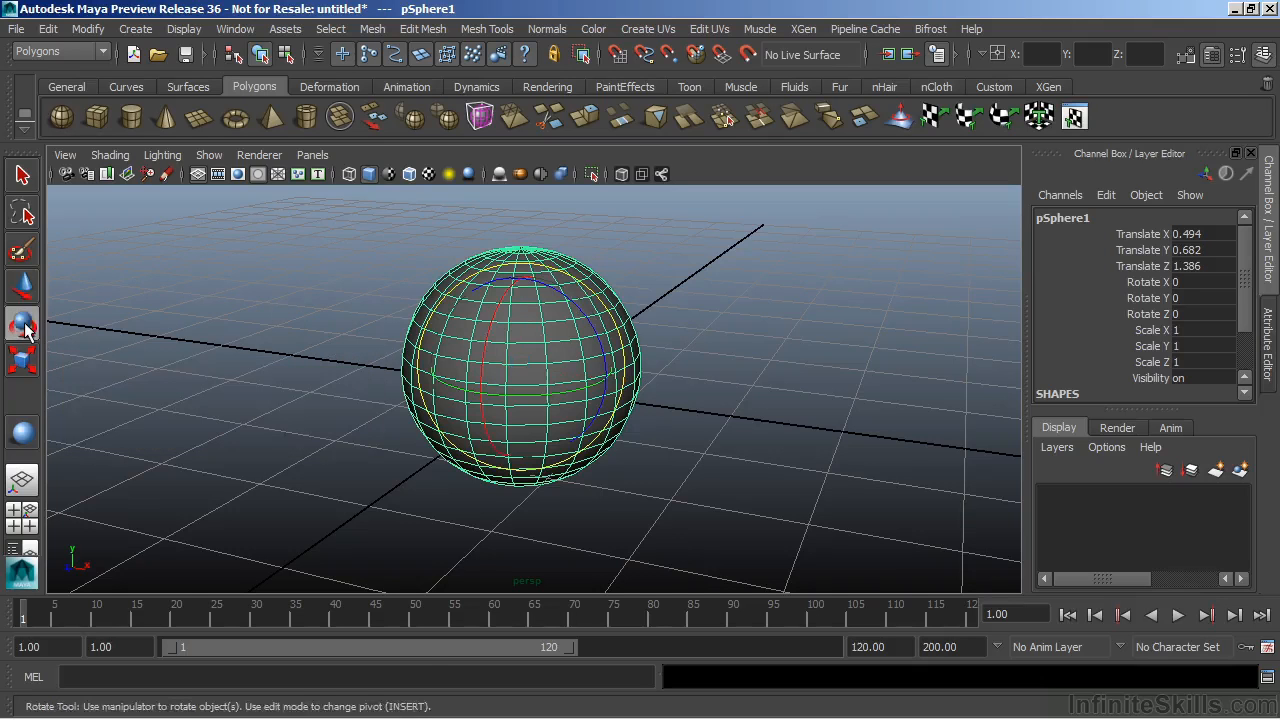
{"action": "mouse_move", "coordinate": [420, 278]}
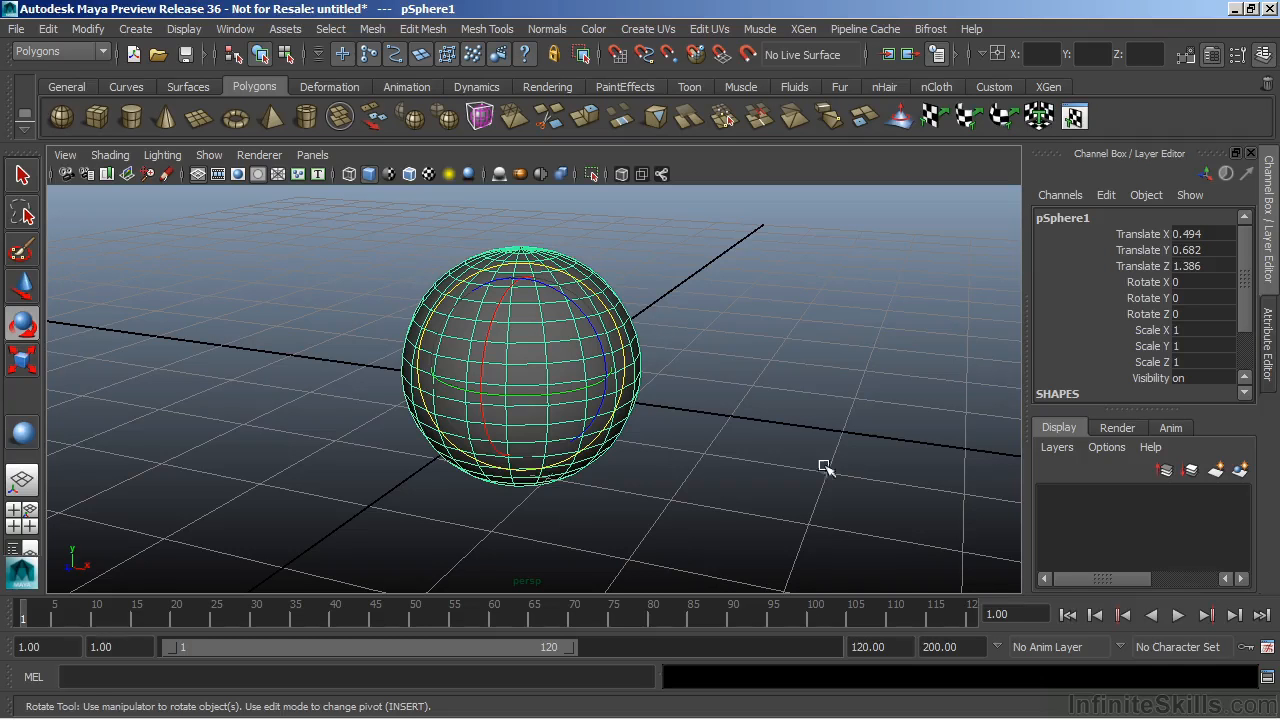
{"action": "mouse_move", "coordinate": [807, 365]}
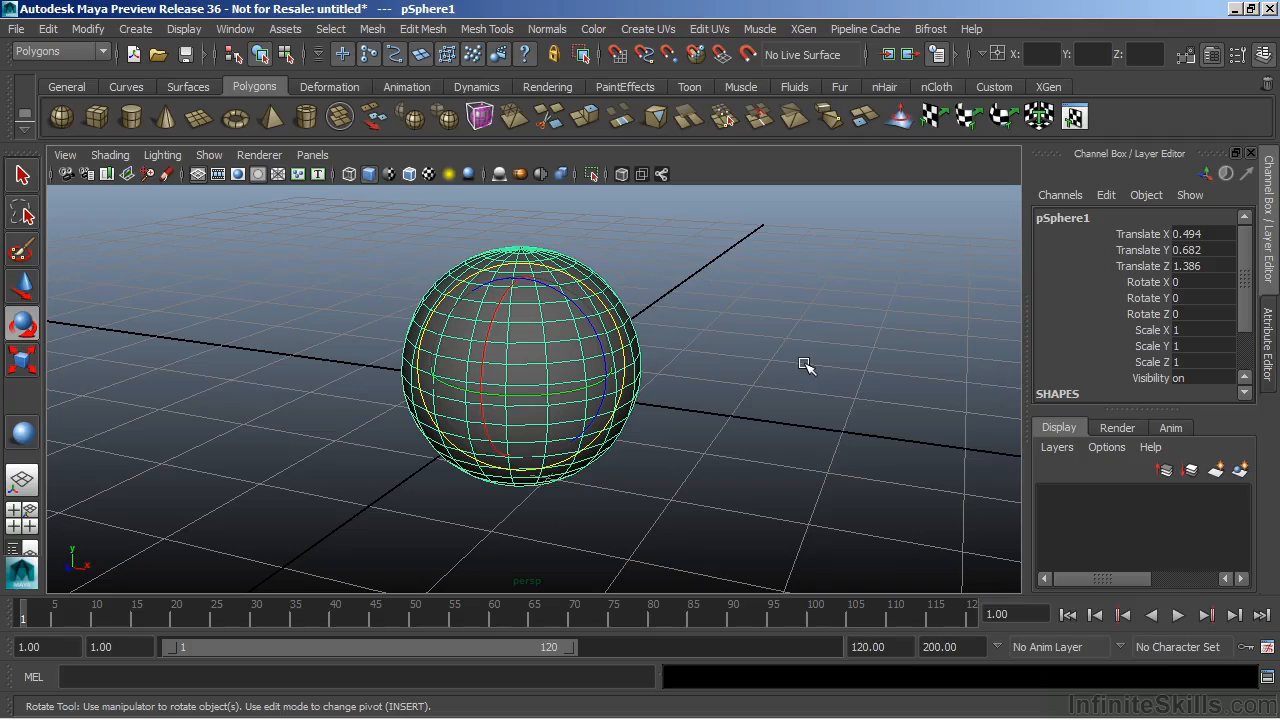
{"action": "mouse_move", "coordinate": [574, 312]}
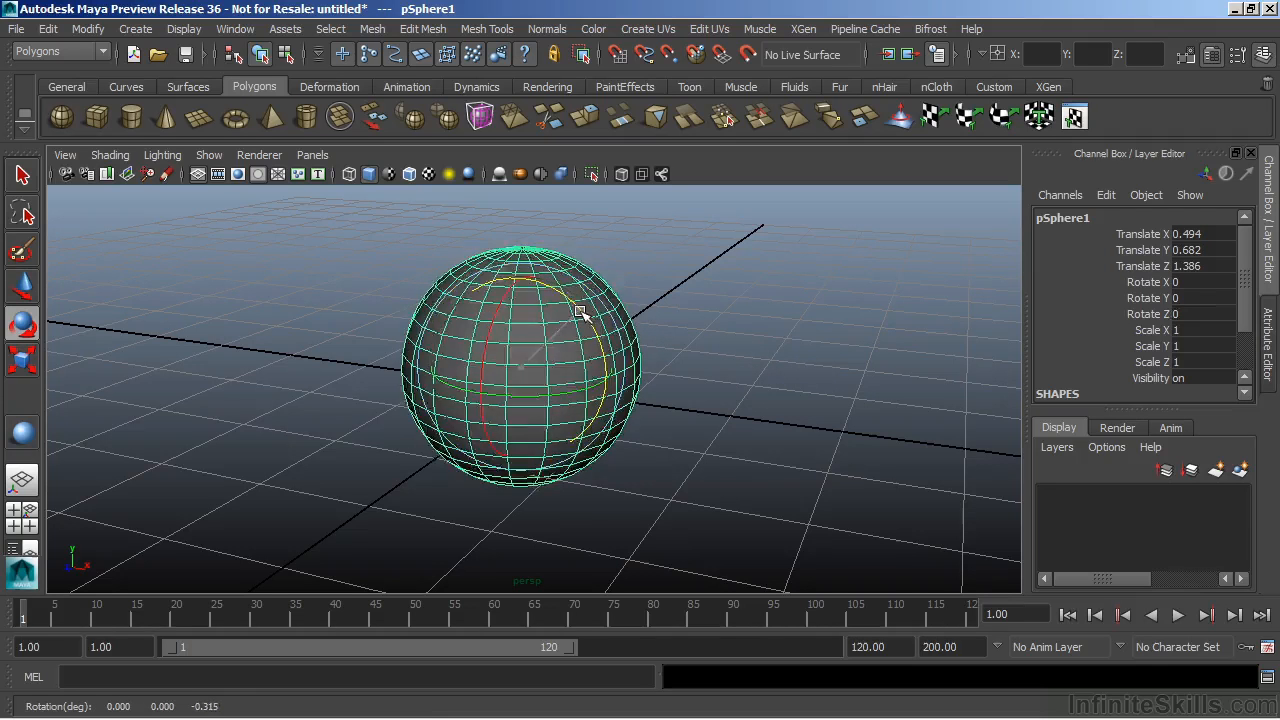
{"action": "left_click_drag", "start_coordinate": [580, 310], "coordinate": [520, 277]}
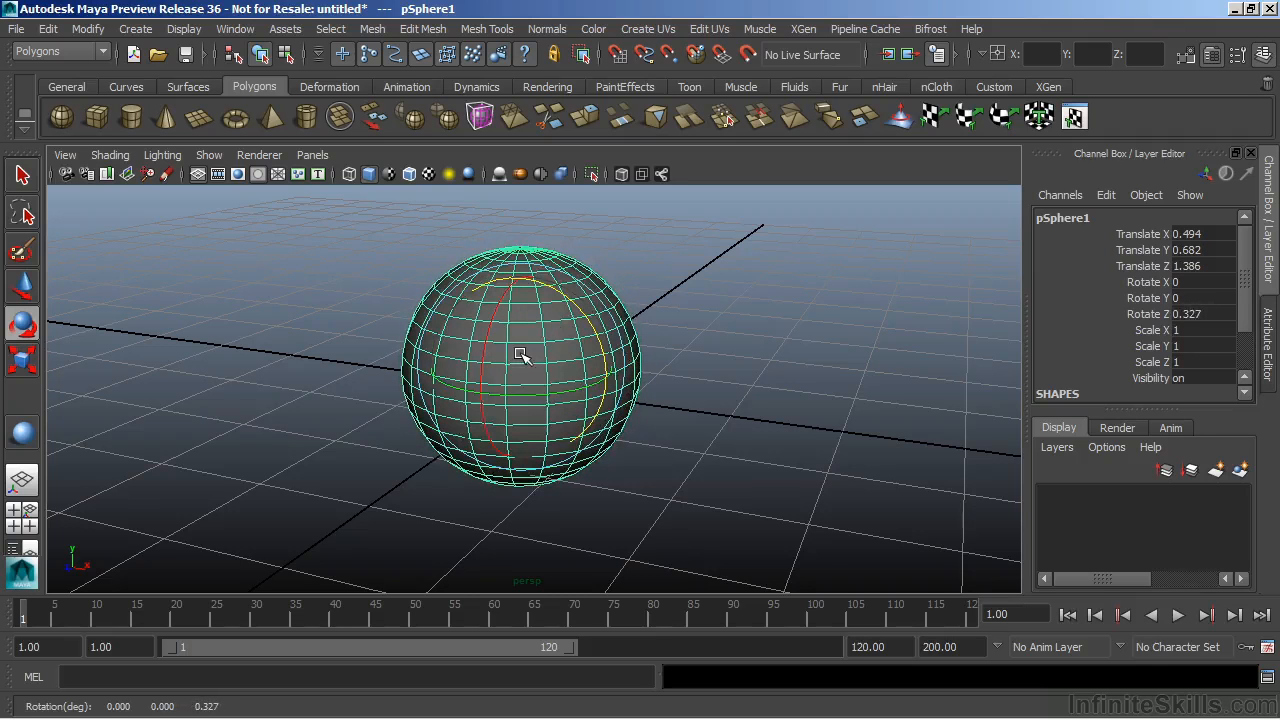
{"action": "key", "text": "ctrl+z"}
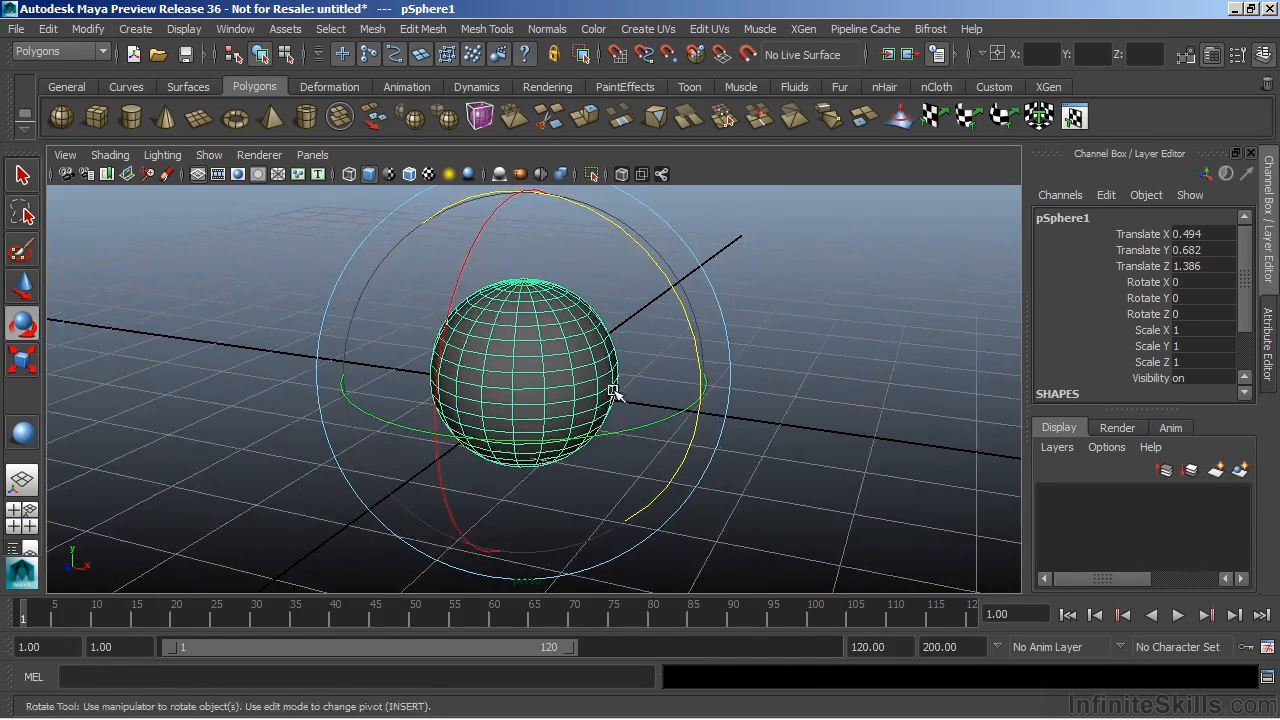
Tumble the sphere freely on X, Y and Z until its pole faces the viewer
{"action": "left_click_drag", "start_coordinate": [615, 395], "coordinate": [488, 255]}
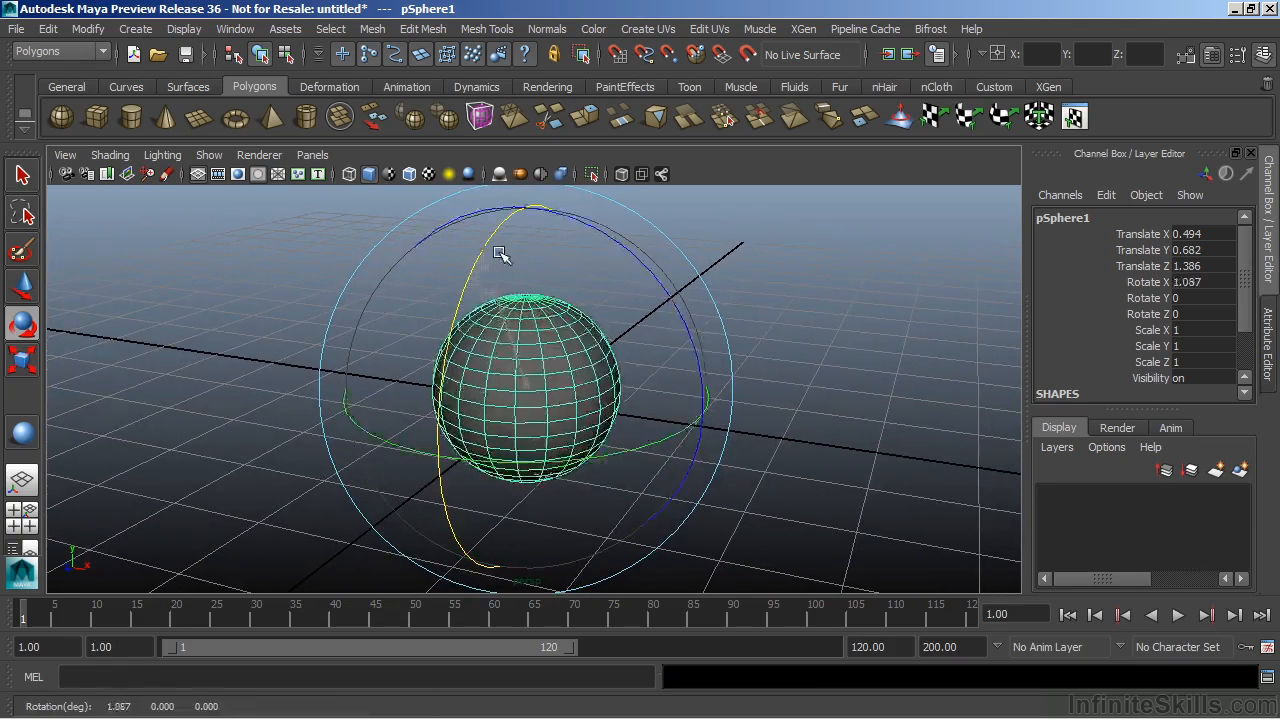
{"action": "left_click_drag", "start_coordinate": [500, 253], "coordinate": [525, 468]}
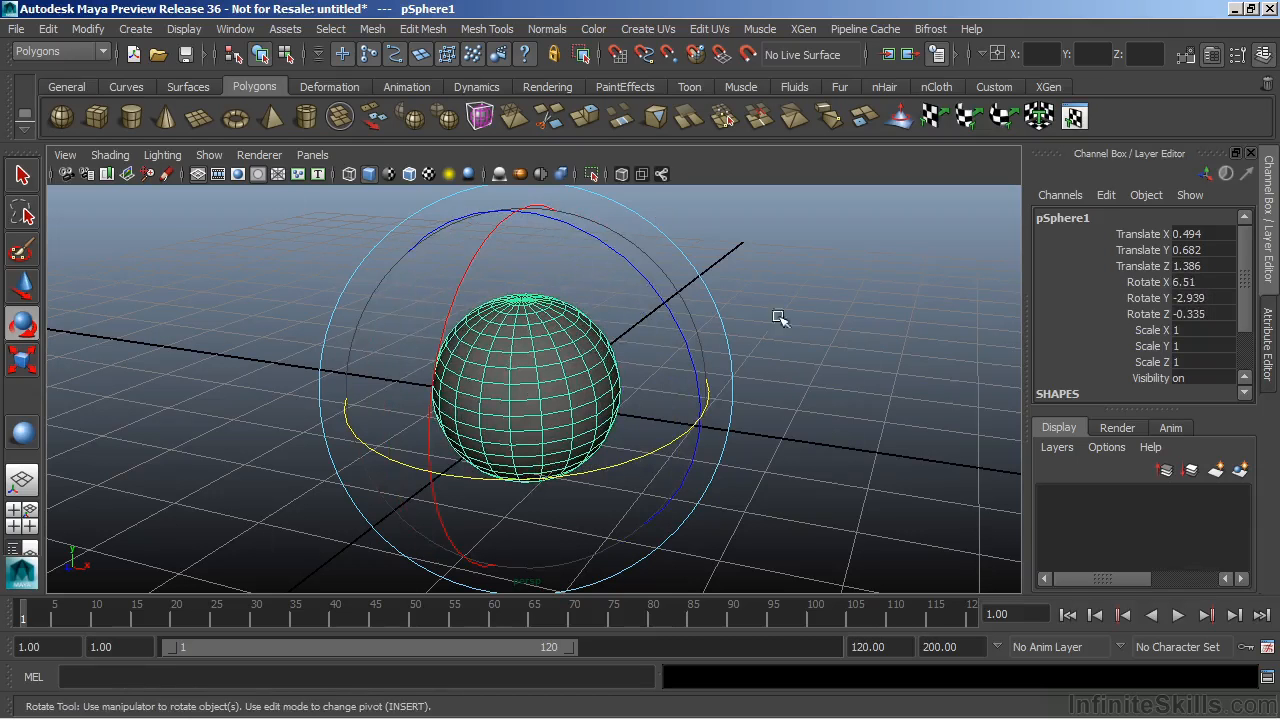
{"action": "left_click_drag", "start_coordinate": [780, 318], "coordinate": [620, 208]}
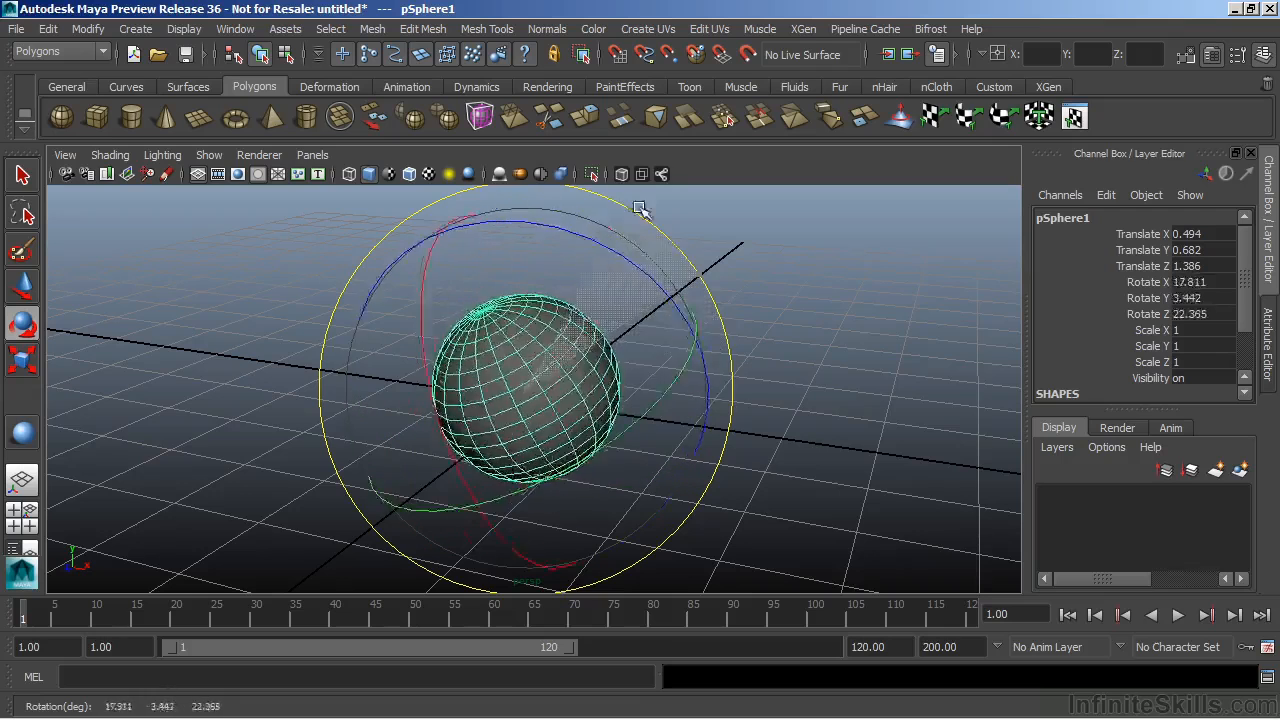
{"action": "left_click_drag", "start_coordinate": [640, 208], "coordinate": [700, 338]}
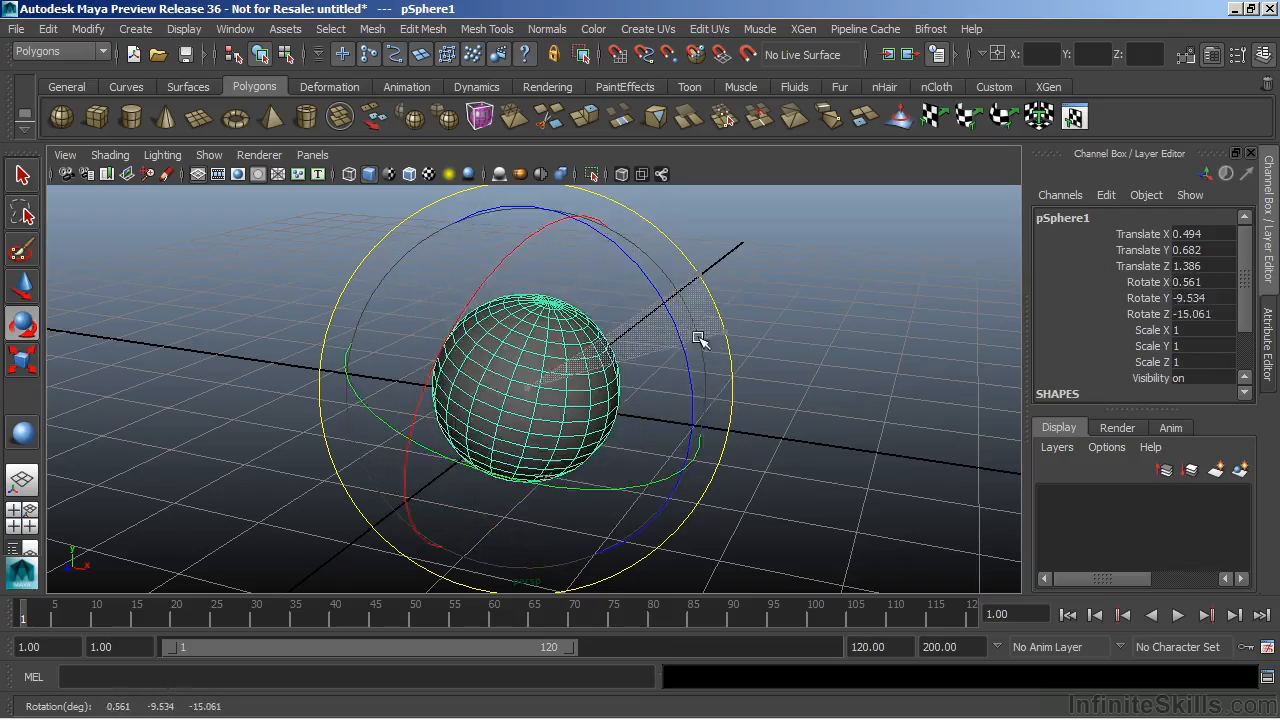
{"action": "left_click_drag", "start_coordinate": [700, 337], "coordinate": [528, 545]}
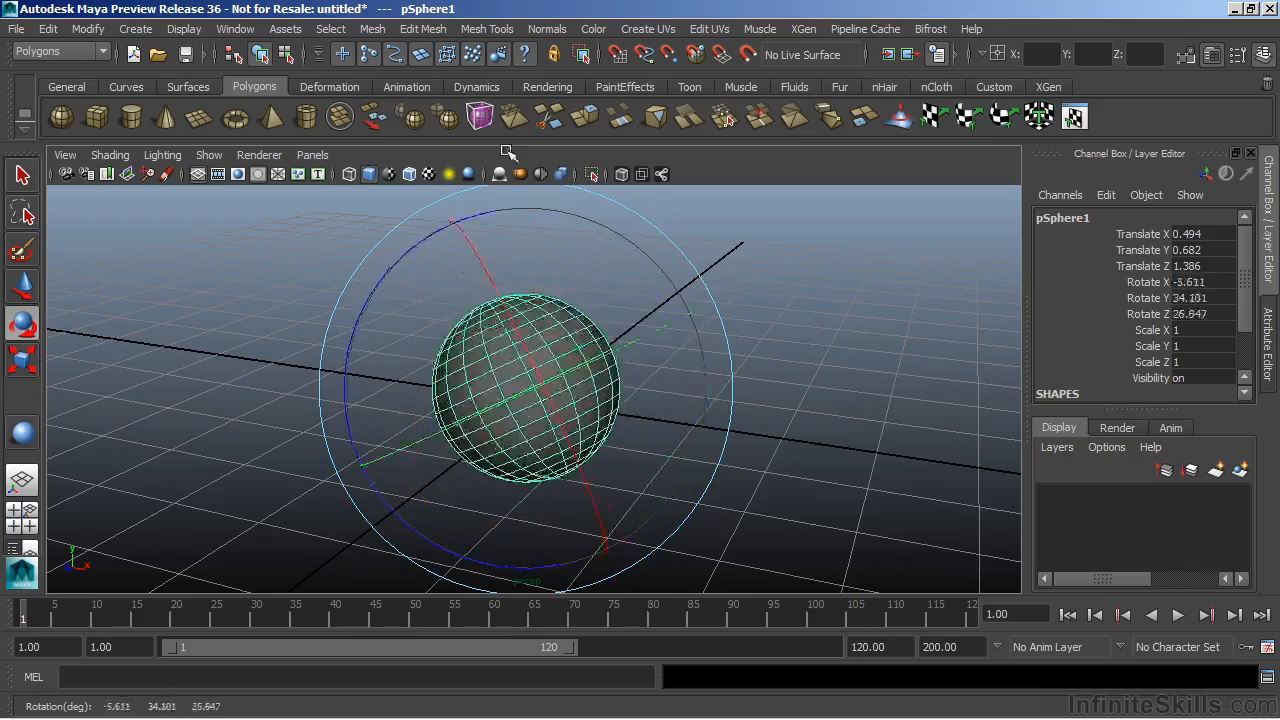
{"action": "left_click_drag", "start_coordinate": [510, 155], "coordinate": [655, 315]}
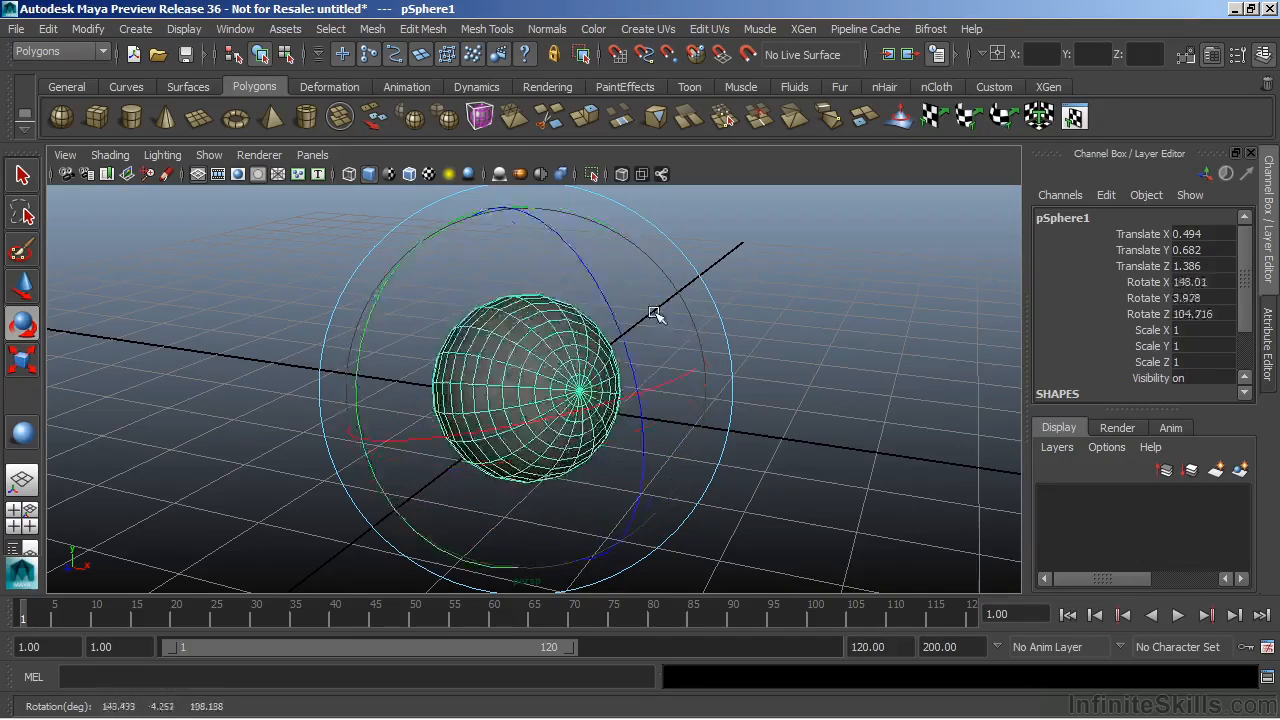
{"action": "left_click_drag", "start_coordinate": [655, 313], "coordinate": [435, 474]}
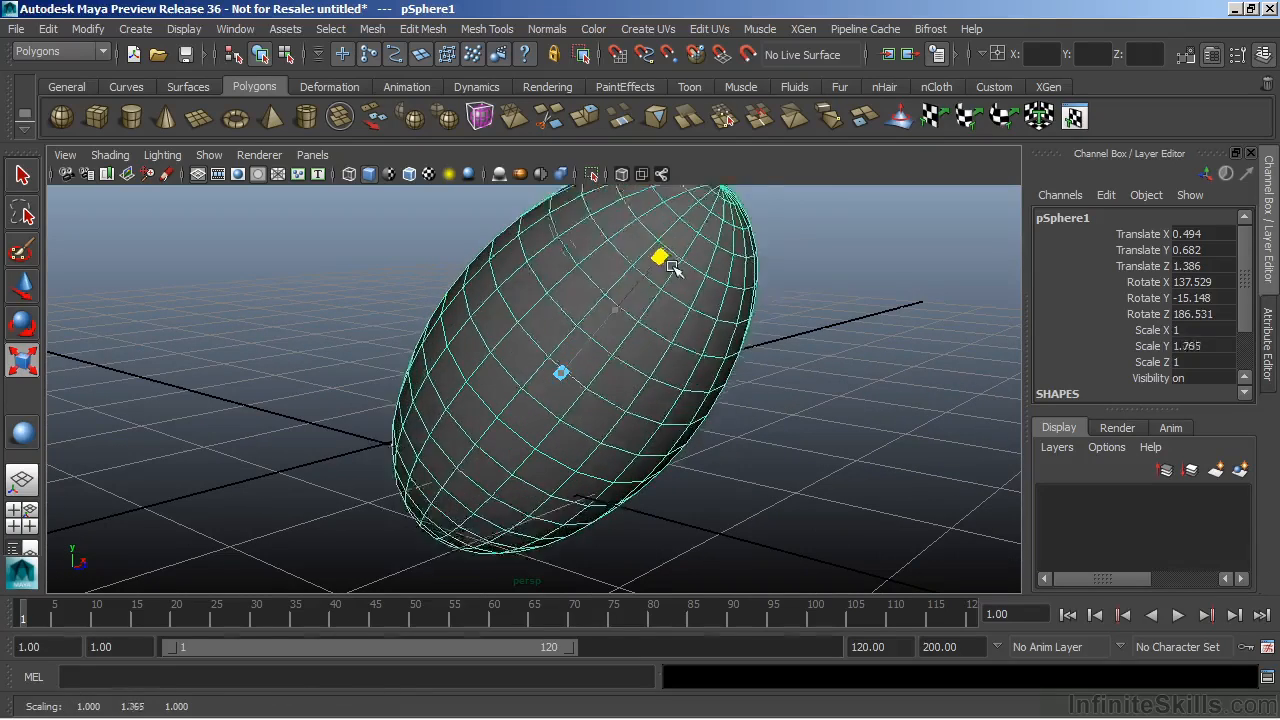
Squash the sphere along Y to about 0.743, then stretch it tall again
{"action": "left_click_drag", "start_coordinate": [660, 258], "coordinate": [600, 328]}
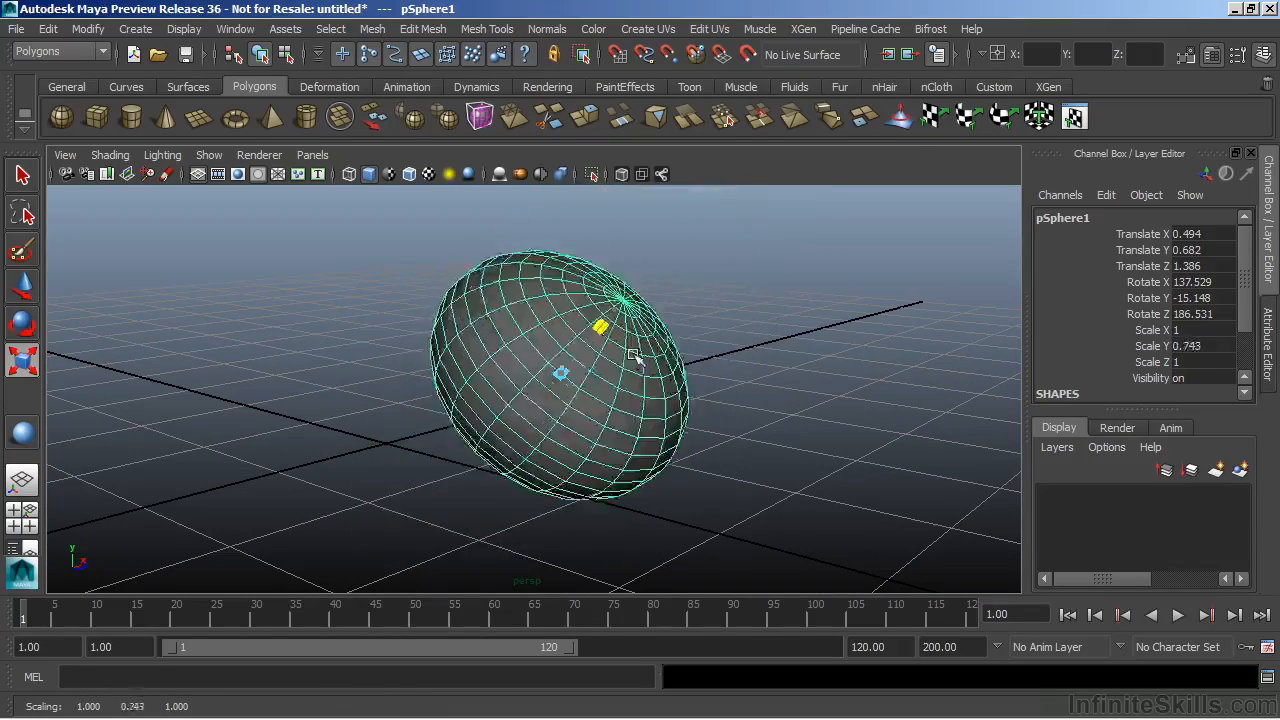
{"action": "left_click_drag", "start_coordinate": [600, 328], "coordinate": [677, 237]}
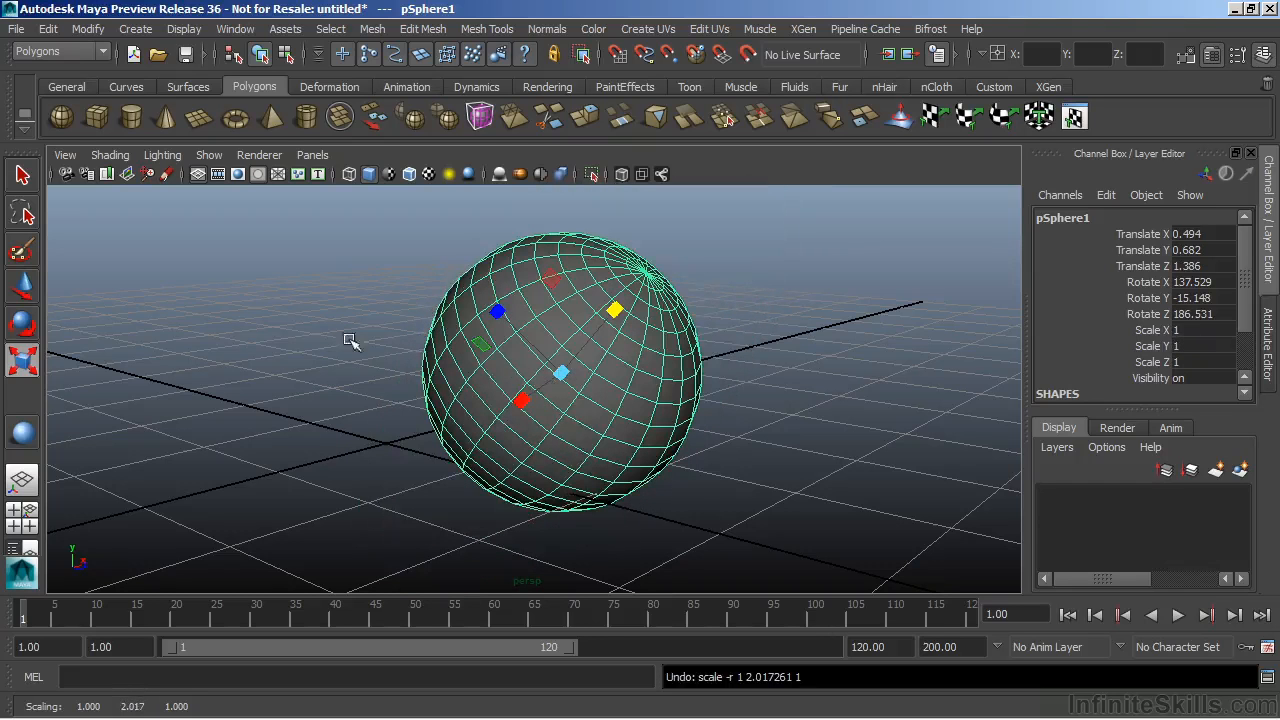
{"action": "mouse_move", "coordinate": [224, 313]}
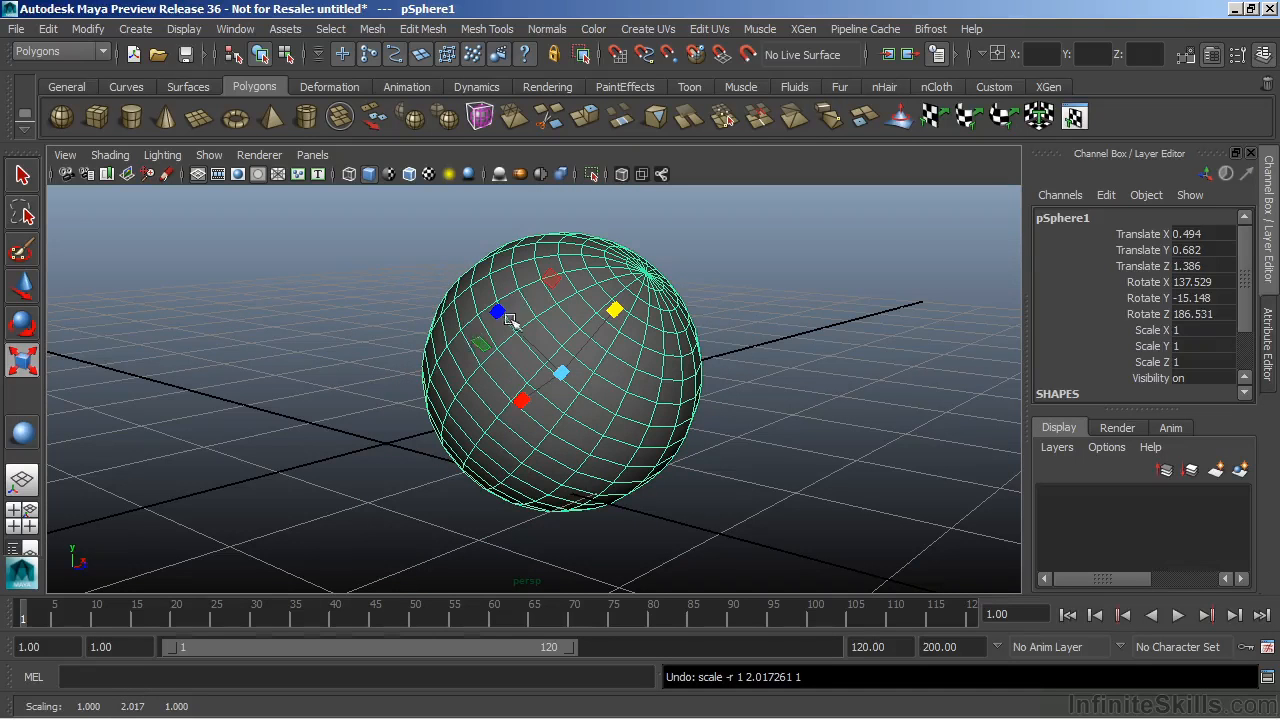
{"action": "mouse_move", "coordinate": [593, 357]}
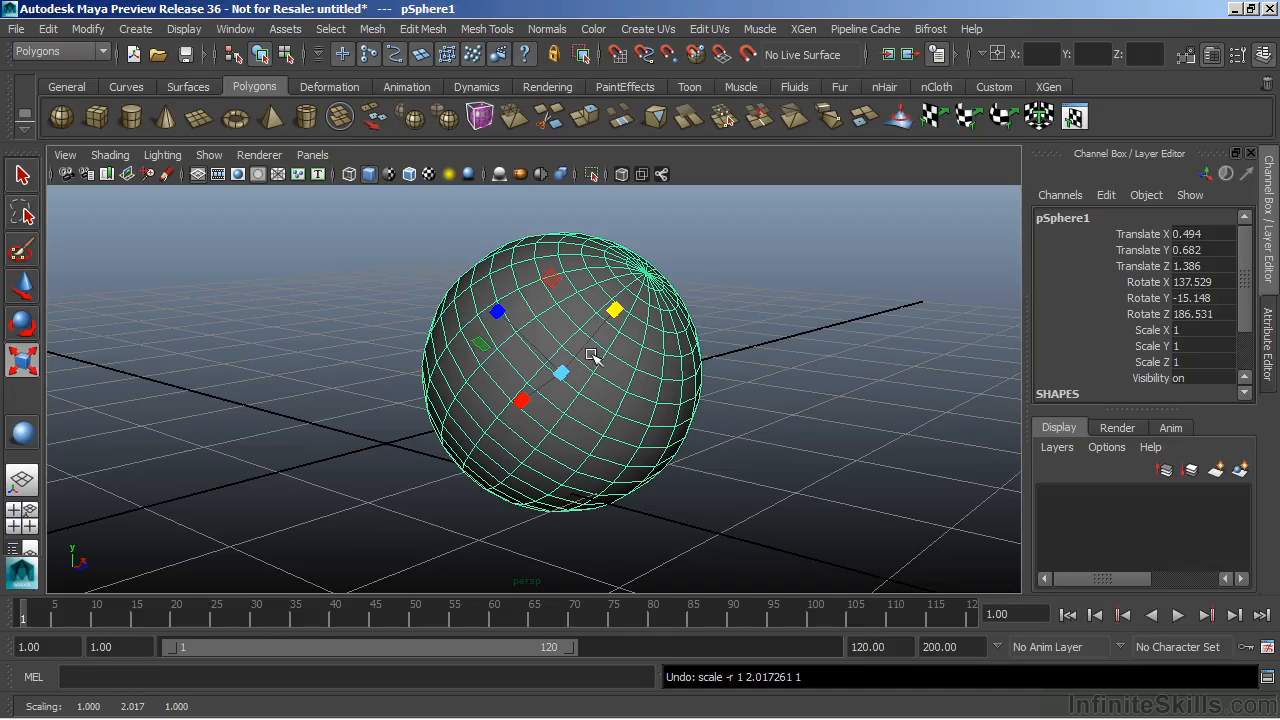
{"action": "mouse_move", "coordinate": [88, 339]}
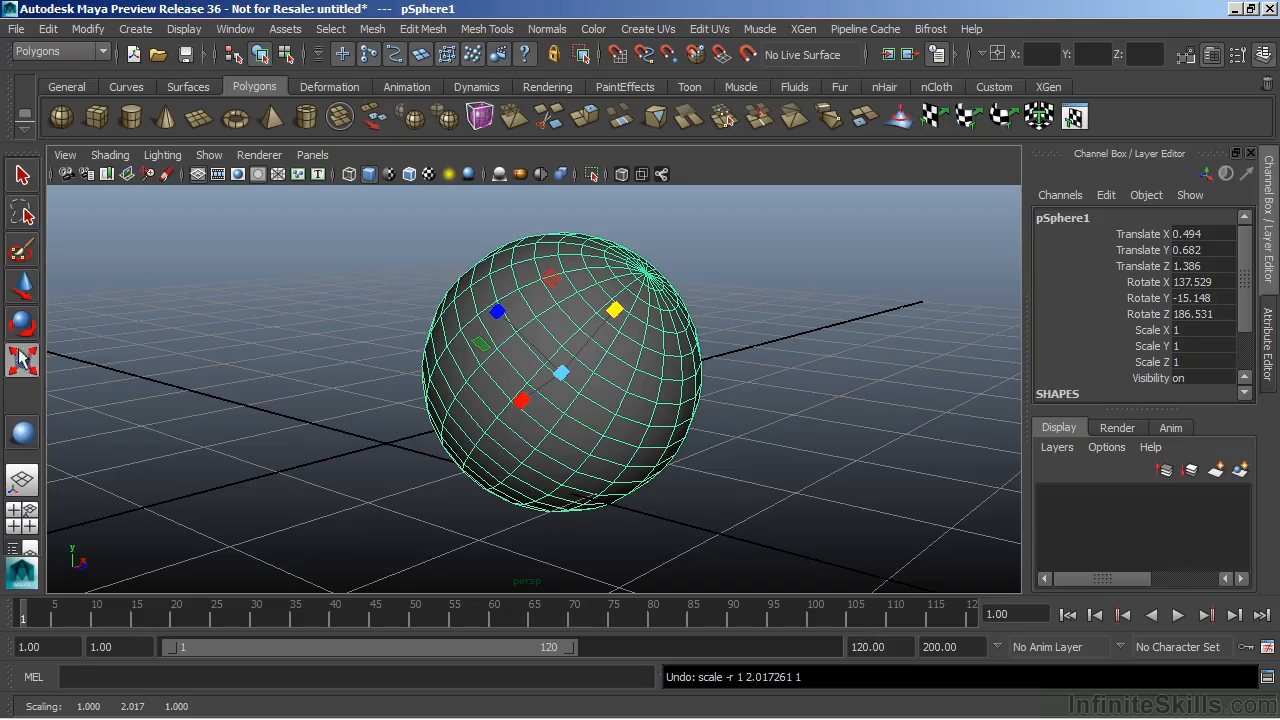
{"action": "mouse_move", "coordinate": [22, 360]}
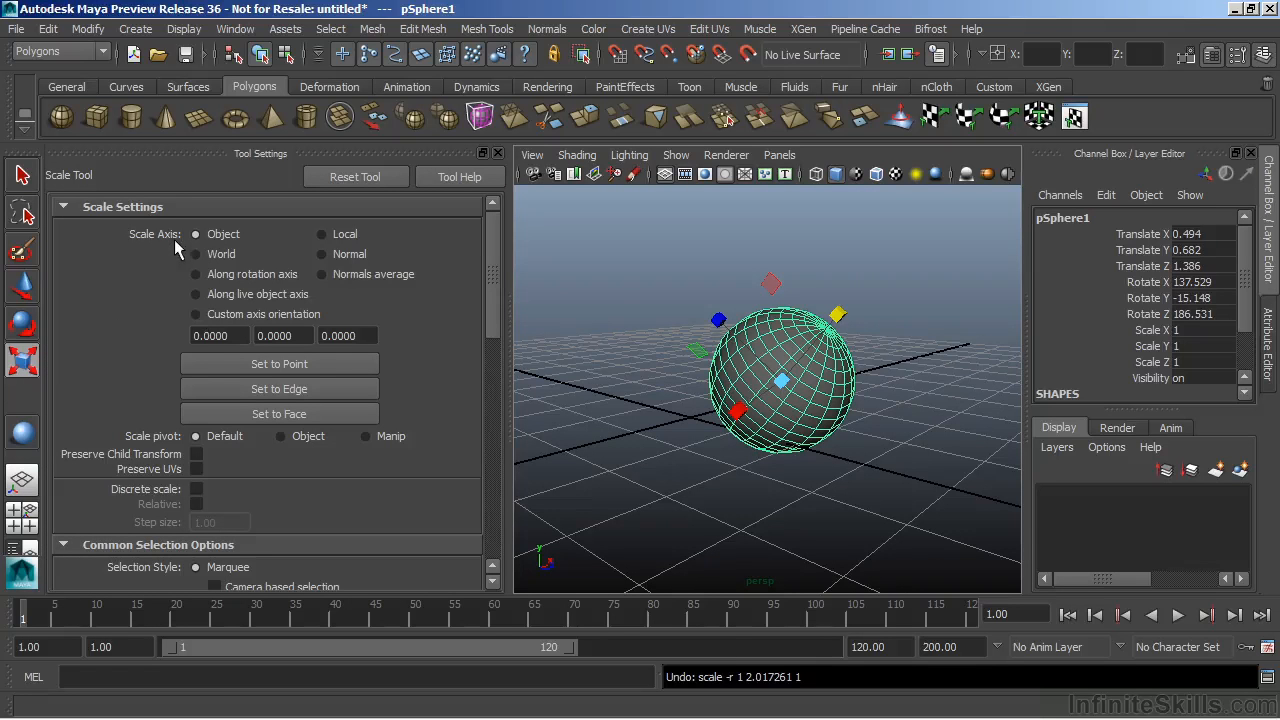
{"action": "mouse_move", "coordinate": [228, 250]}
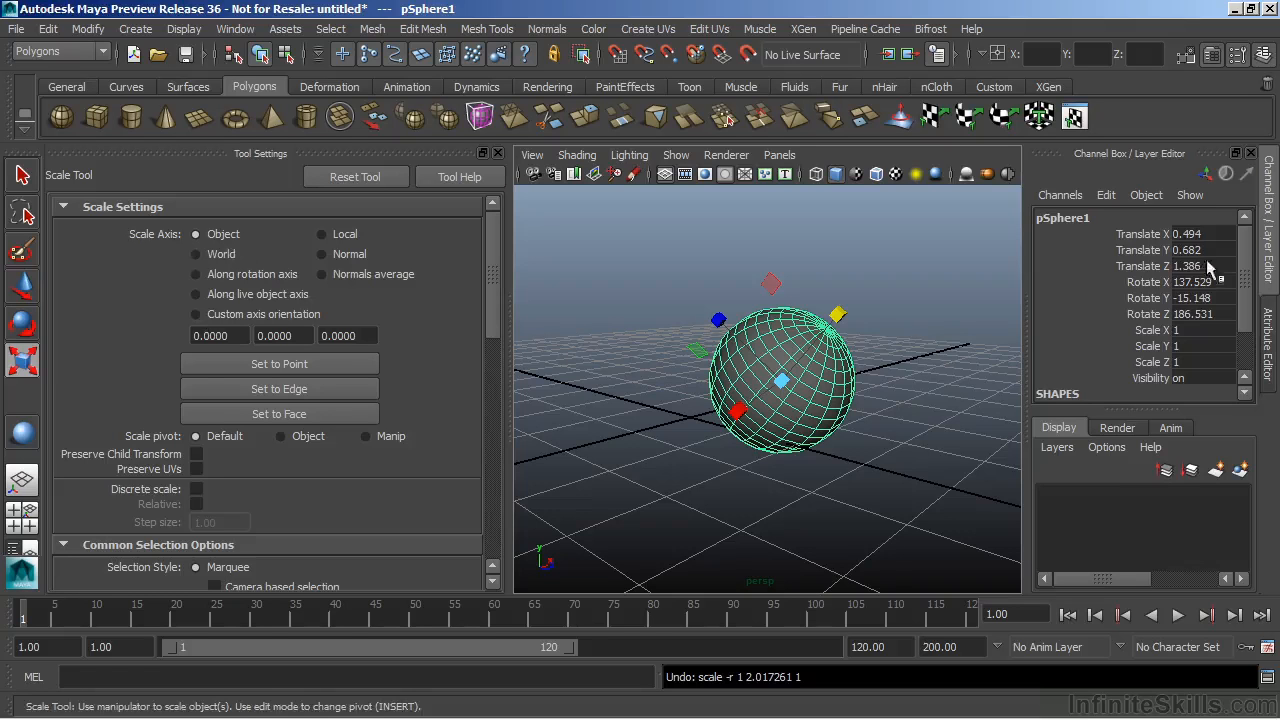
{"action": "mouse_move", "coordinate": [1120, 280]}
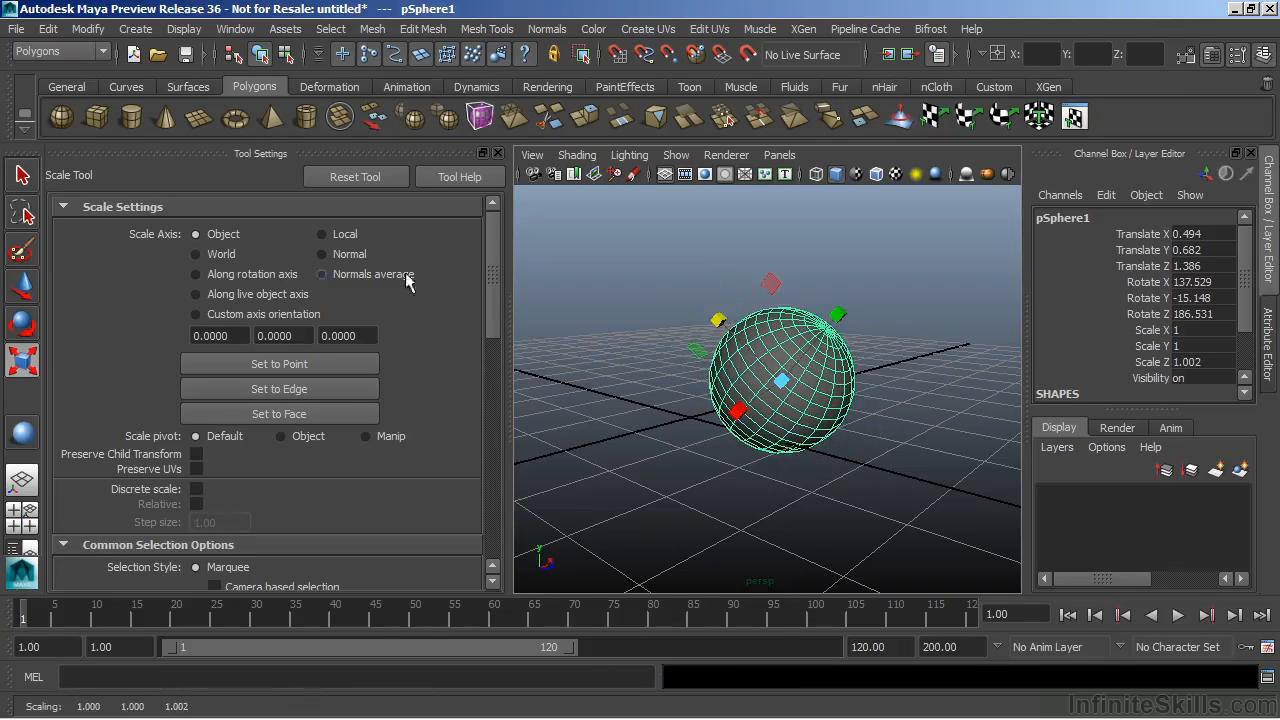
Set Scale Axis to World and stretch the tilted sphere vertically in world space
{"action": "left_click", "coordinate": [196, 254]}
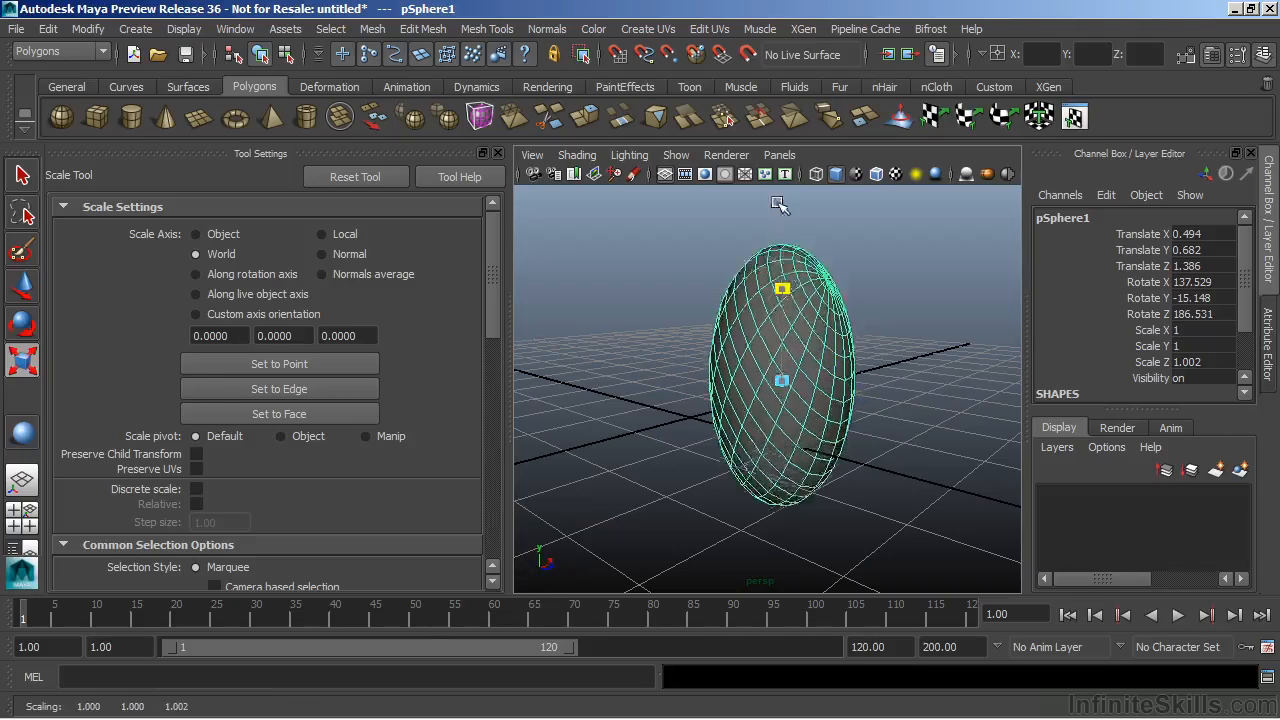
{"action": "left_click_drag", "start_coordinate": [782, 290], "coordinate": [767, 380]}
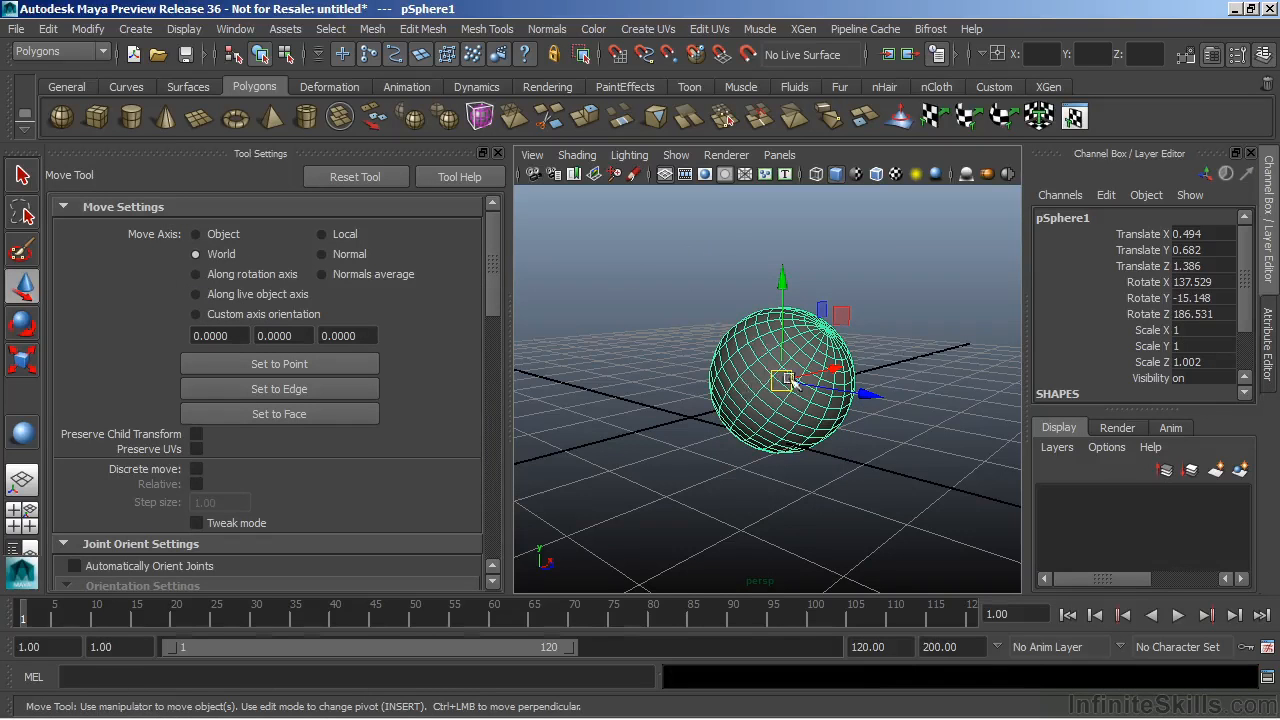
{"action": "mouse_move", "coordinate": [860, 340]}
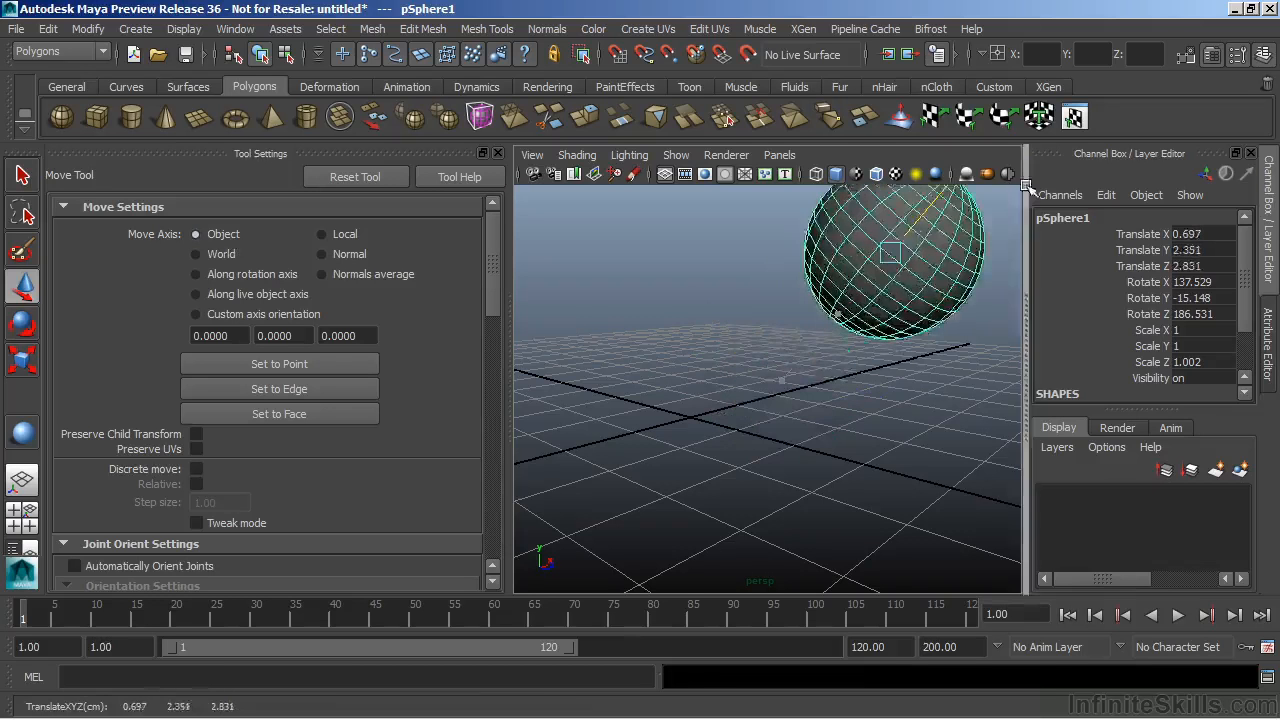
Move the sphere along its own tilted axis to X 0.465, Y 0.442, Z 1.178, then set Move Axis to World
{"action": "left_click_drag", "start_coordinate": [890, 255], "coordinate": [785, 375]}
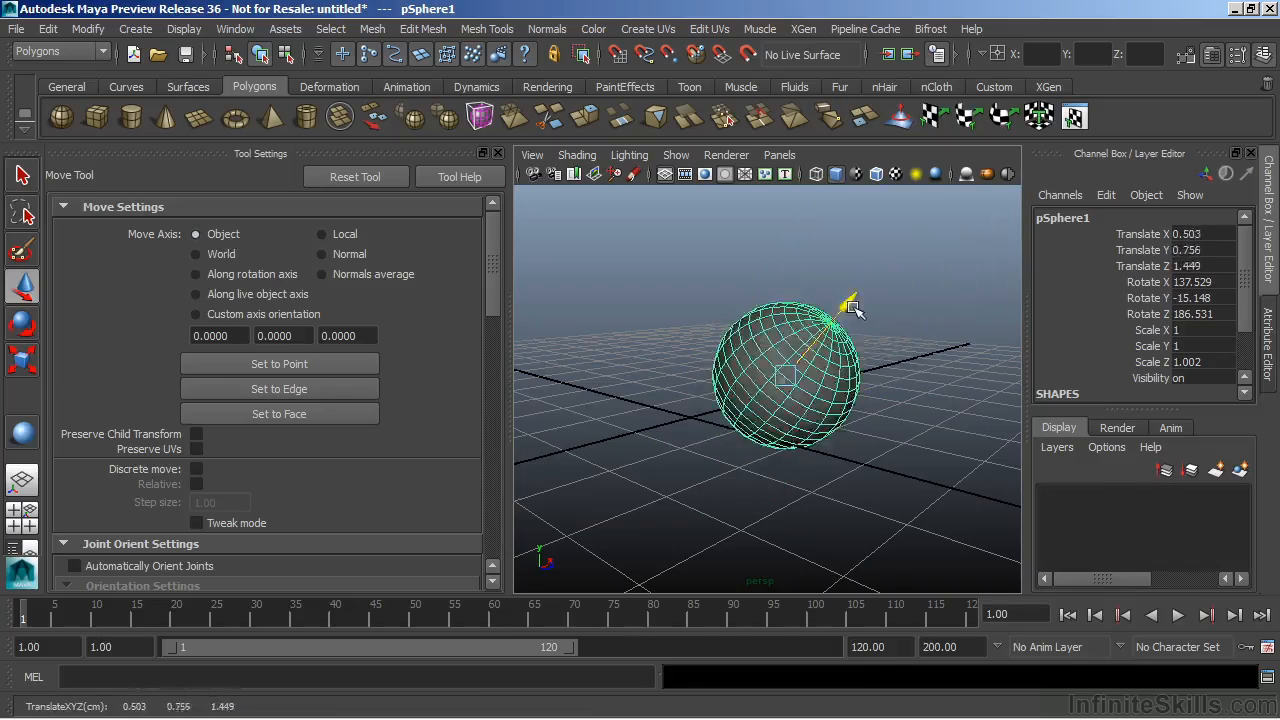
{"action": "left_click_drag", "start_coordinate": [850, 305], "coordinate": [858, 318]}
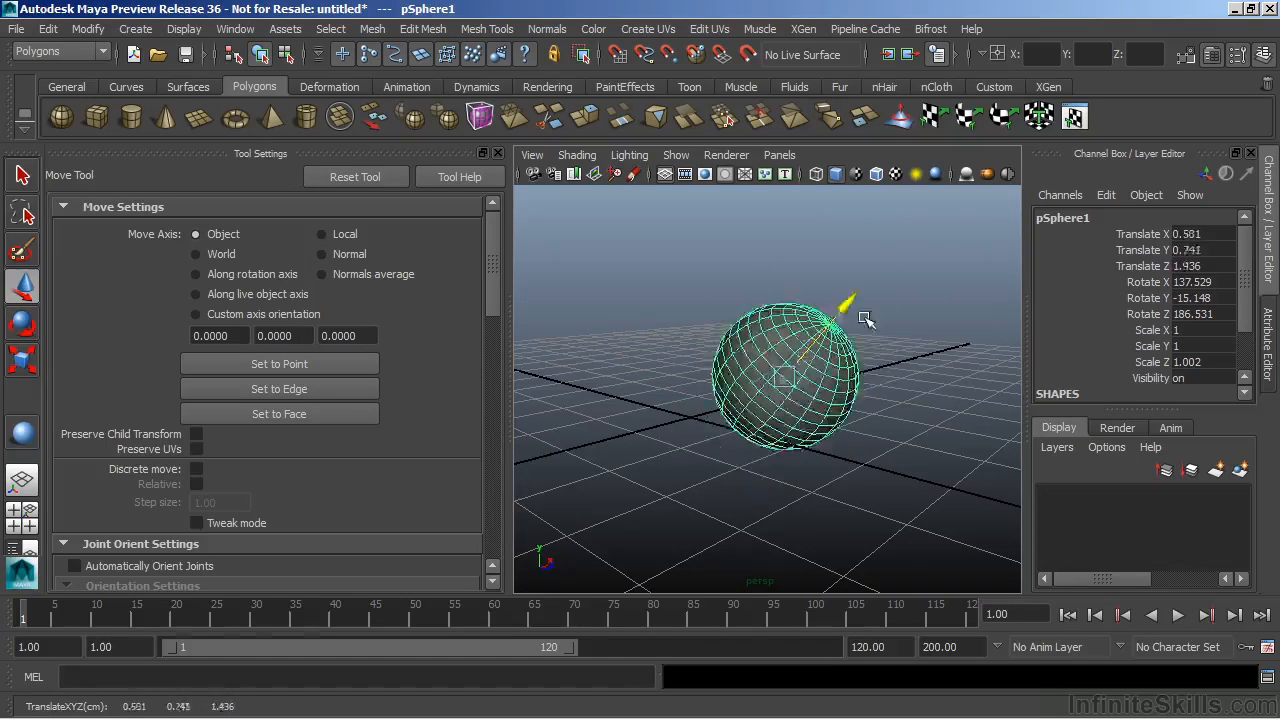
{"action": "left_click", "coordinate": [497, 153]}
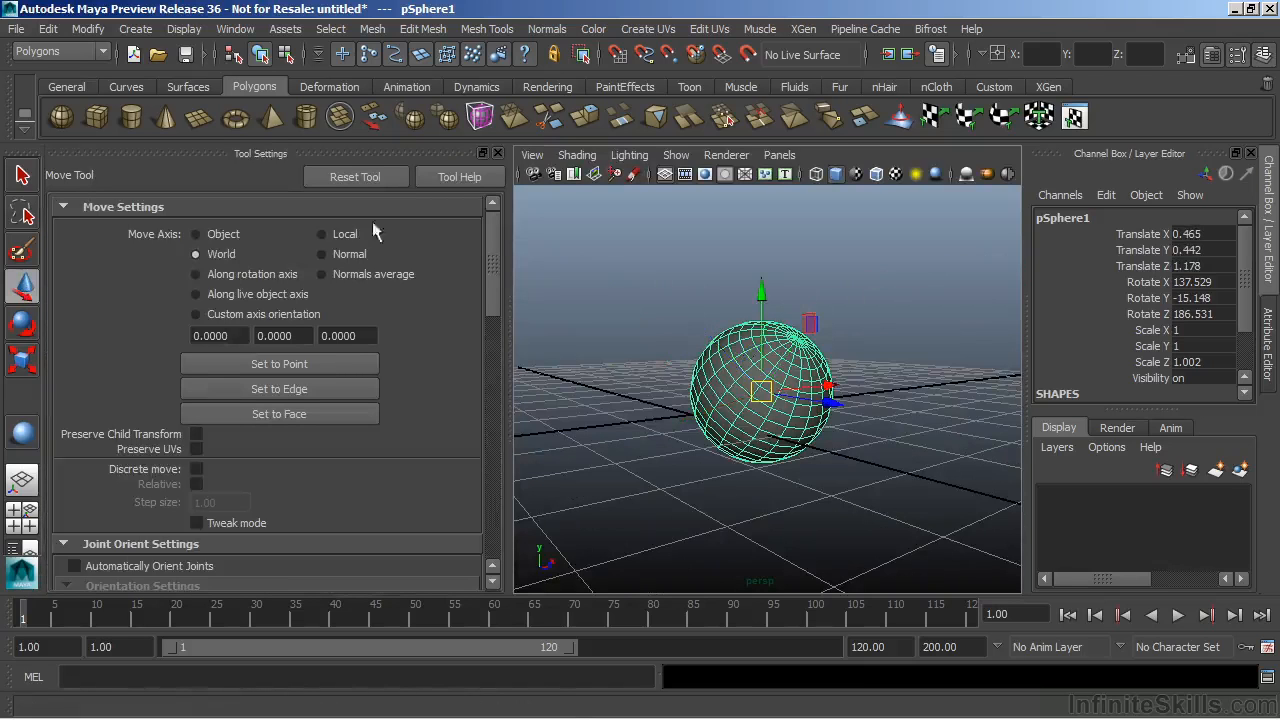
{"action": "left_click", "coordinate": [497, 153]}
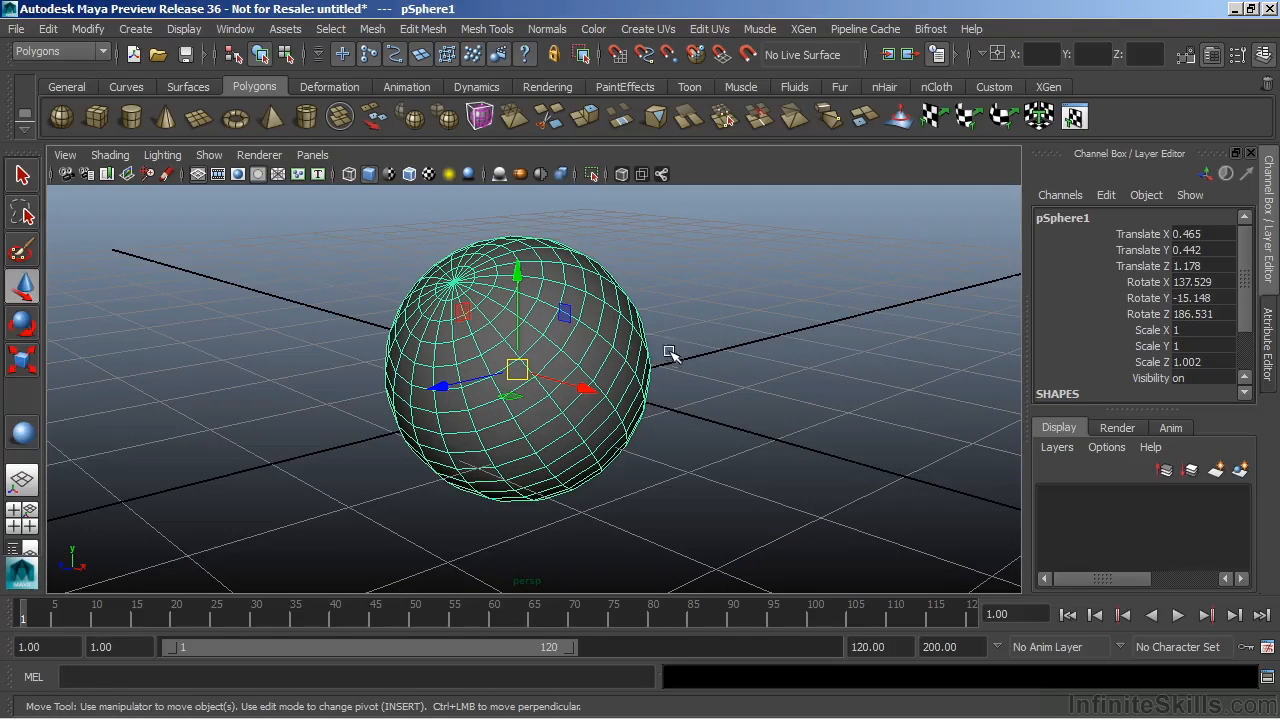
{"action": "mouse_move", "coordinate": [630, 358]}
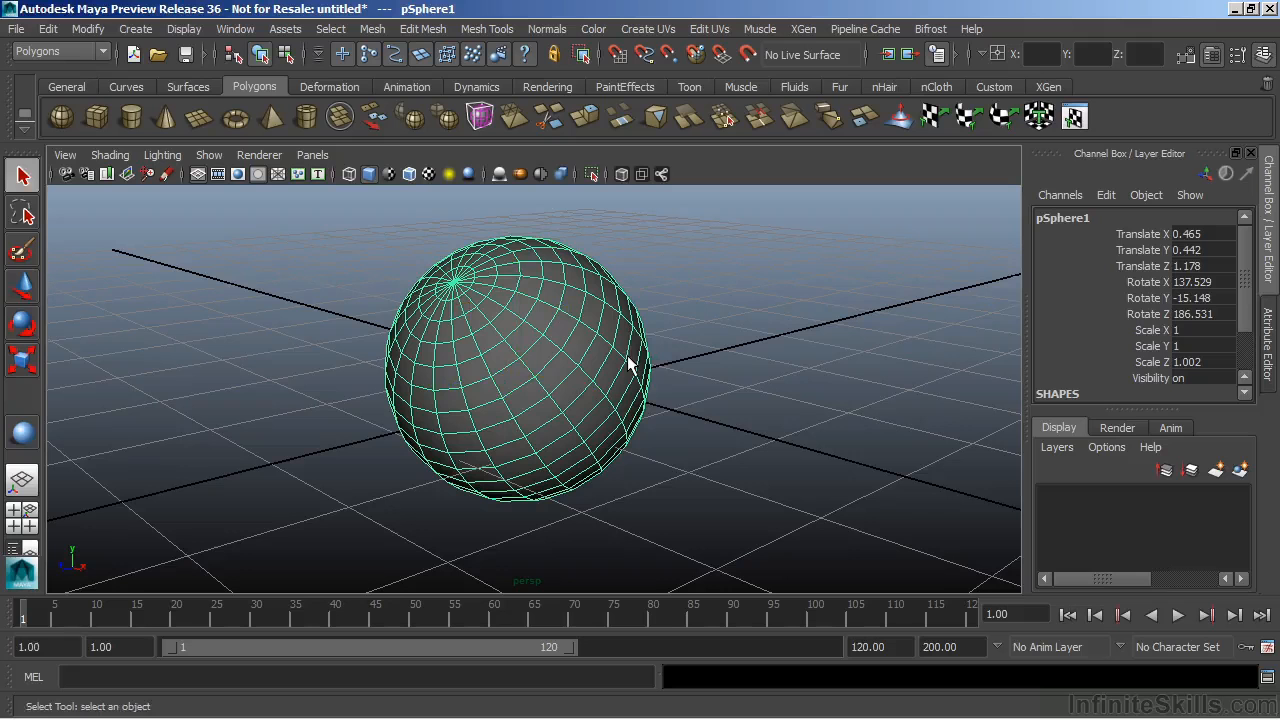
{"action": "mouse_move", "coordinate": [1180, 260]}
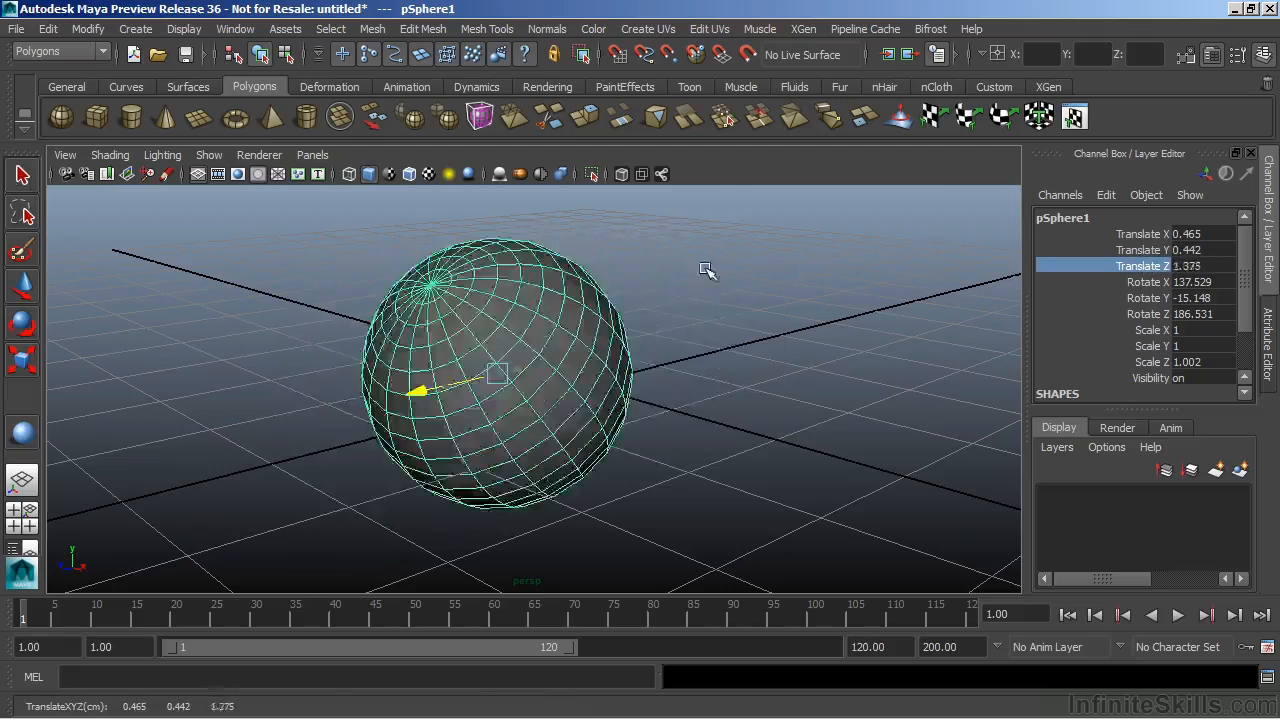
Push the sphere along Z to 0.064 and turn it to Rotate Y -64.468
{"action": "left_click_drag", "start_coordinate": [420, 390], "coordinate": [620, 348]}
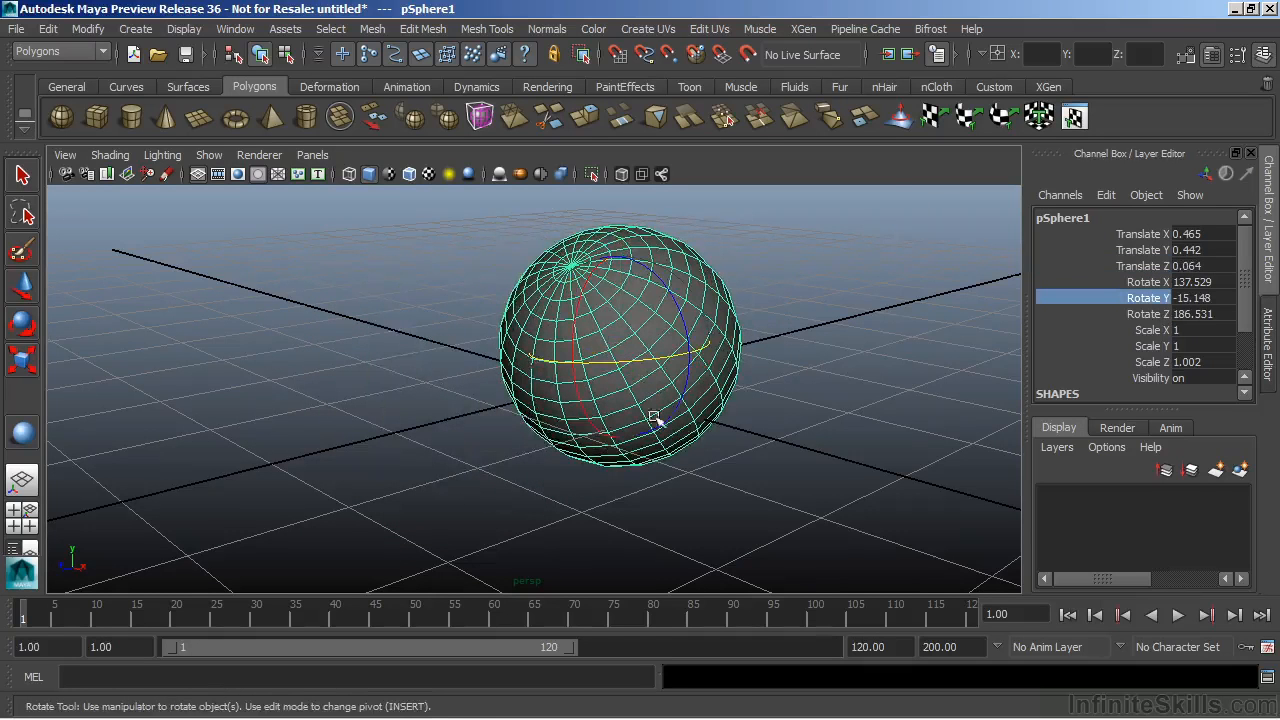
{"action": "left_click_drag", "start_coordinate": [655, 418], "coordinate": [815, 433]}
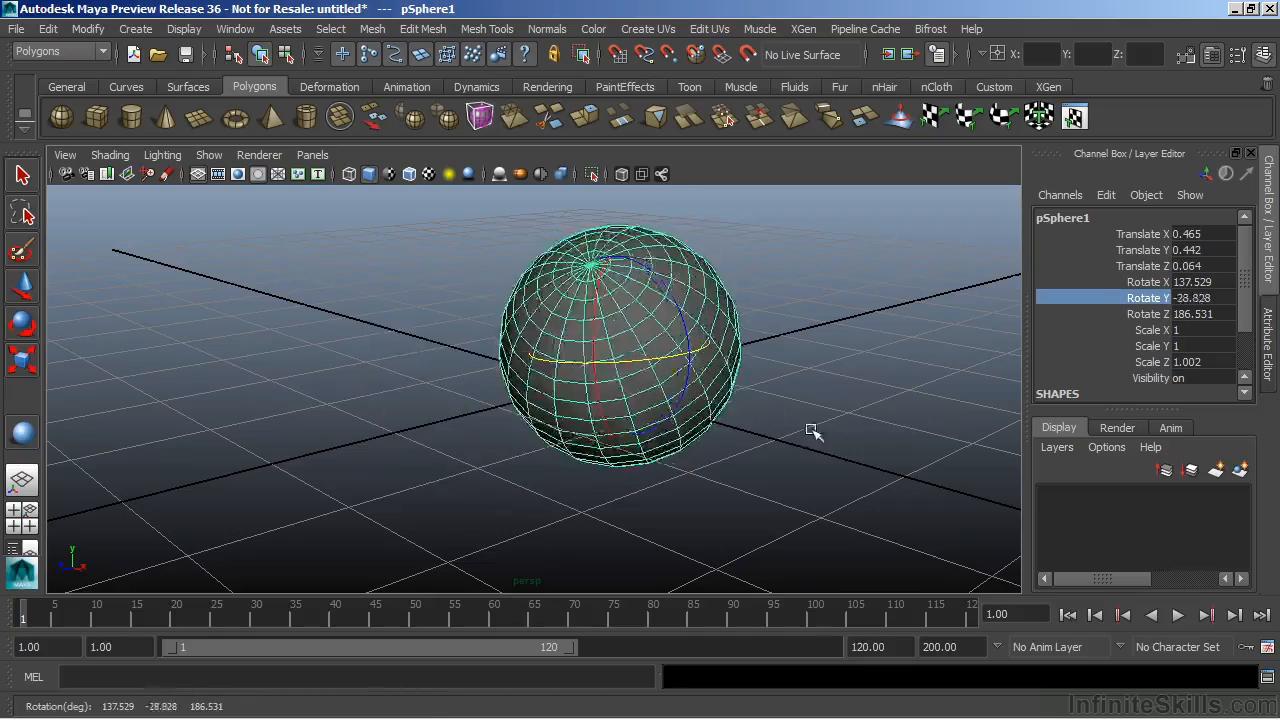
{"action": "left_click_drag", "start_coordinate": [813, 432], "coordinate": [855, 462]}
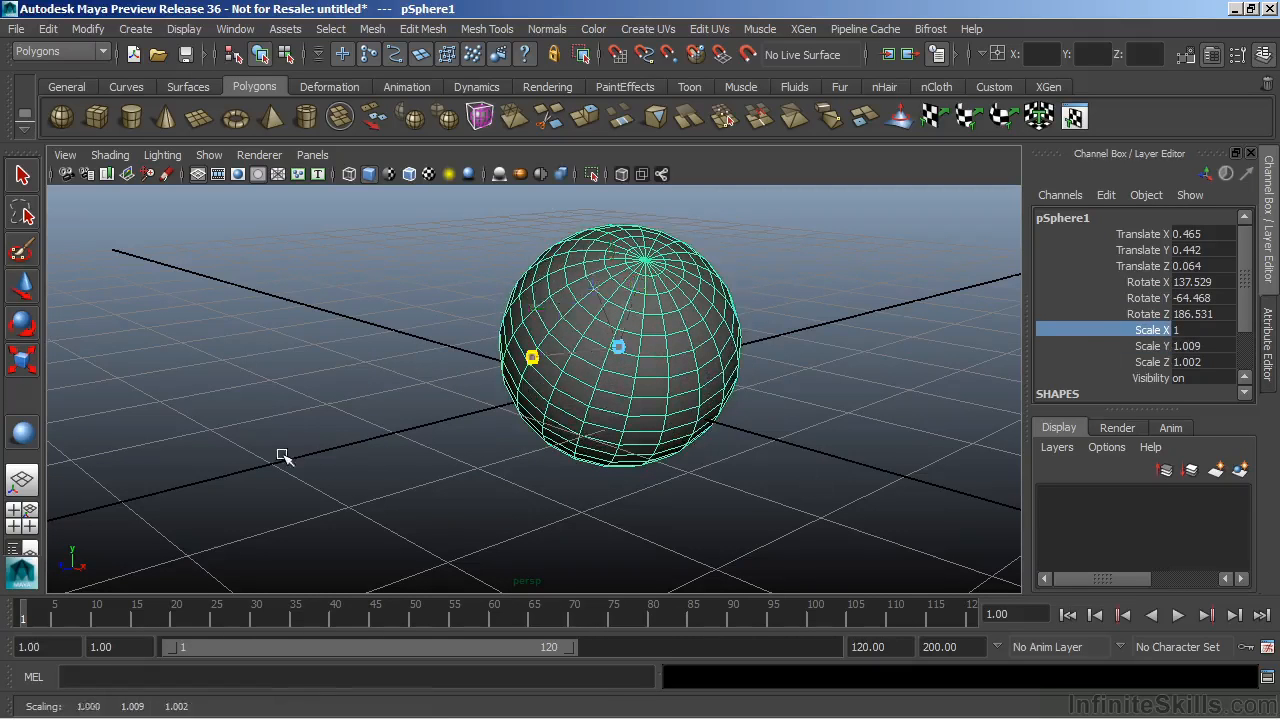
Stretch the sphere wider along X, settling at Scale X 1.088
{"action": "left_click_drag", "start_coordinate": [285, 456], "coordinate": [296, 486]}
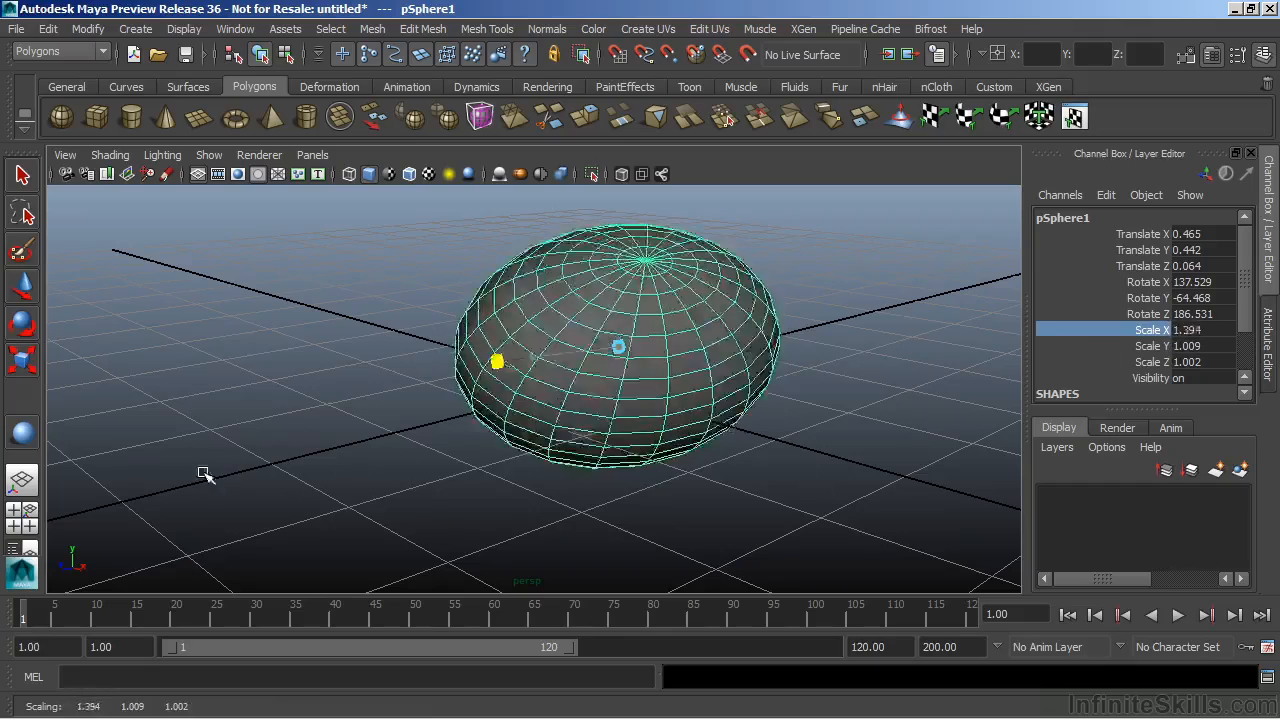
{"action": "left_click_drag", "start_coordinate": [497, 361], "coordinate": [553, 355]}
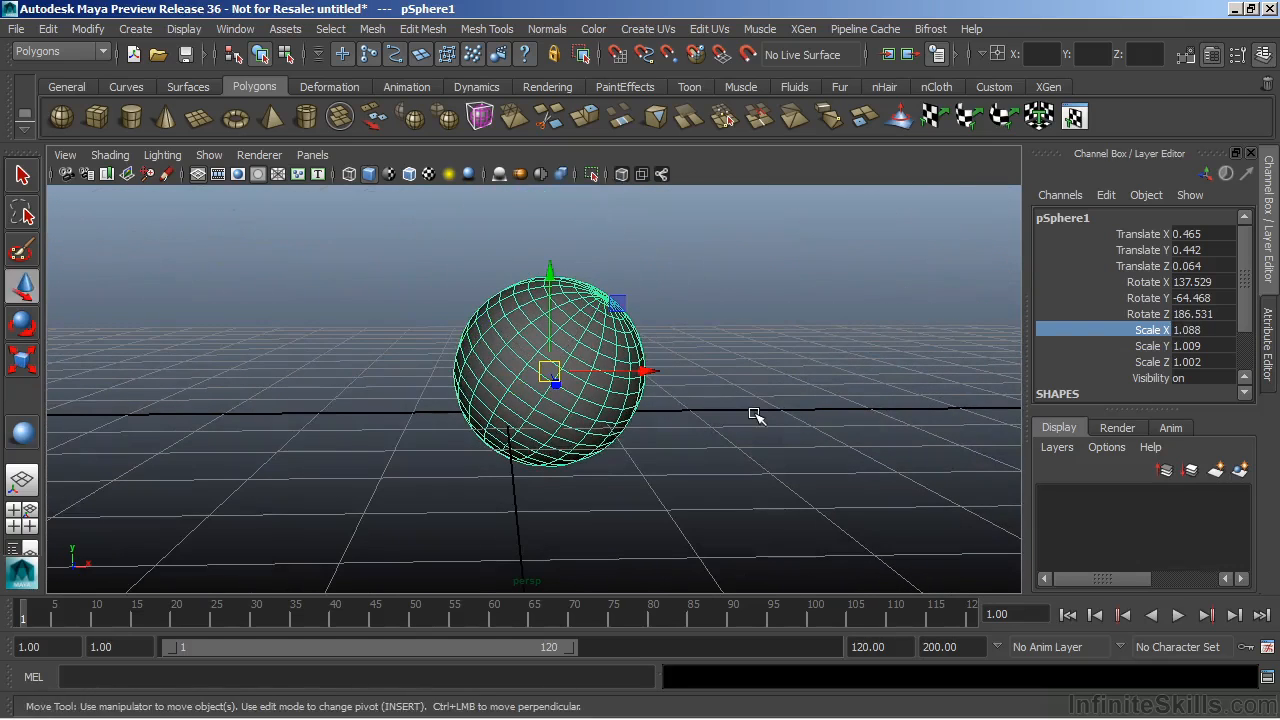
{"action": "mouse_move", "coordinate": [560, 322]}
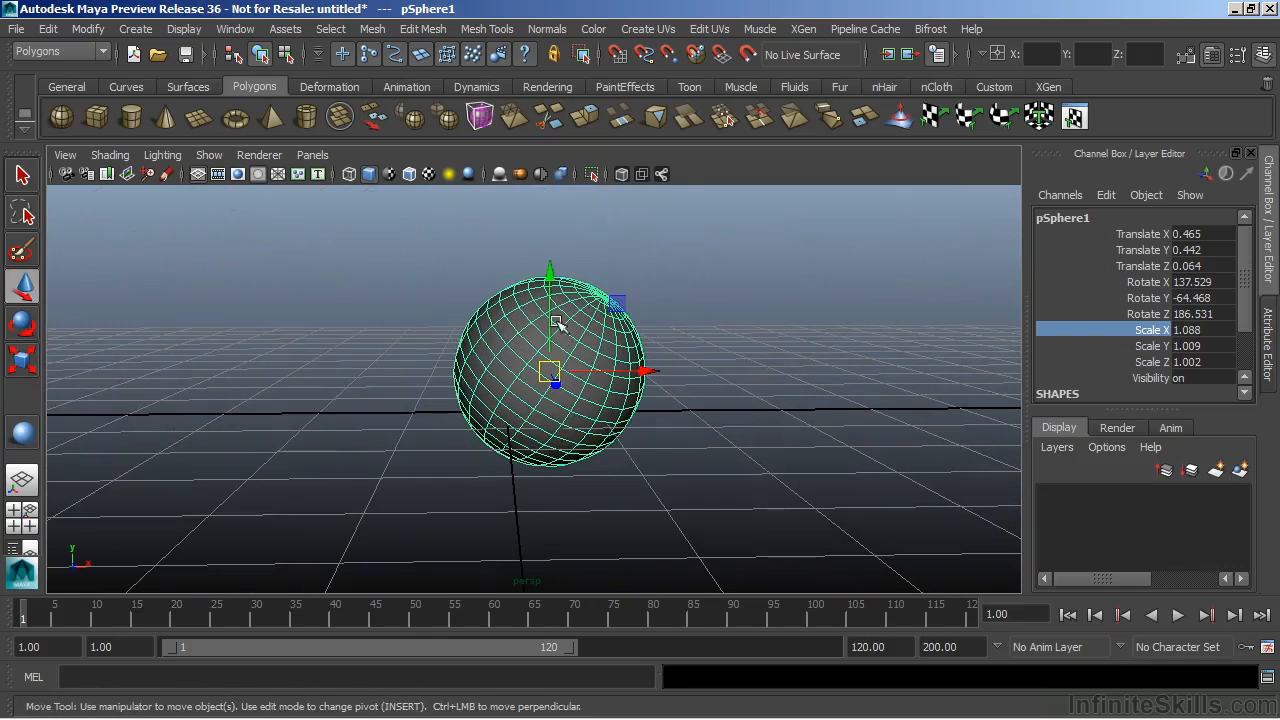
Enter pivot-edit mode with Insert and move pSphere1's pivot up and right off the sphere
{"action": "left_click_drag", "start_coordinate": [580, 370], "coordinate": [580, 400]}
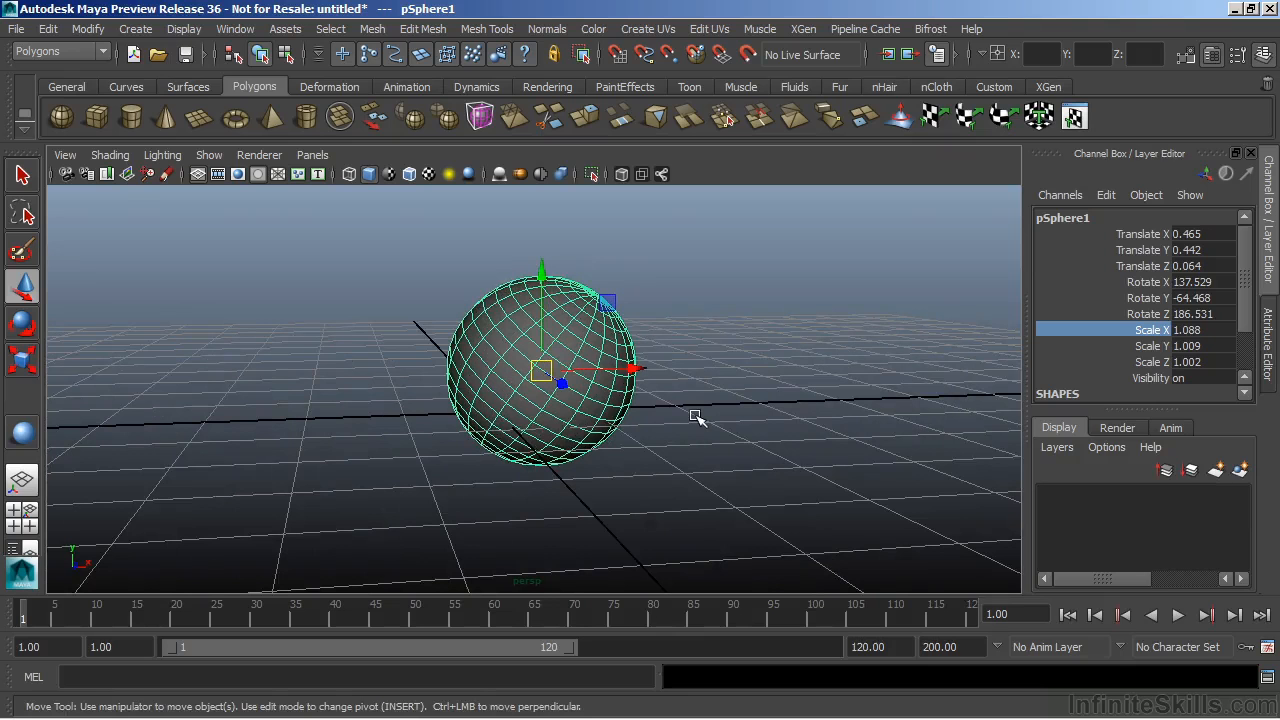
{"action": "key", "text": "insert"}
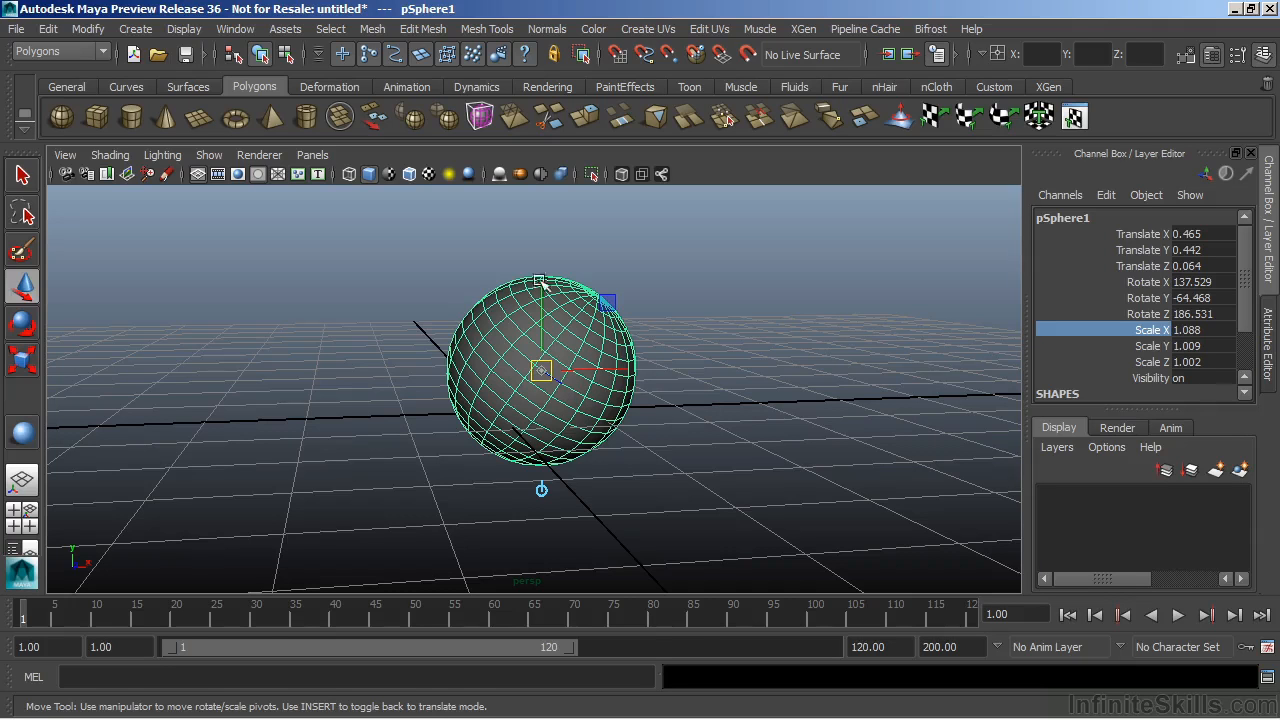
{"action": "mouse_move", "coordinate": [512, 380]}
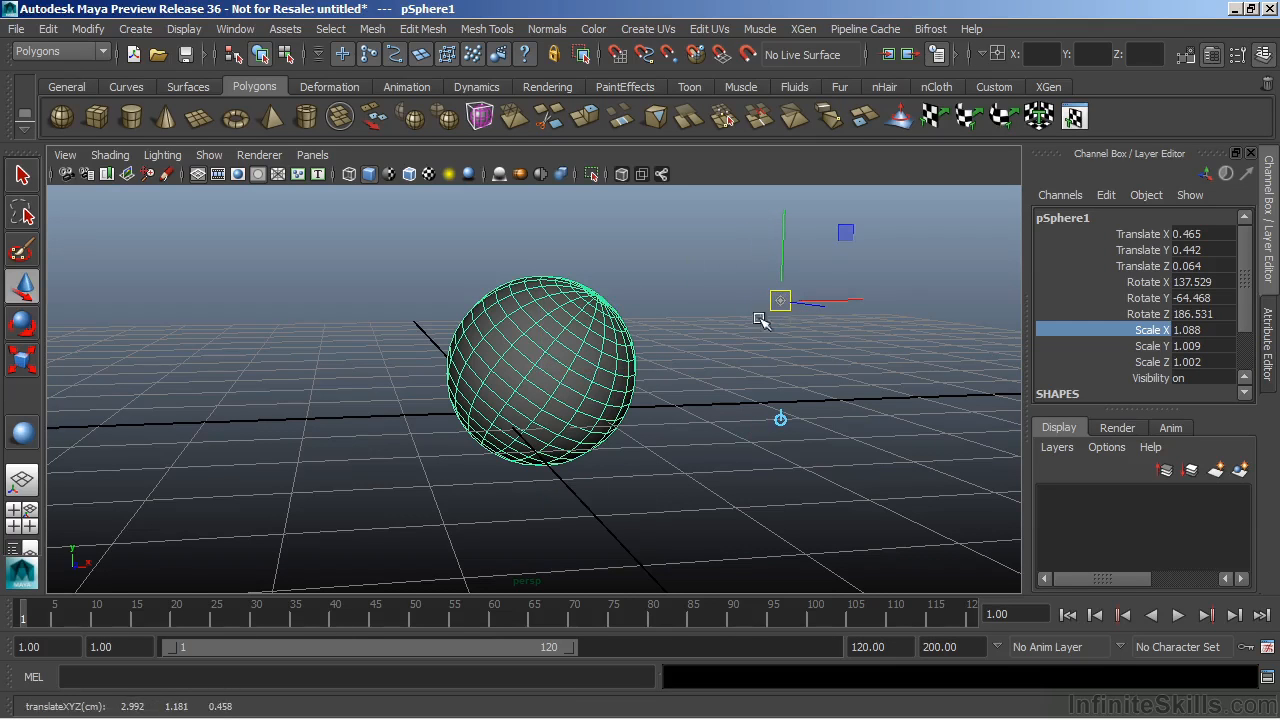
{"action": "mouse_move", "coordinate": [822, 355]}
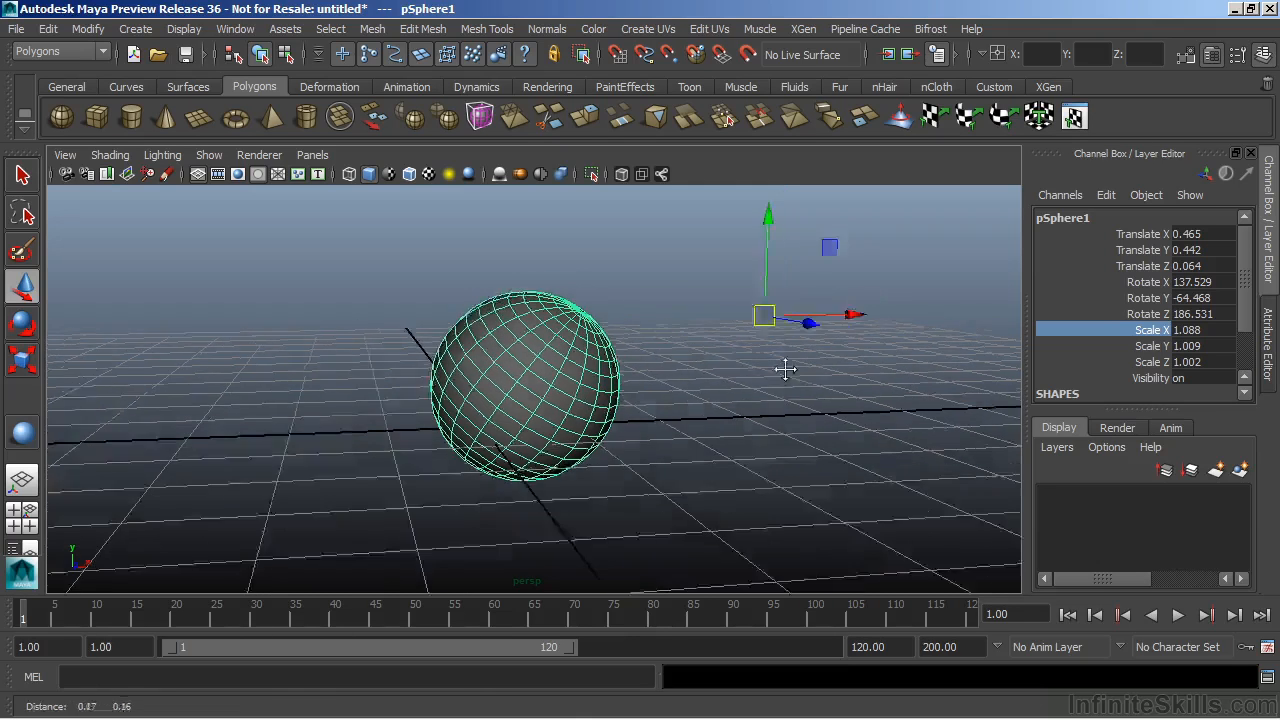
{"action": "left_click_drag", "start_coordinate": [763, 315], "coordinate": [748, 320]}
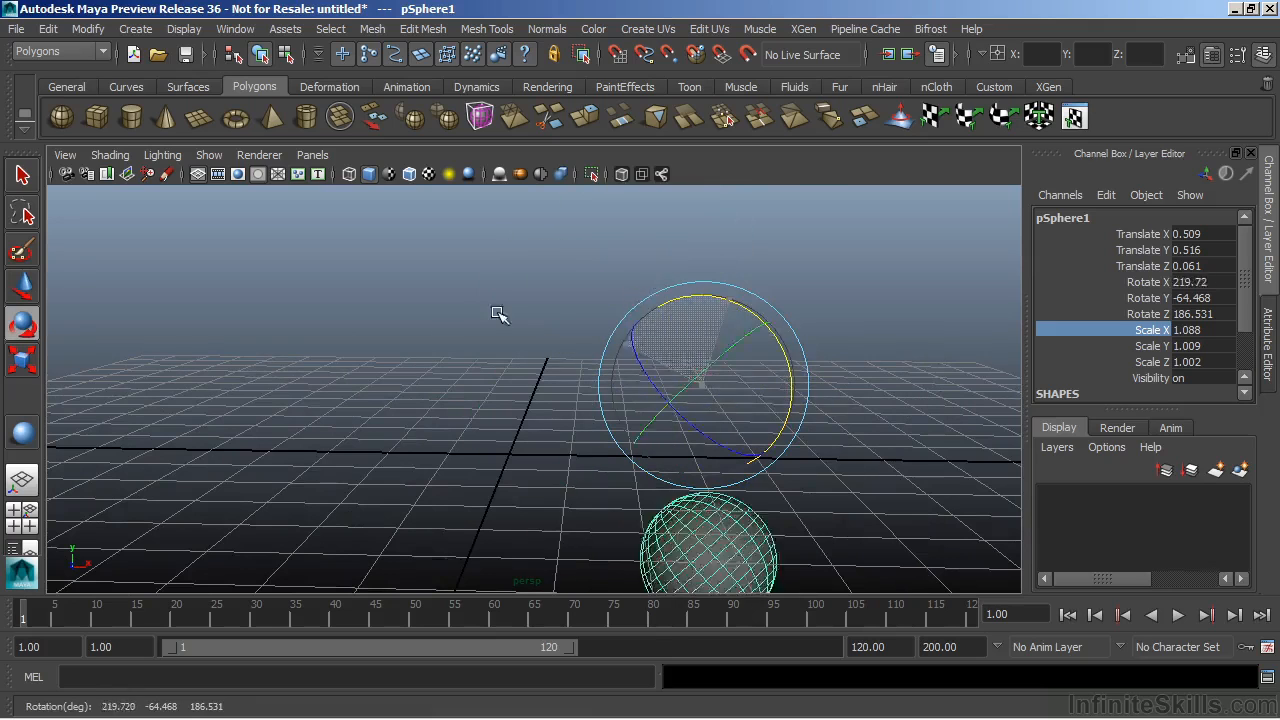
Rotate pSphere1 about the offset pivot on X, swinging it to Rotate X 473.589
{"action": "left_click_drag", "start_coordinate": [500, 315], "coordinate": [520, 533]}
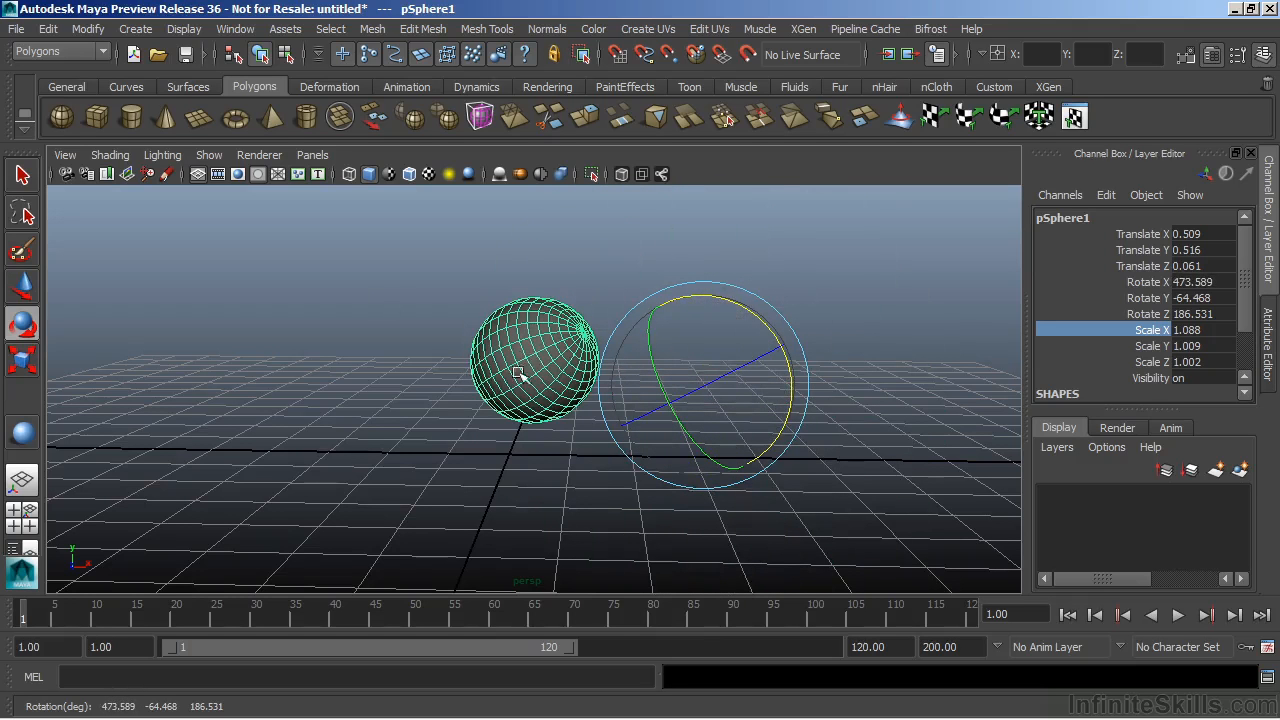
{"action": "mouse_move", "coordinate": [535, 388]}
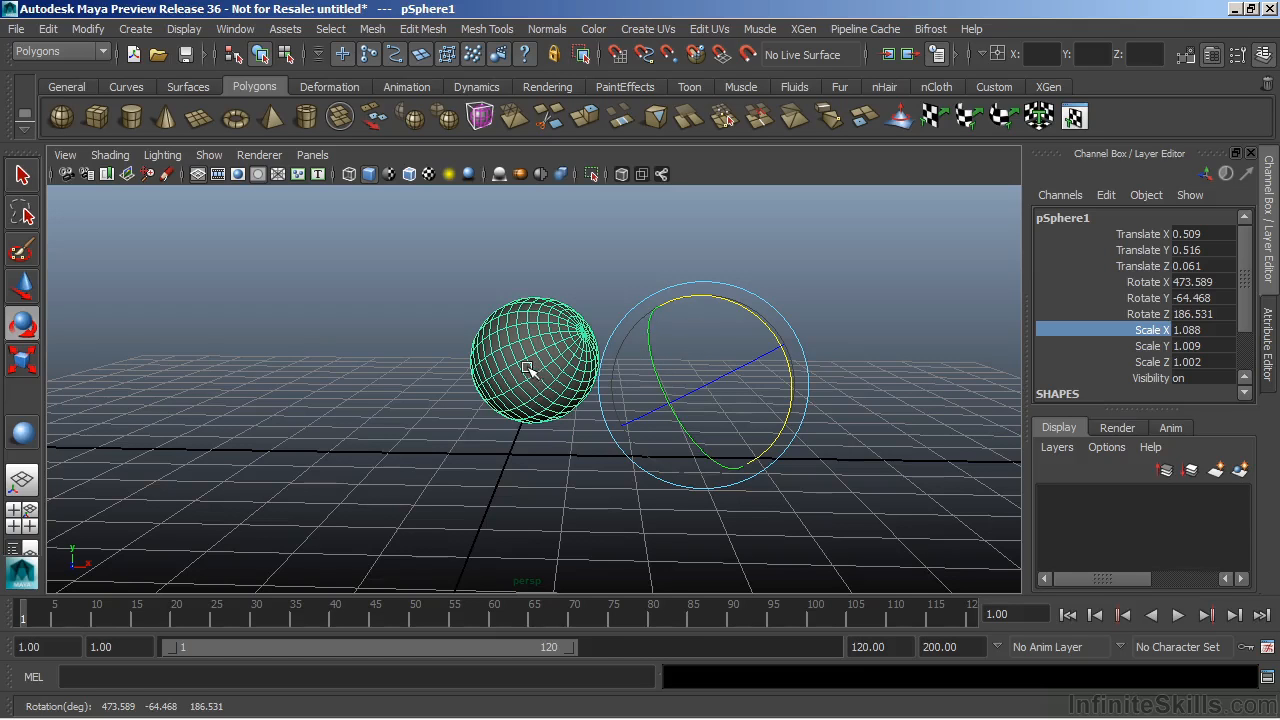
{"action": "mouse_move", "coordinate": [640, 355]}
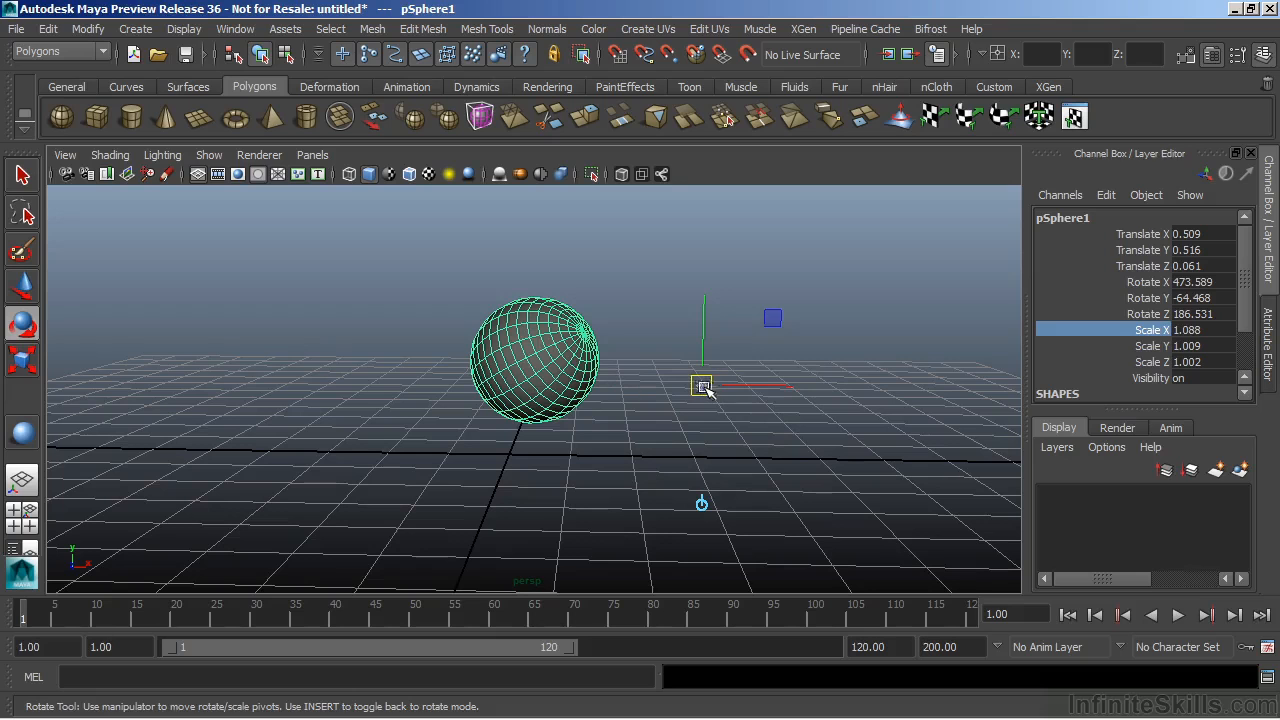
Drag the pivot manipulator back onto pSphere1 and return to the Move tool (W)
{"action": "left_click_drag", "start_coordinate": [702, 385], "coordinate": [532, 357]}
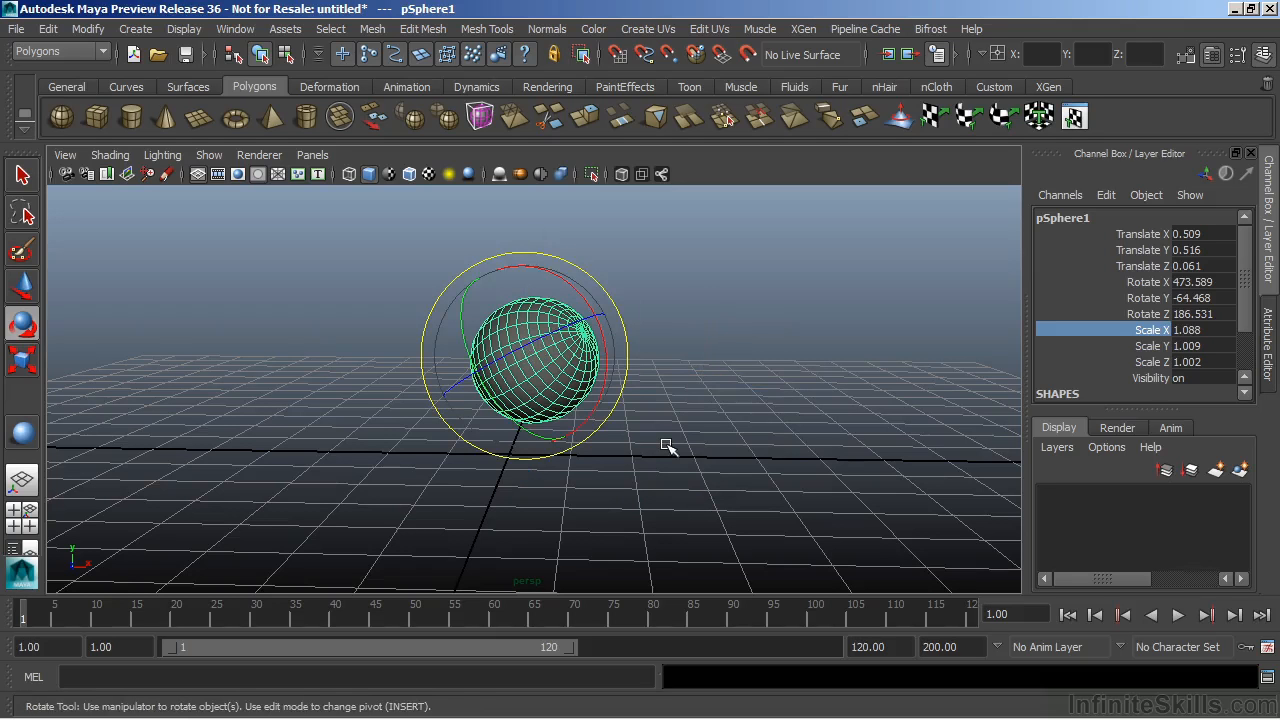
{"action": "left_click_drag", "start_coordinate": [667, 446], "coordinate": [562, 419]}
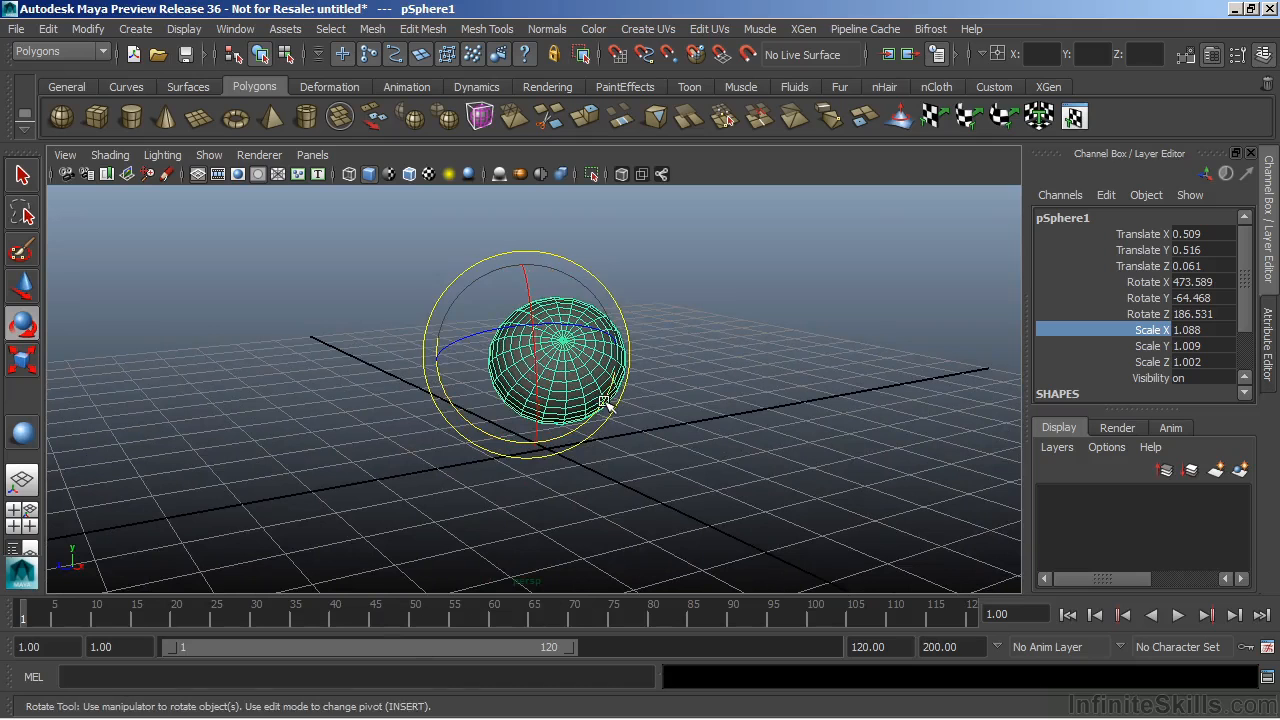
{"action": "key", "text": "w"}
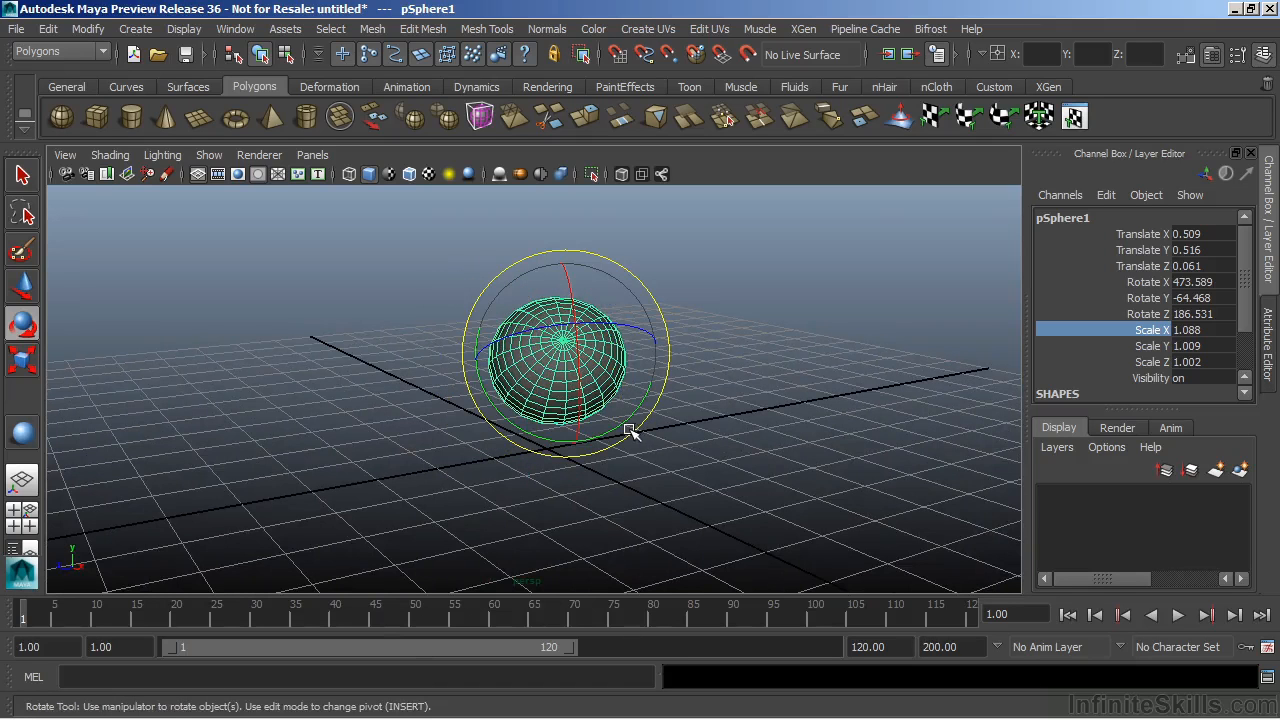
{"action": "left_click_drag", "start_coordinate": [630, 430], "coordinate": [533, 440]}
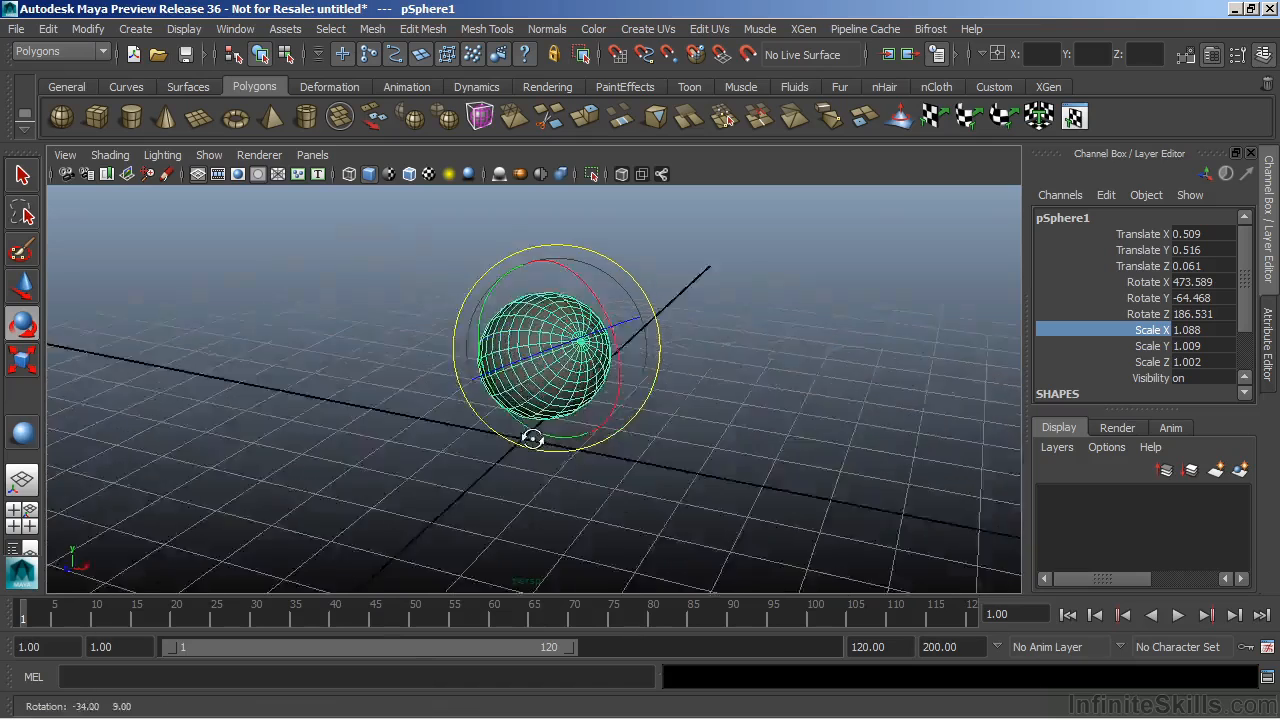
{"action": "left_click_drag", "start_coordinate": [535, 440], "coordinate": [679, 401]}
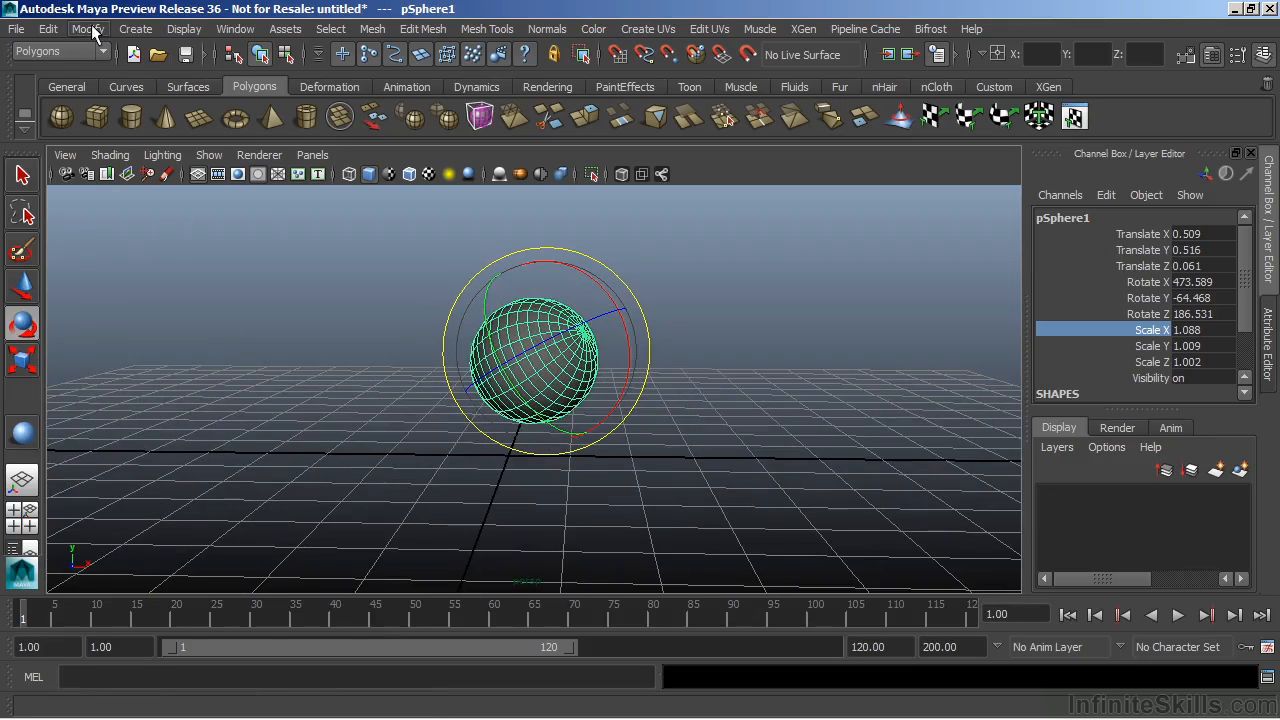
Apply Modify > Center Pivot to pSphere1
{"action": "left_click", "coordinate": [87, 28]}
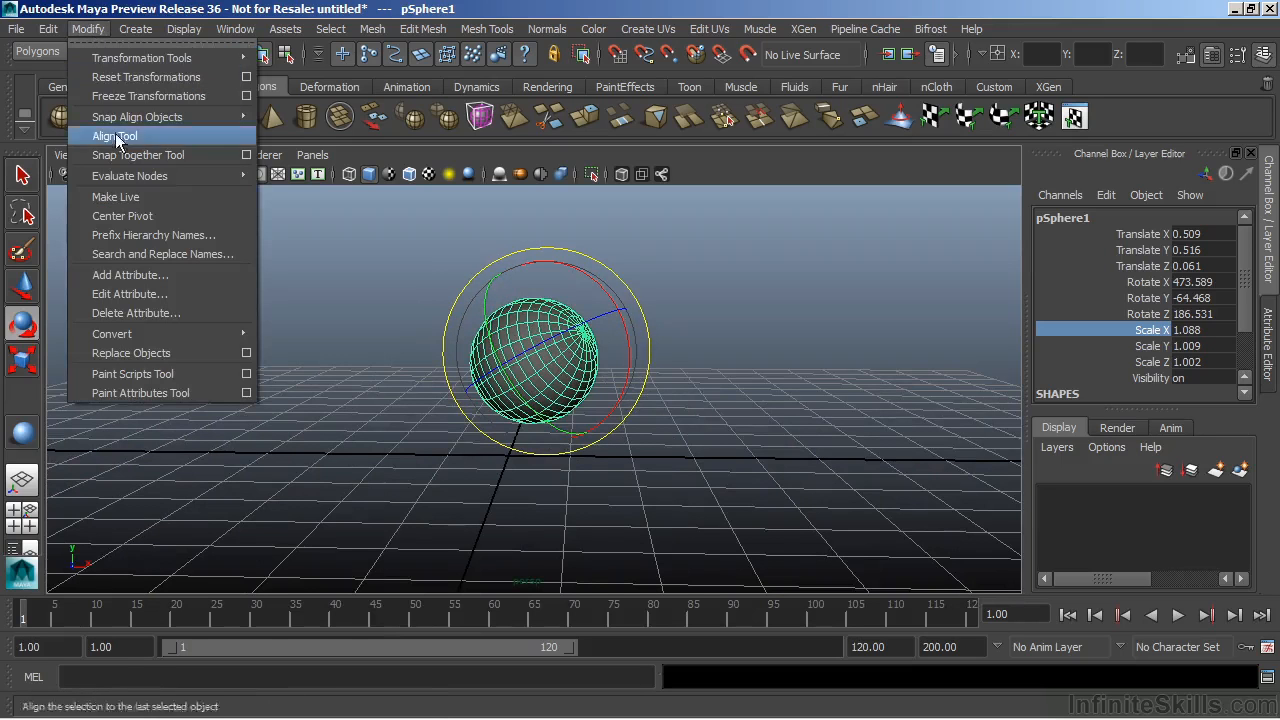
{"action": "mouse_move", "coordinate": [122, 216]}
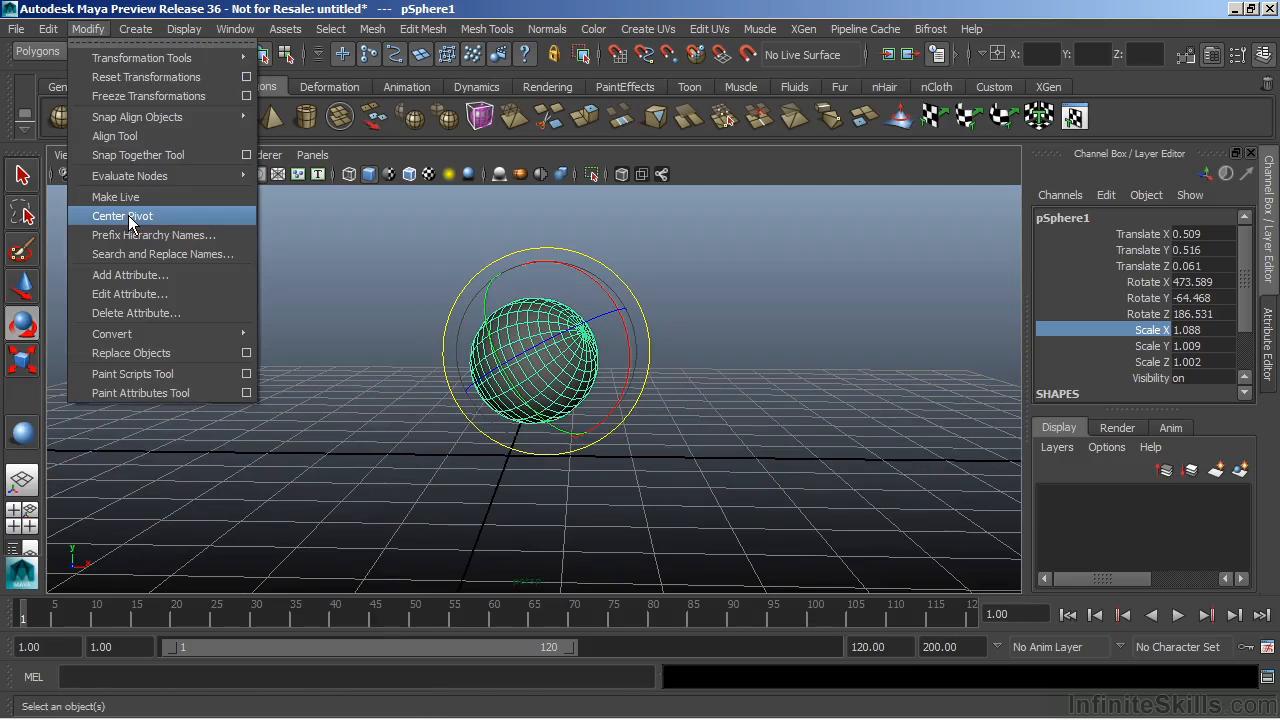
{"action": "left_click", "coordinate": [122, 216]}
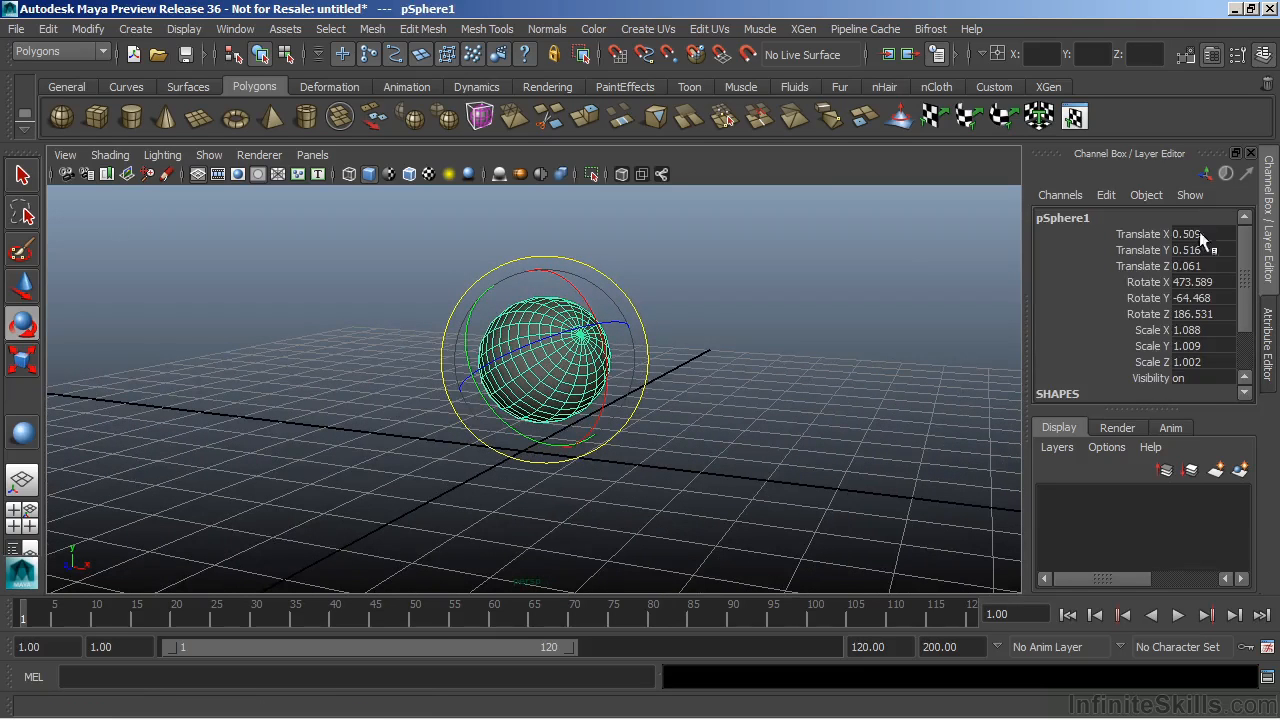
{"action": "mouse_move", "coordinate": [1185, 300]}
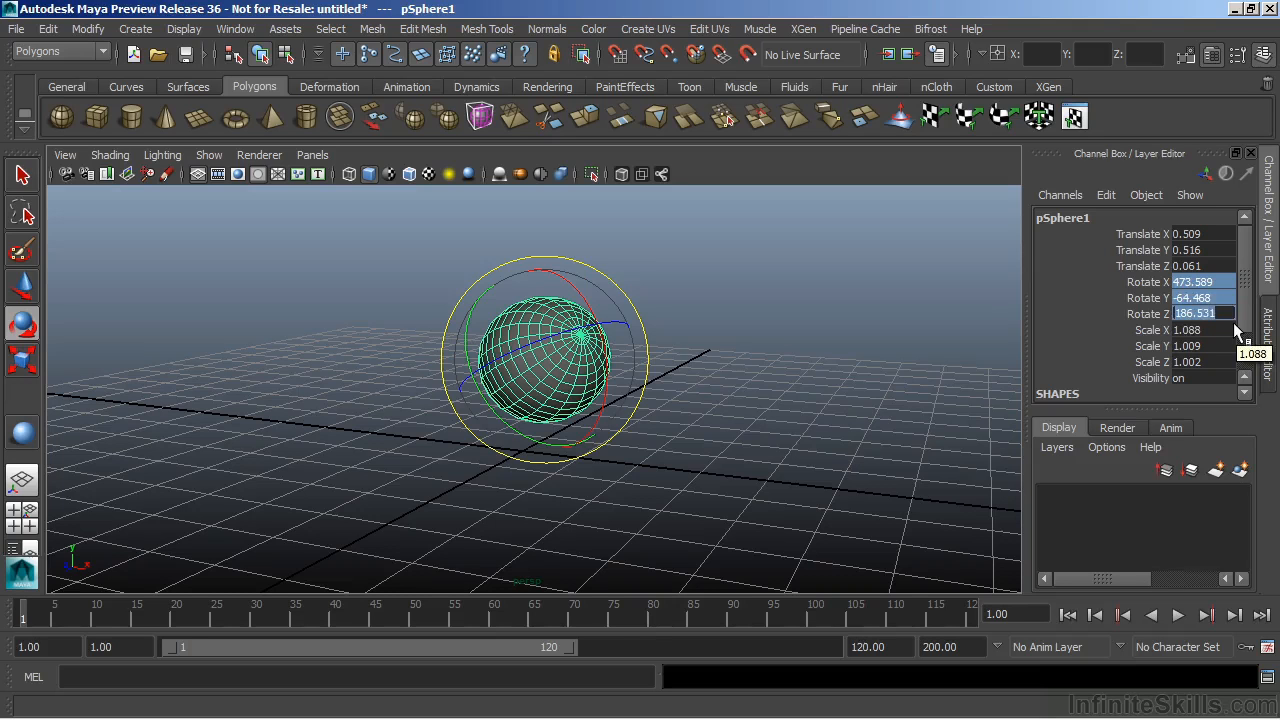
Set pSphere1's Rotate X, Y and Z to 0 in the Channel Box
{"action": "type", "text": "0"}
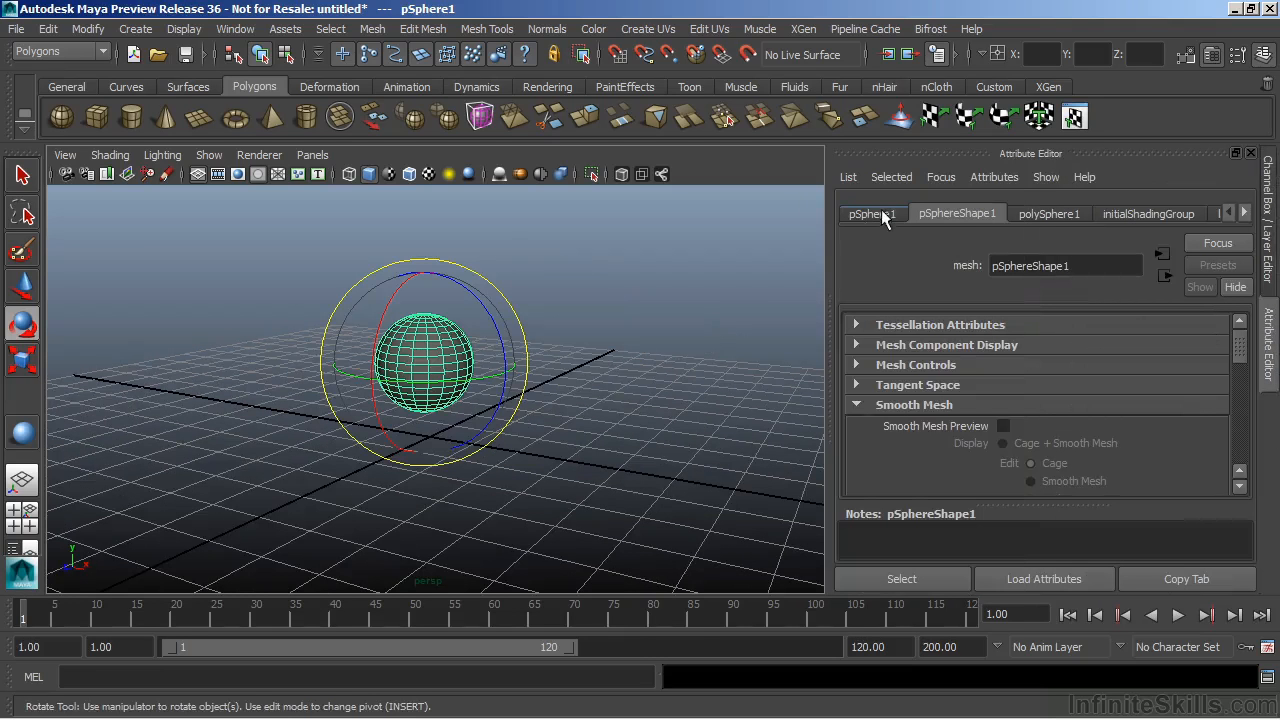
Set pSphere1's Translate Y and Z to 0.000 in the Attribute Editor, returning it to the origin
{"action": "left_click", "coordinate": [869, 213]}
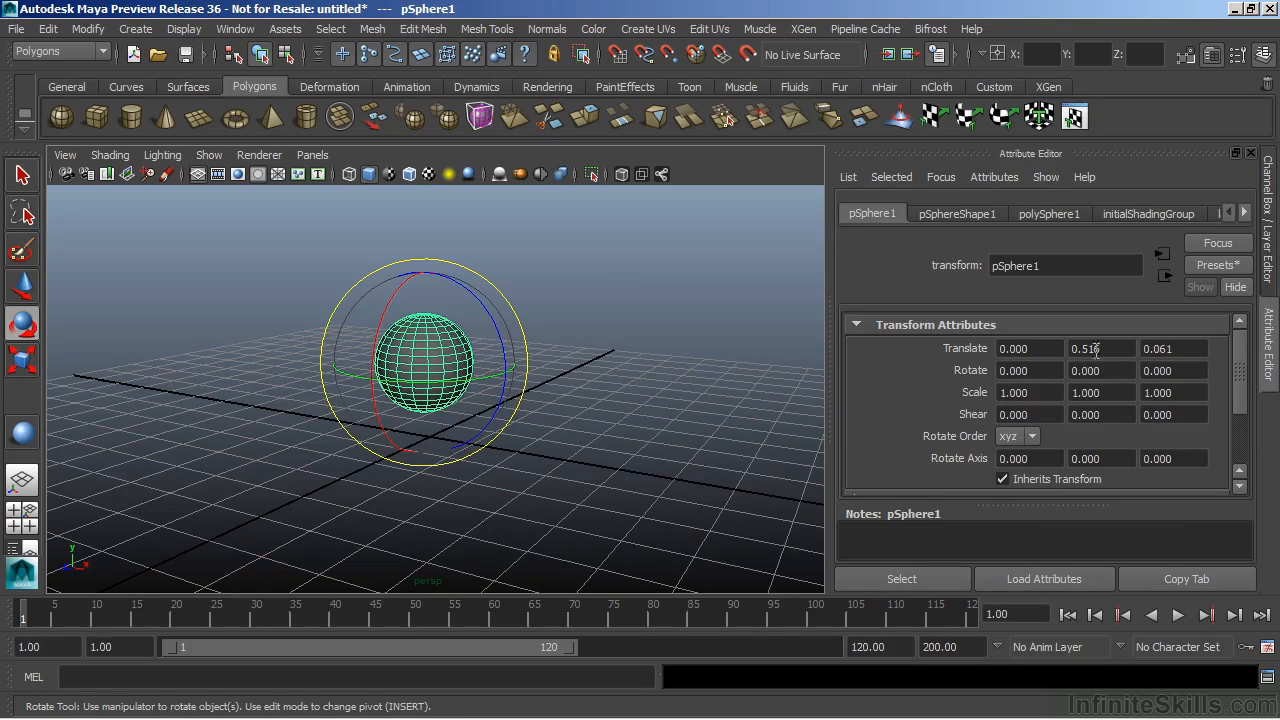
{"action": "left_click", "coordinate": [1100, 348]}
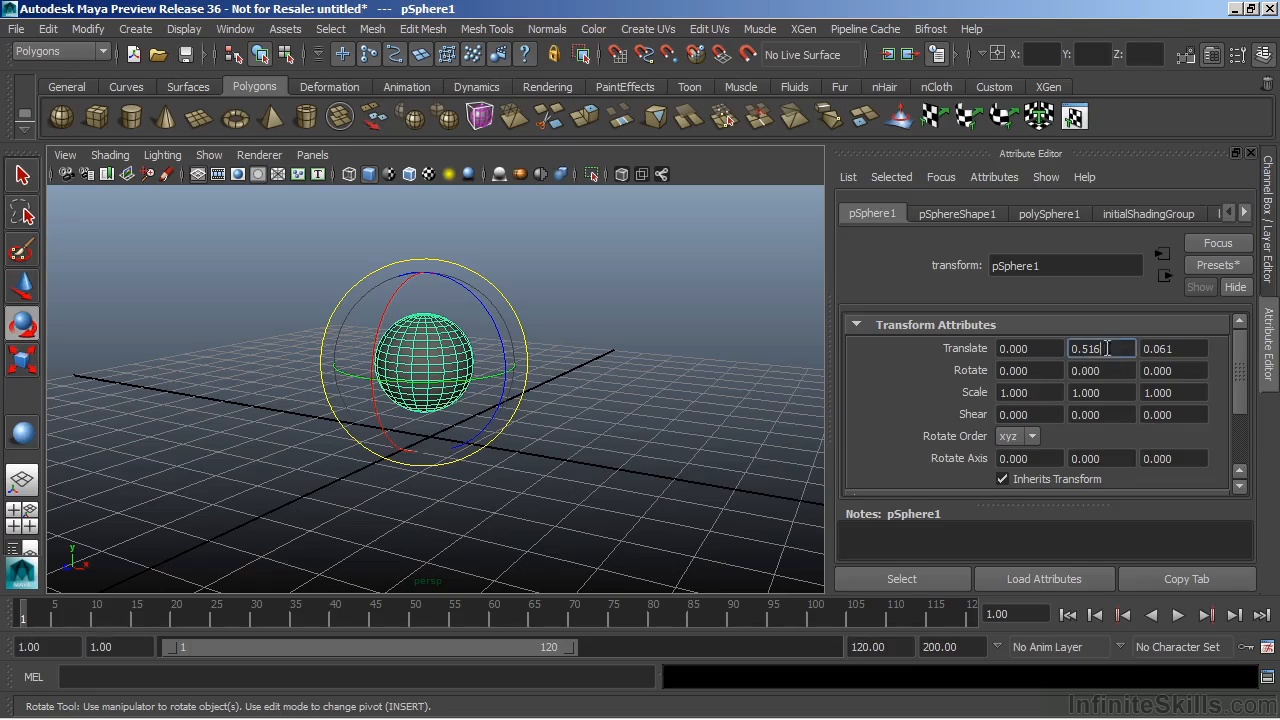
{"action": "double_click", "coordinate": [1087, 348]}
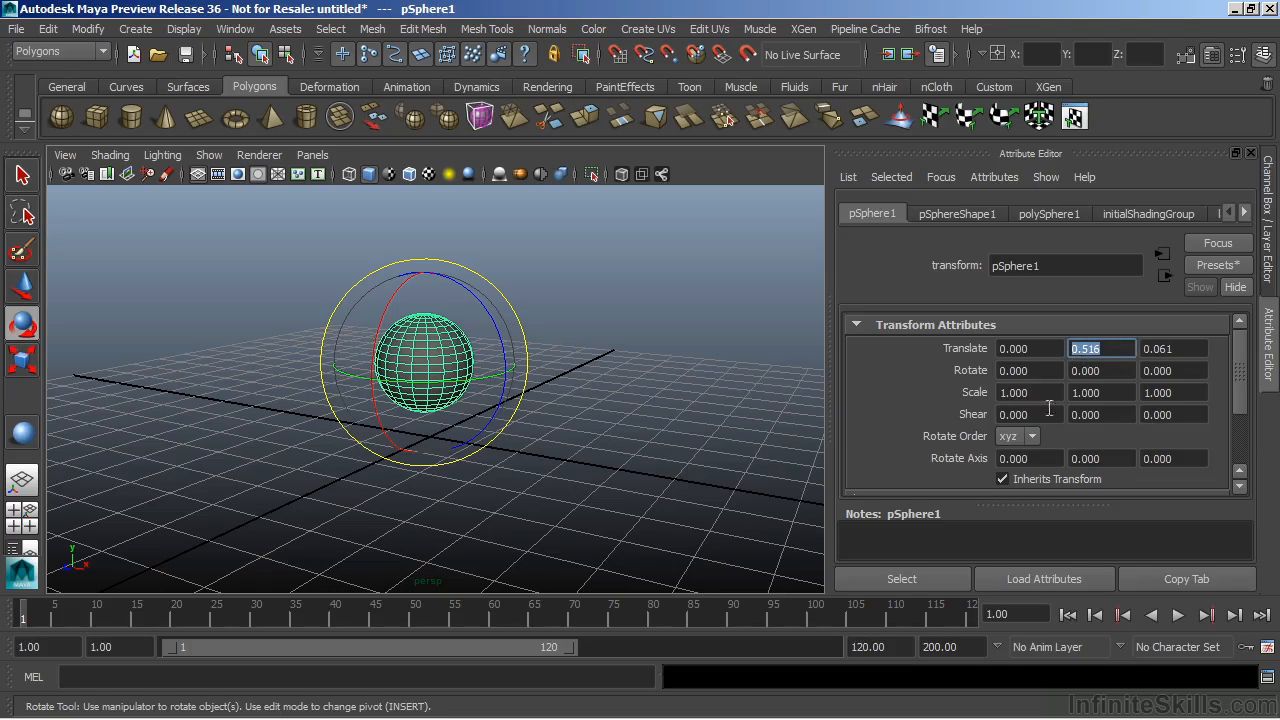
{"action": "type", "text": "0.000"}
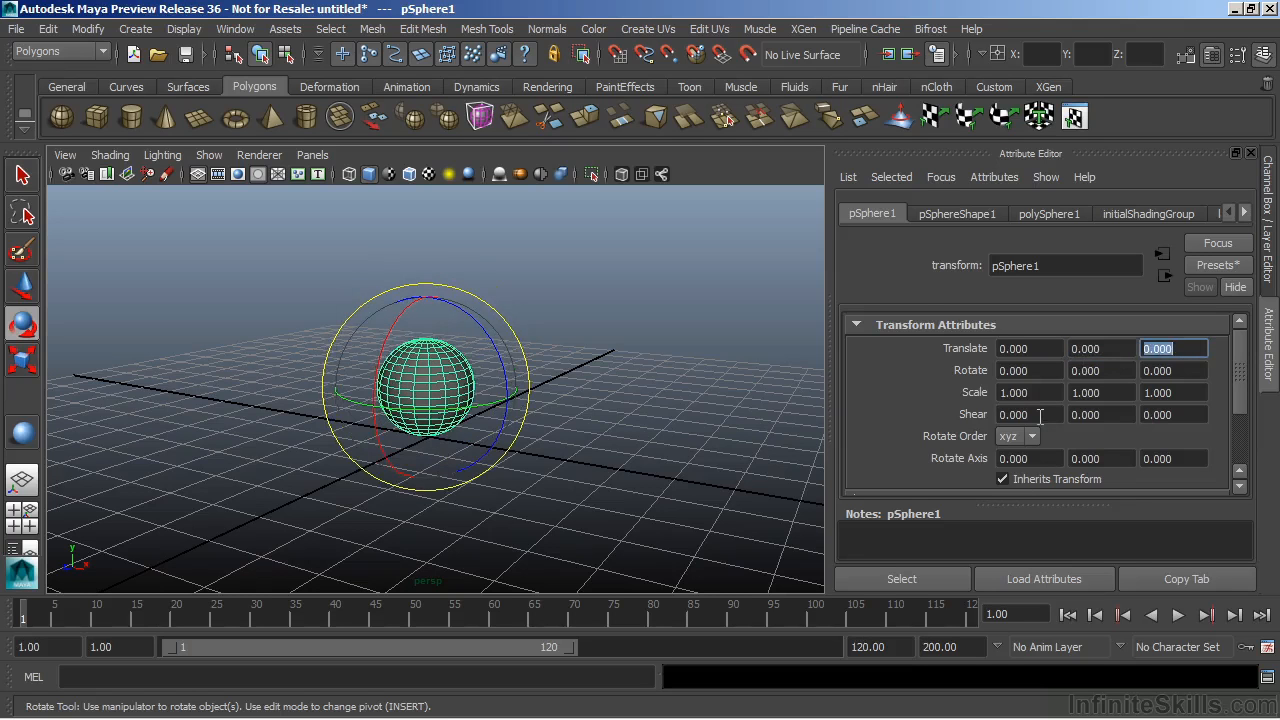
{"action": "left_click_drag", "start_coordinate": [430, 390], "coordinate": [568, 372]}
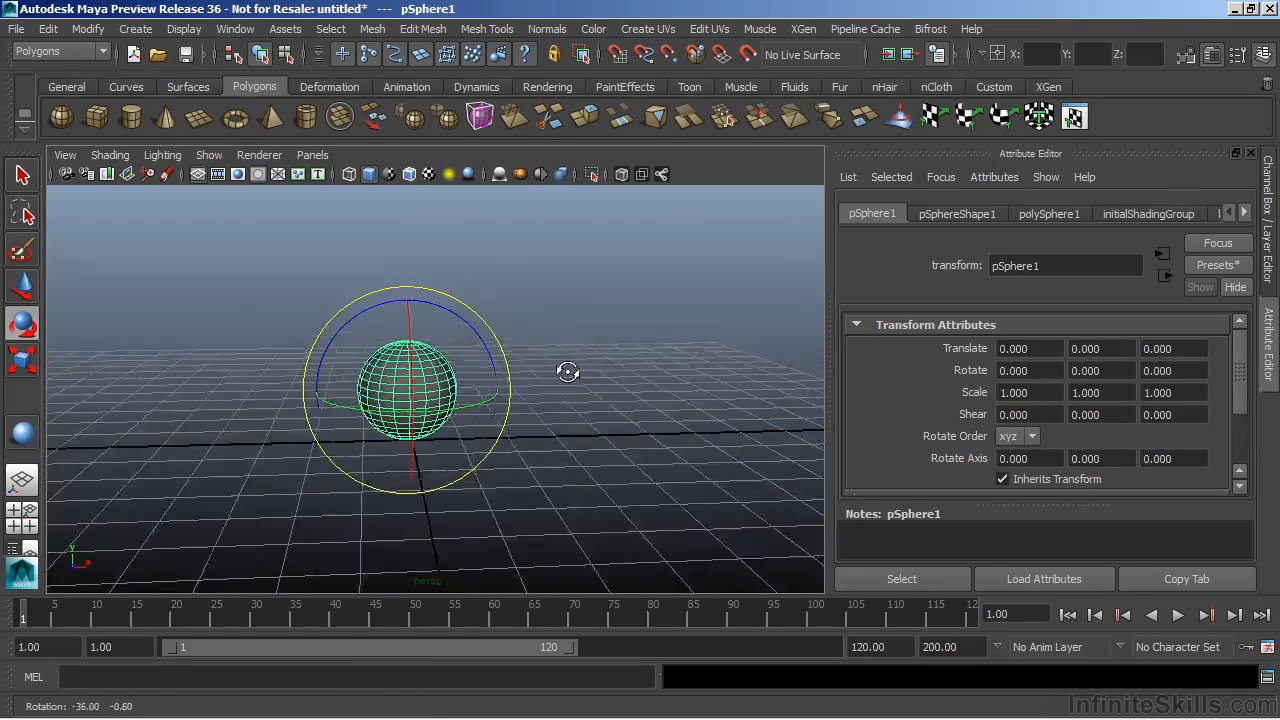